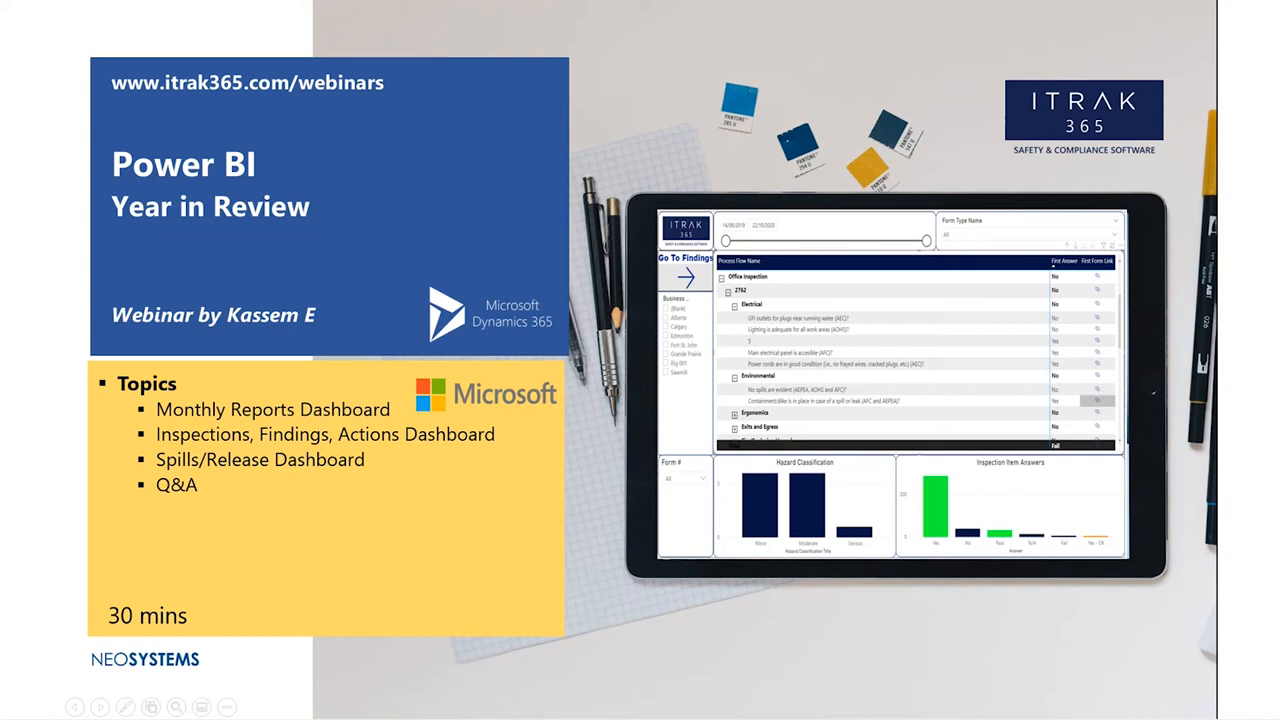
mouse_move(724, 224)
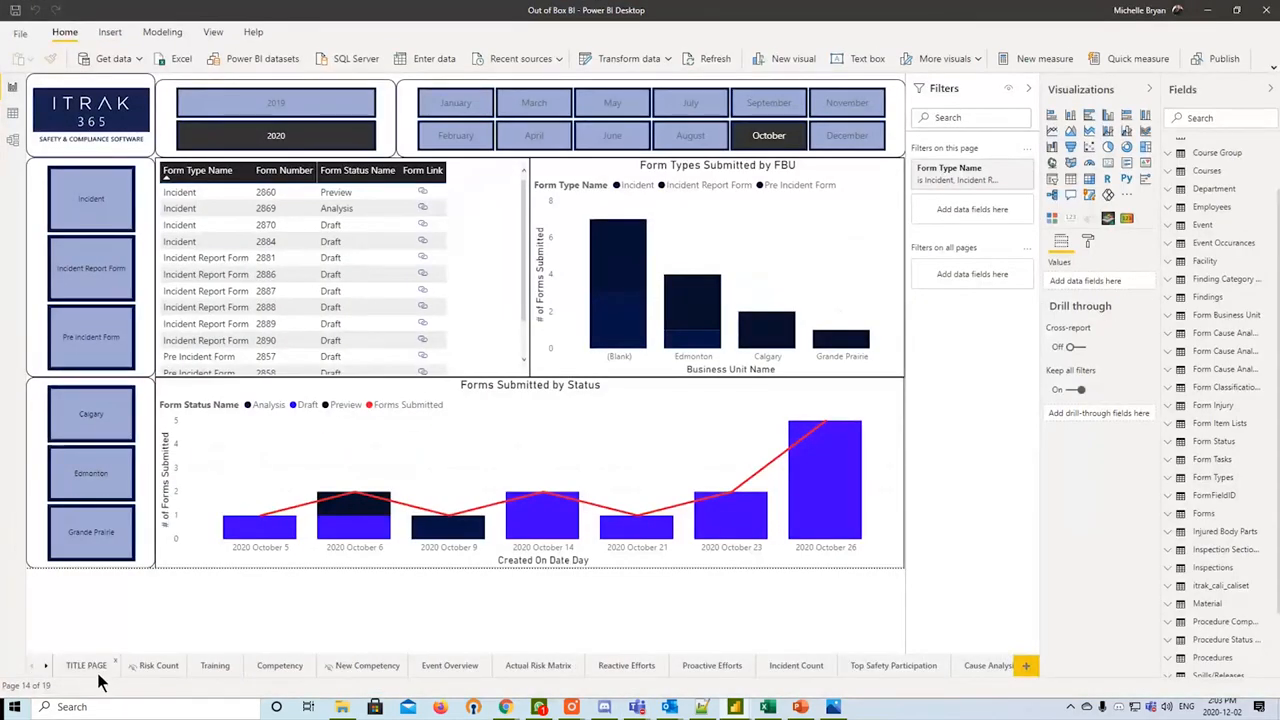
- Review the Health and Safety Dashboard title page, then move to the Training page
left_click(84, 664)
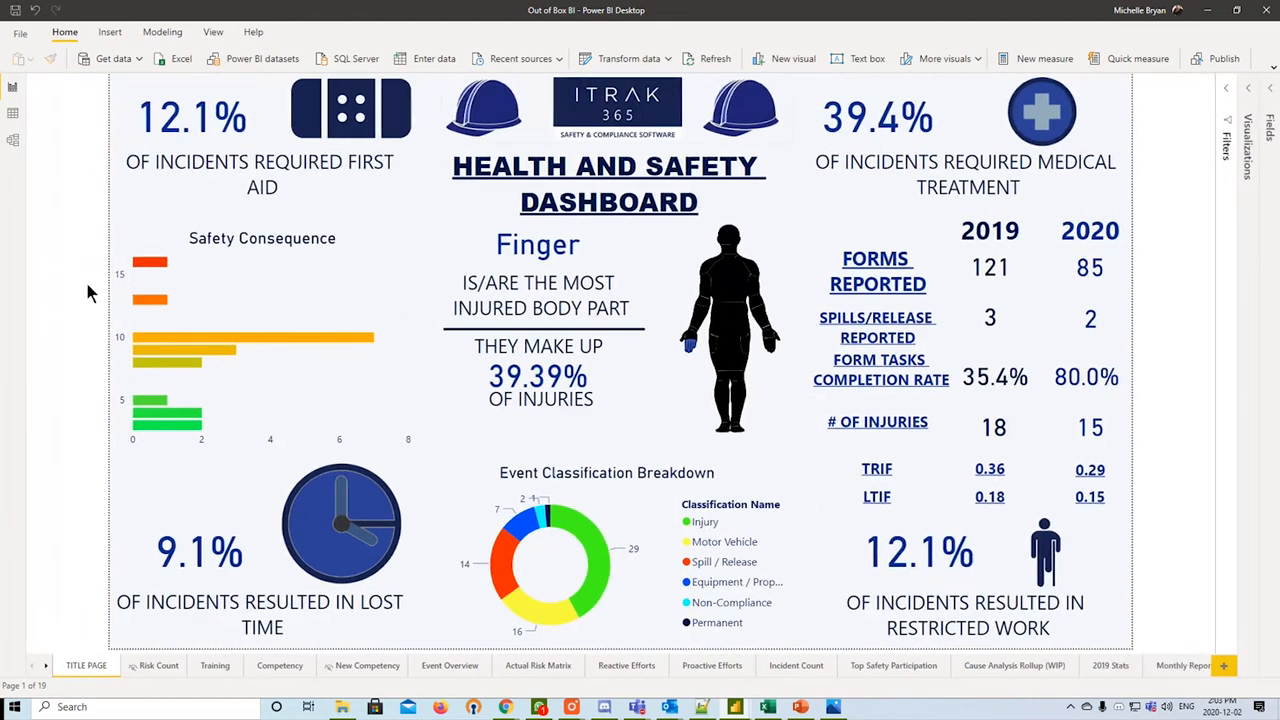
mouse_move(204, 330)
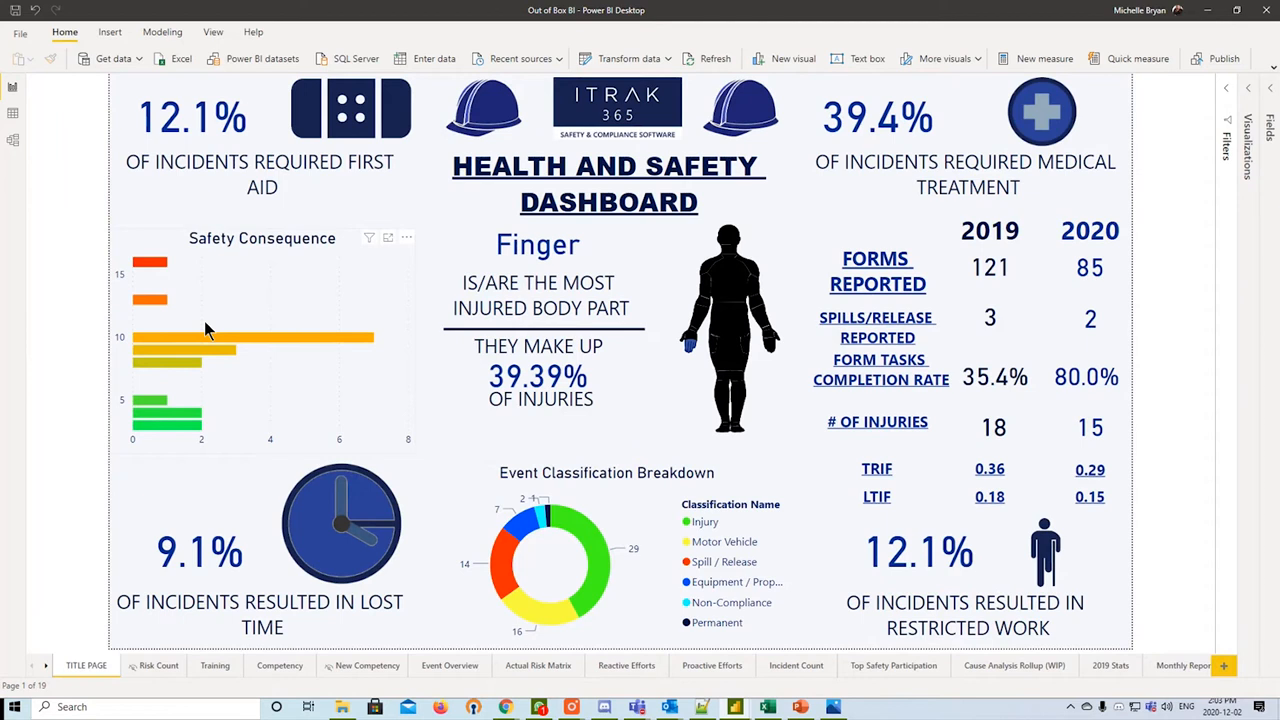
mouse_move(204, 330)
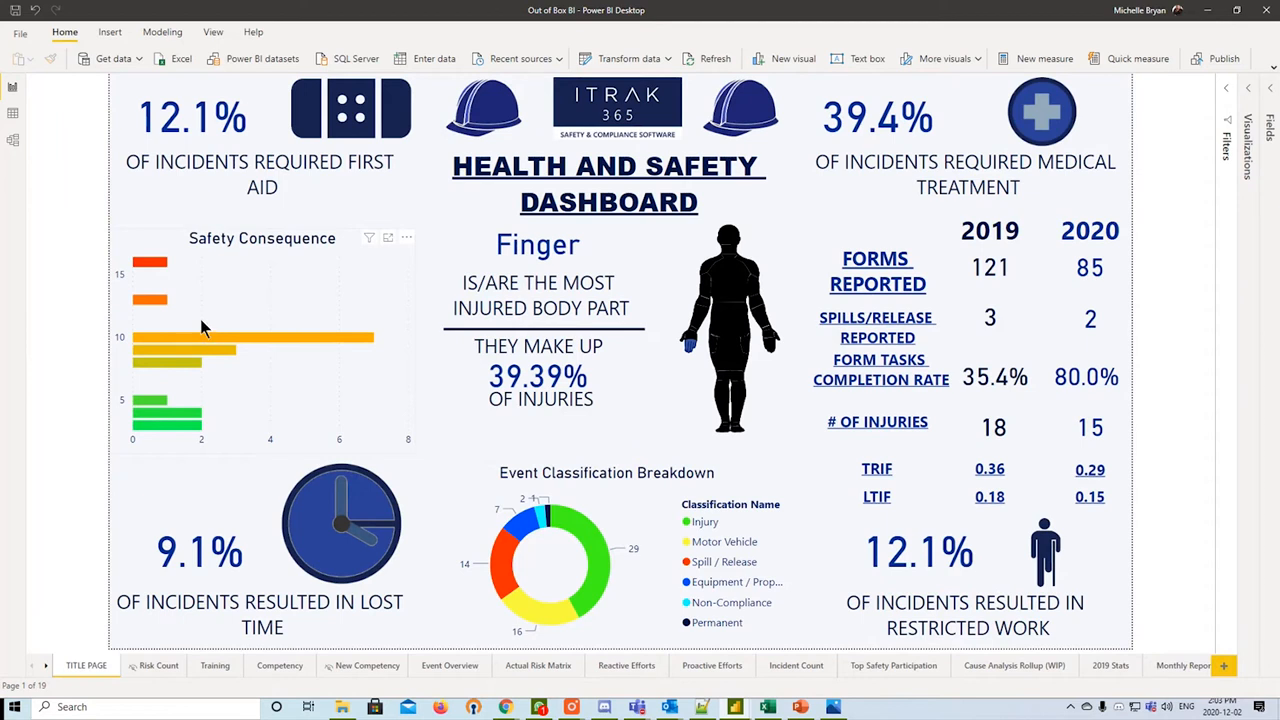
mouse_move(876, 488)
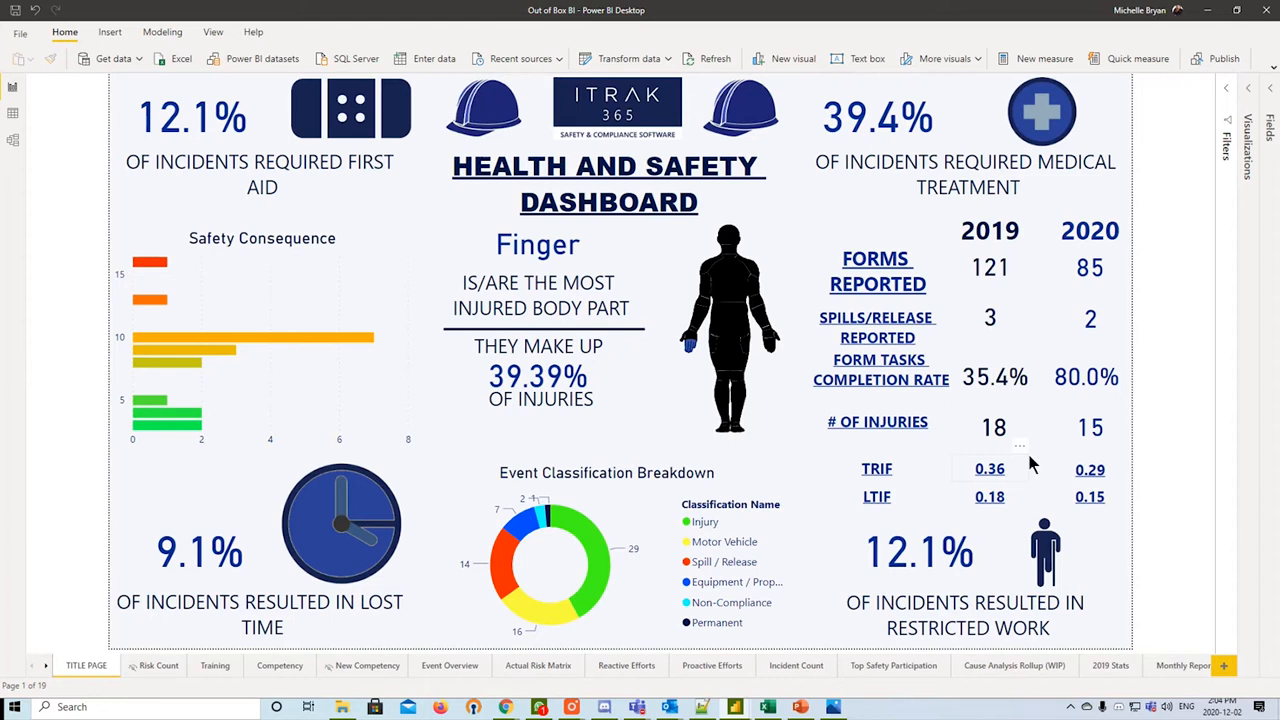
mouse_move(1004, 460)
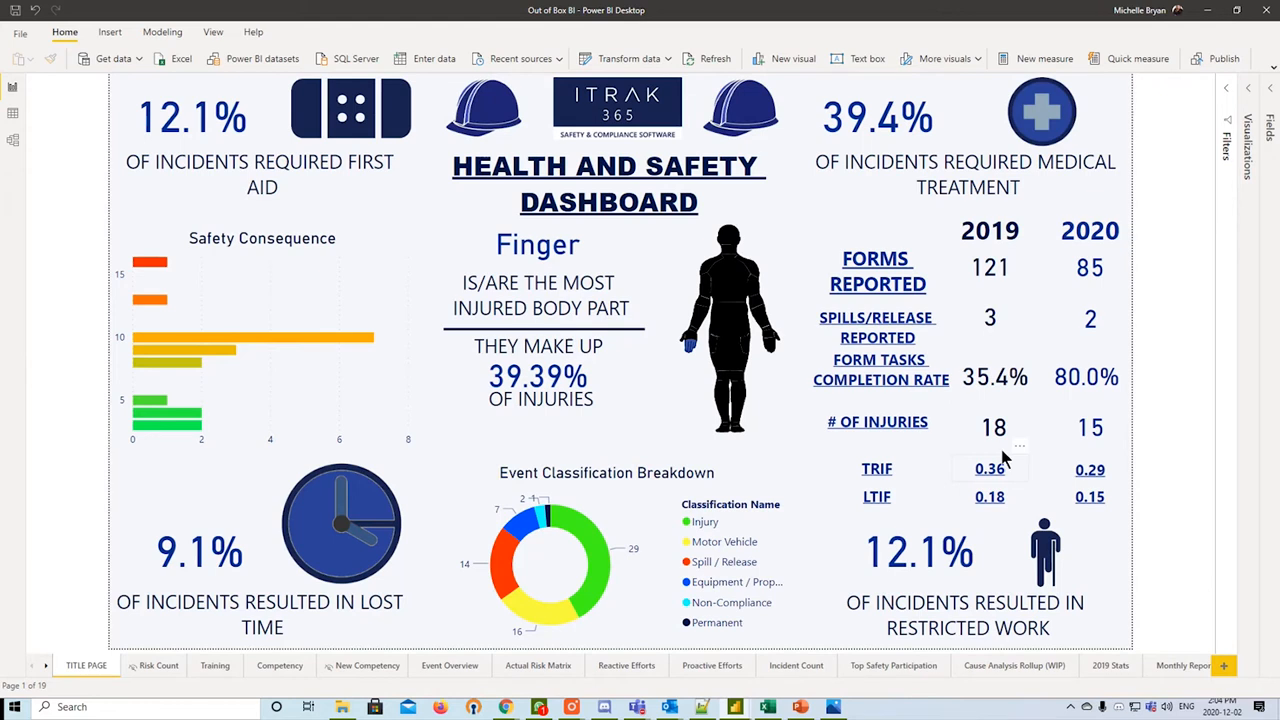
left_click(214, 664)
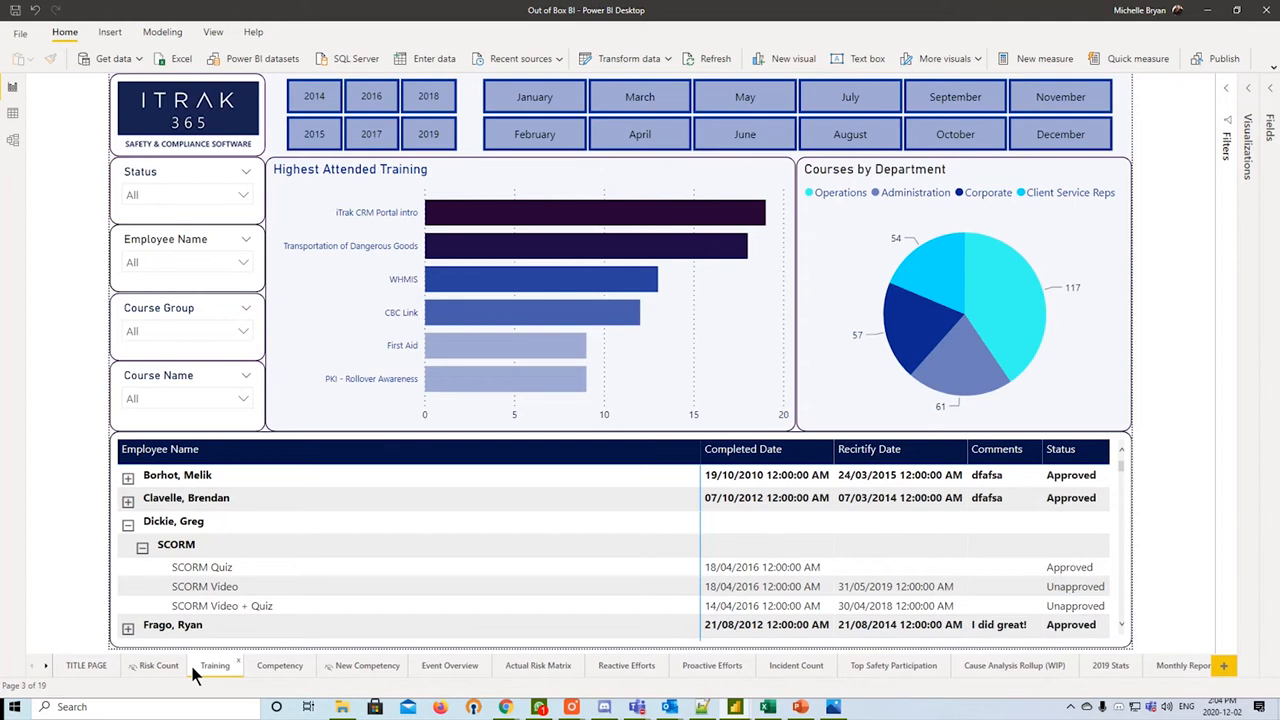
mouse_move(544, 294)
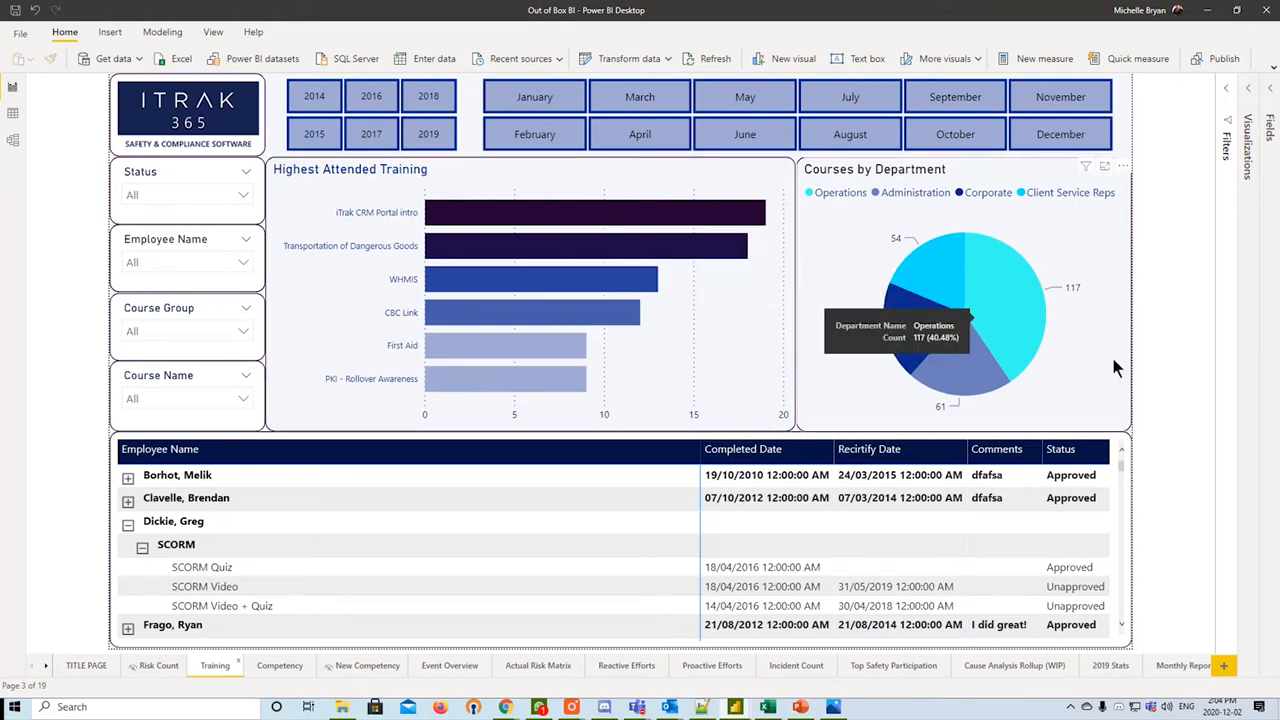
mouse_move(1122, 368)
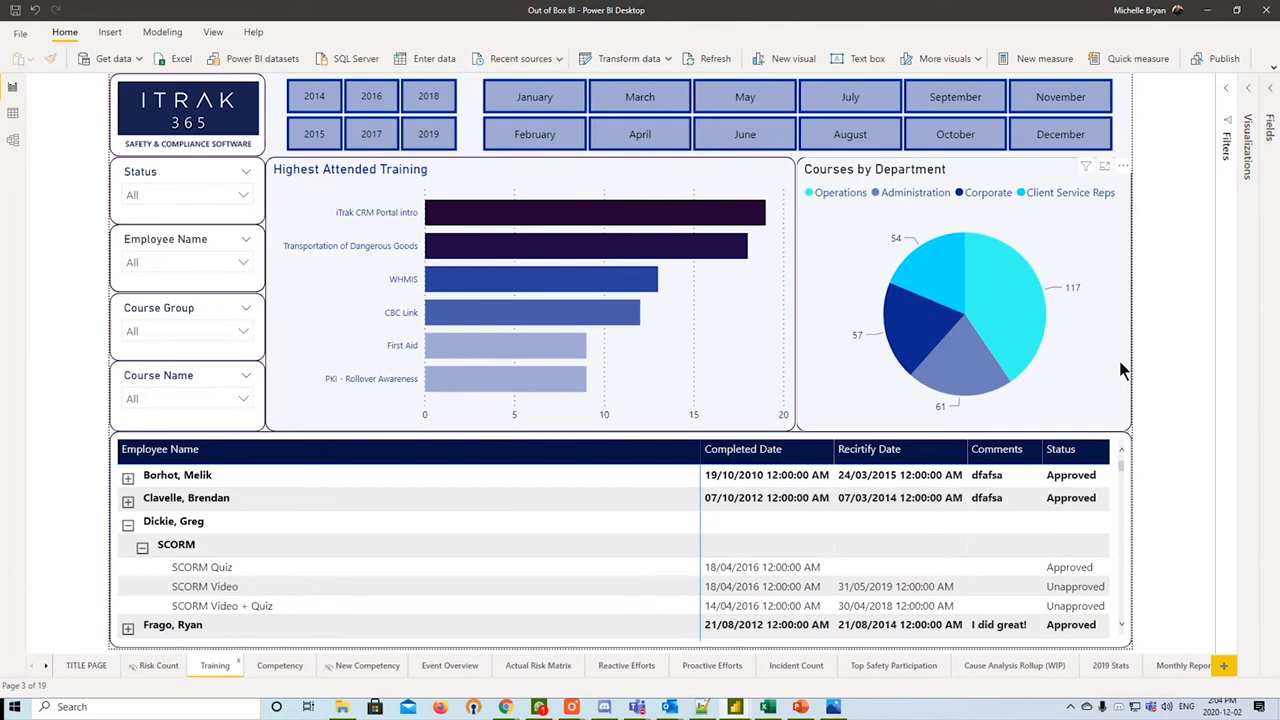
mouse_move(590, 132)
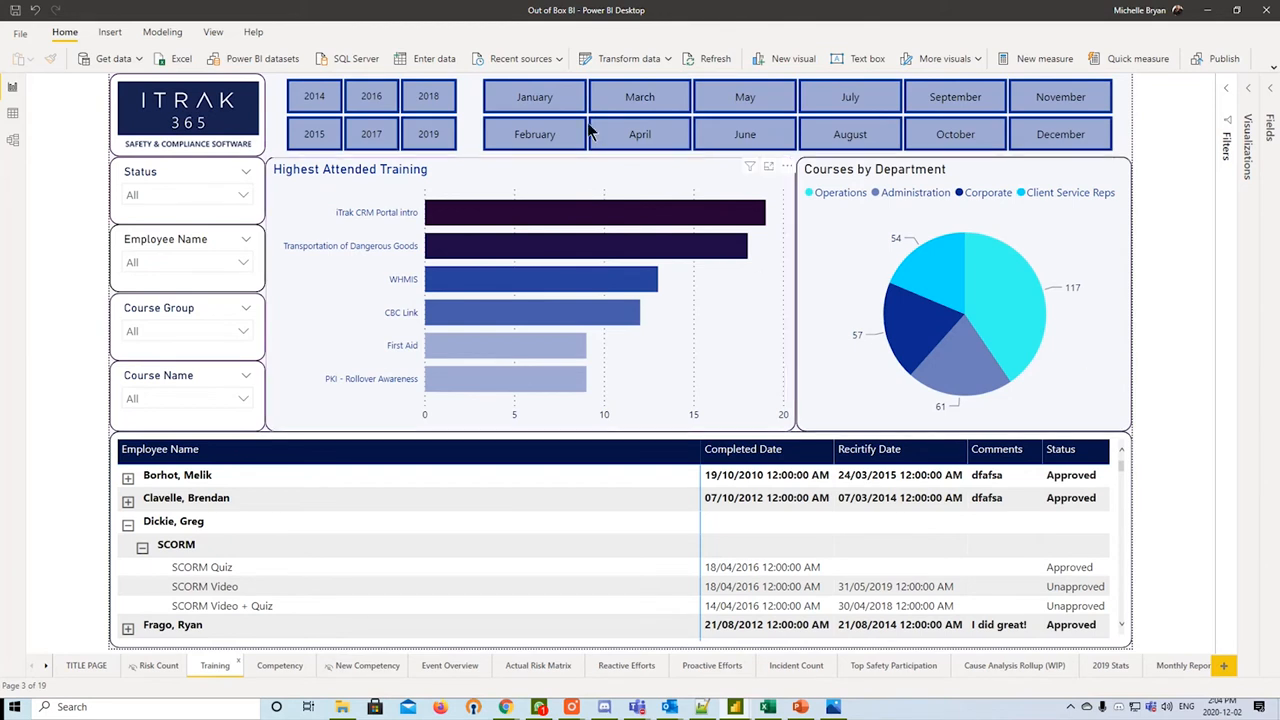
- Try a year slicer on the Training visuals, clear it, then move to the New Competency page
left_click(314, 96)
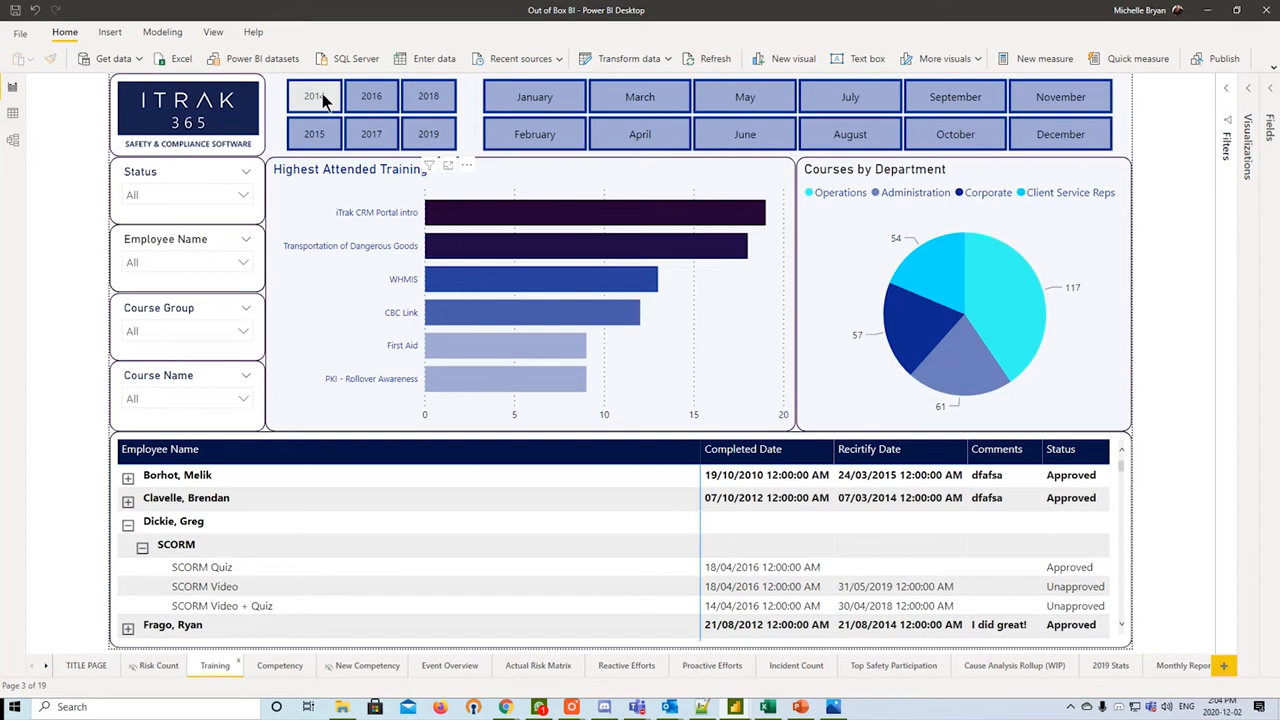
left_click(314, 96)
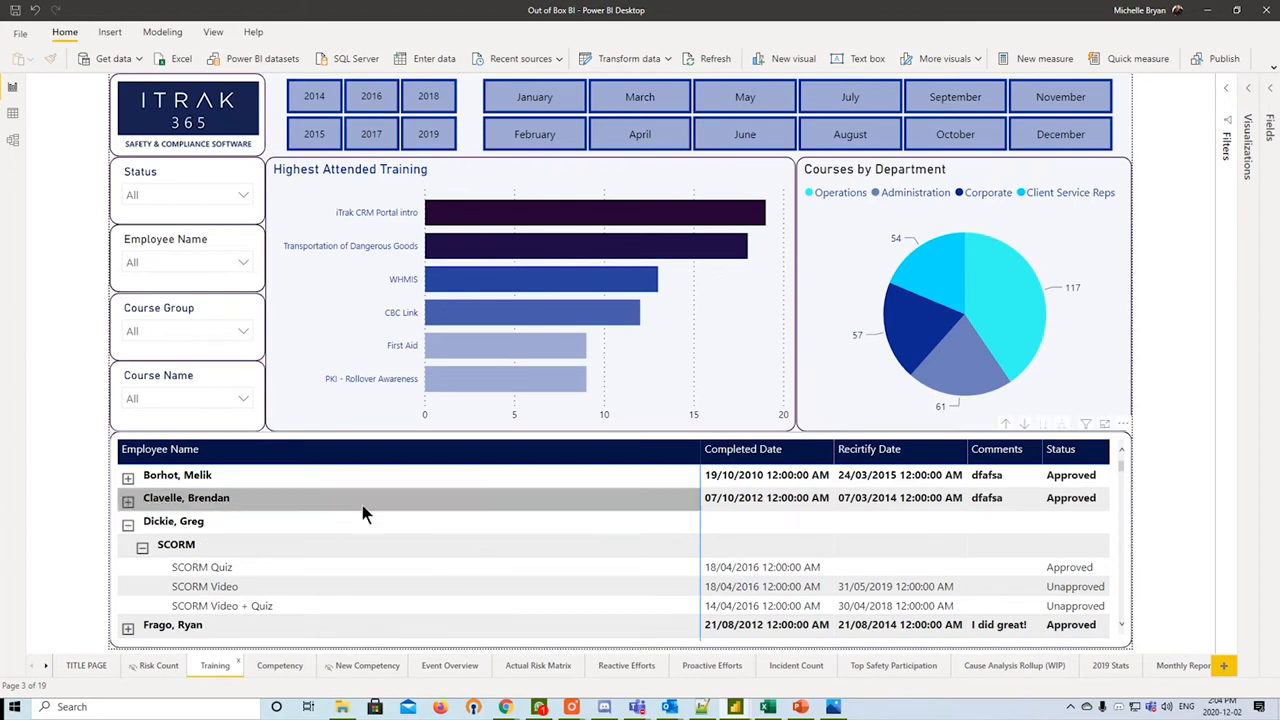
mouse_move(530, 508)
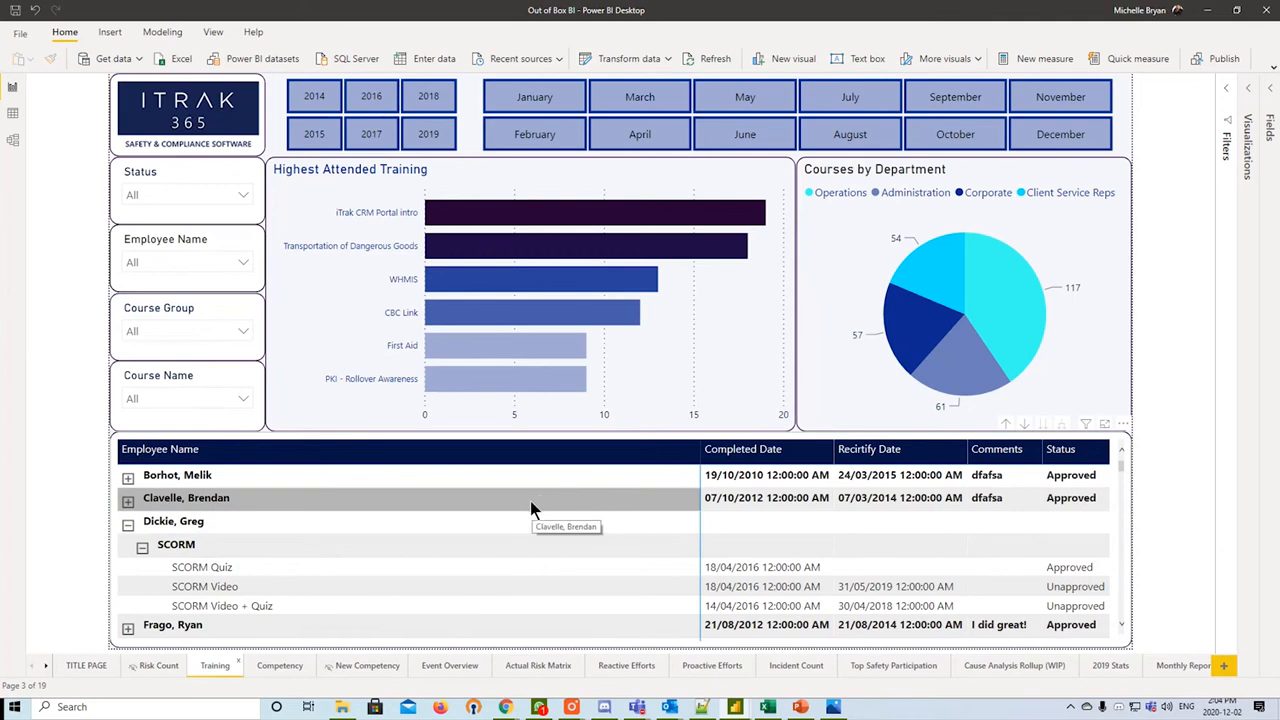
mouse_move(360, 668)
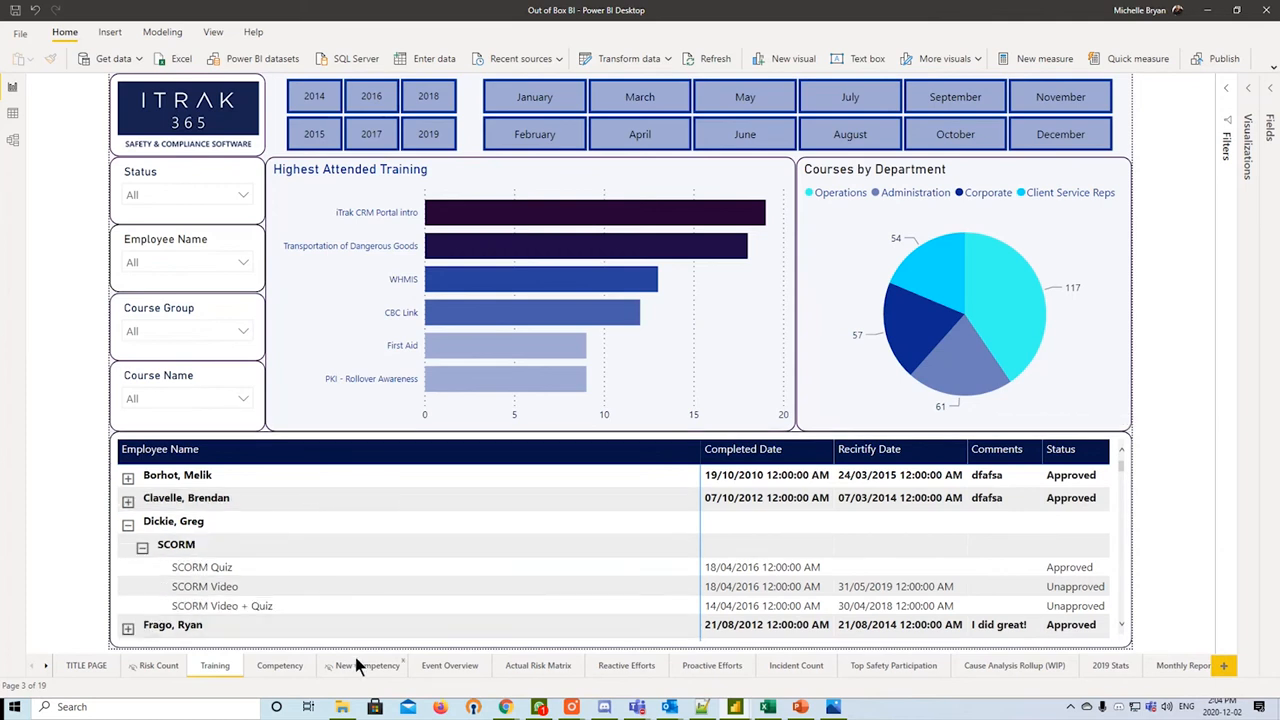
left_click(368, 664)
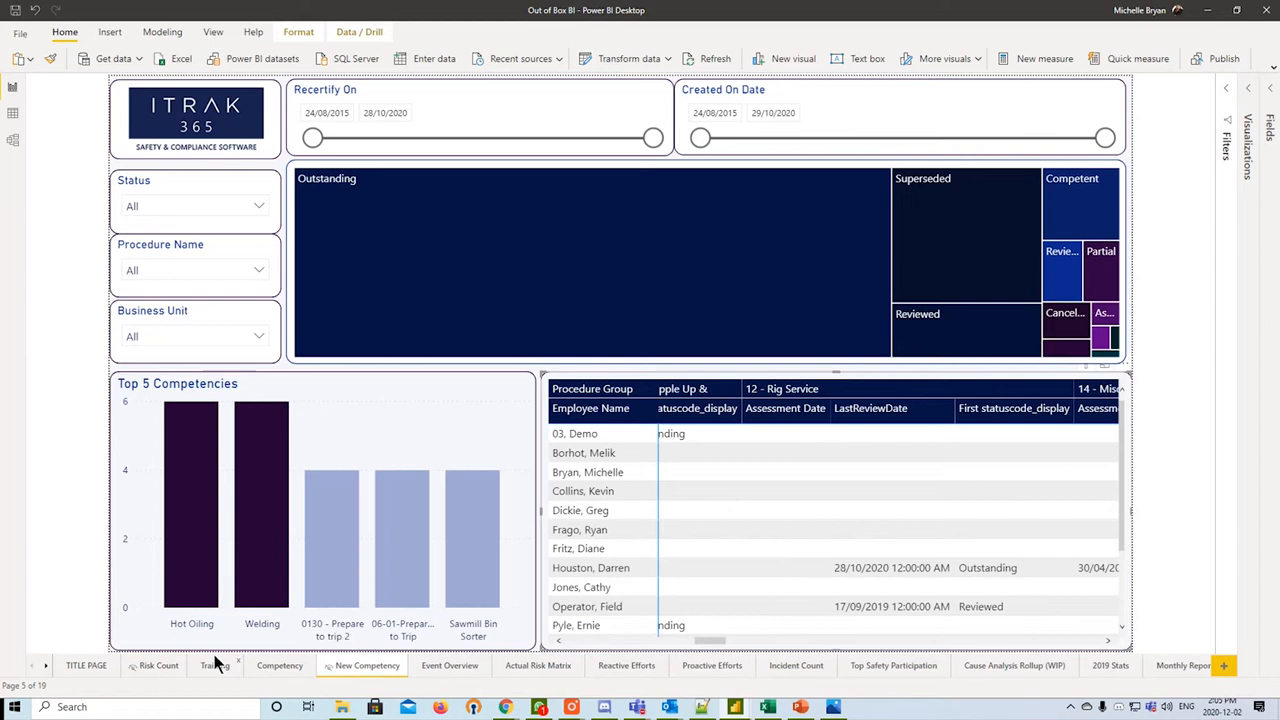
left_click(214, 664)
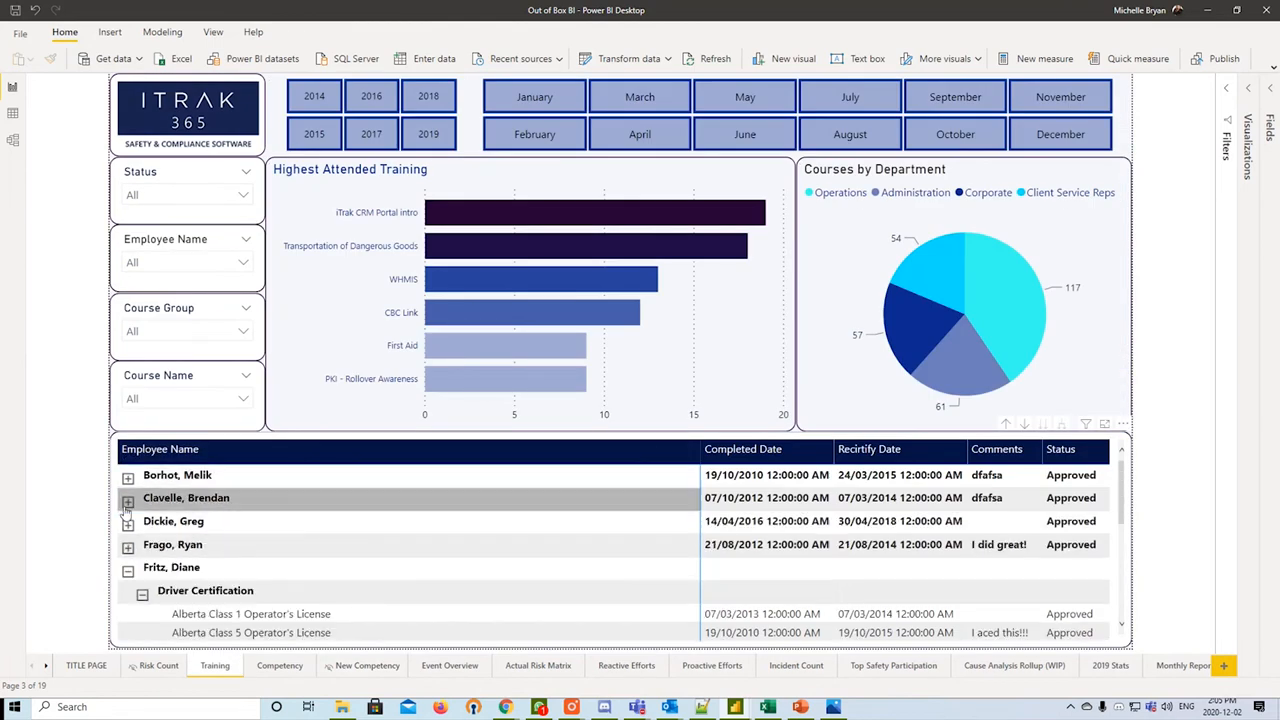
left_click(128, 476)
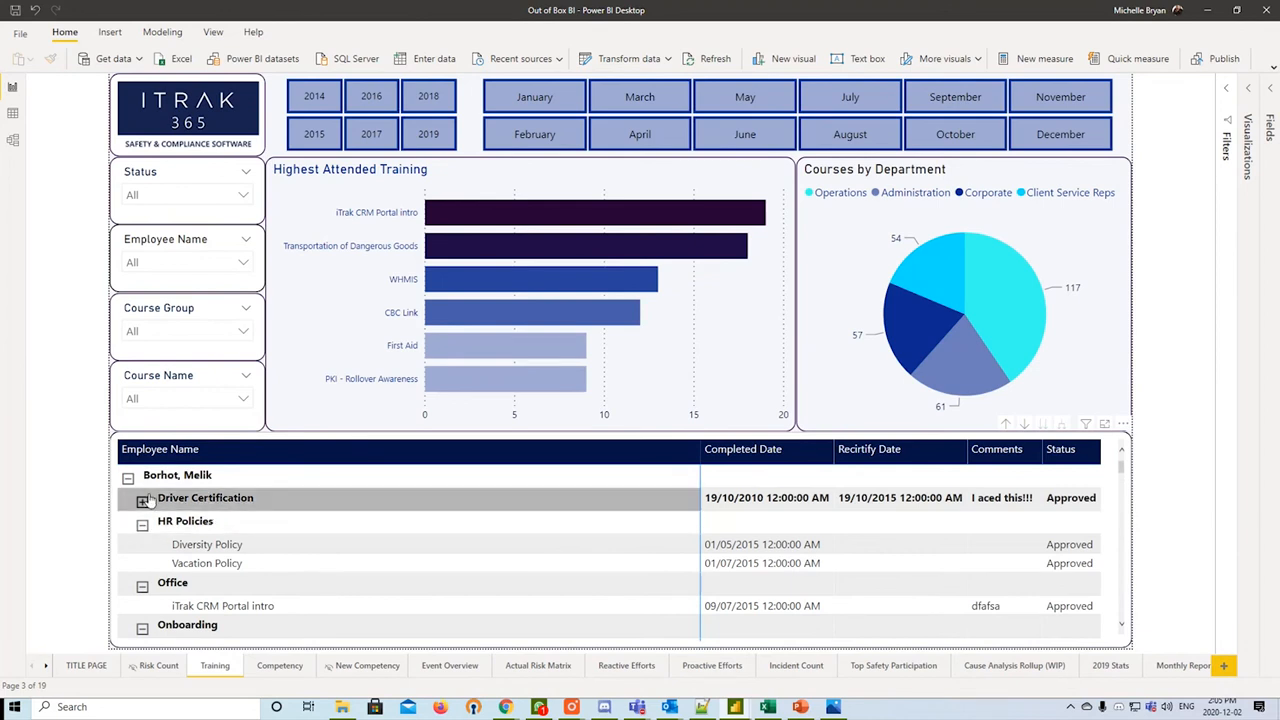
left_click(142, 498)
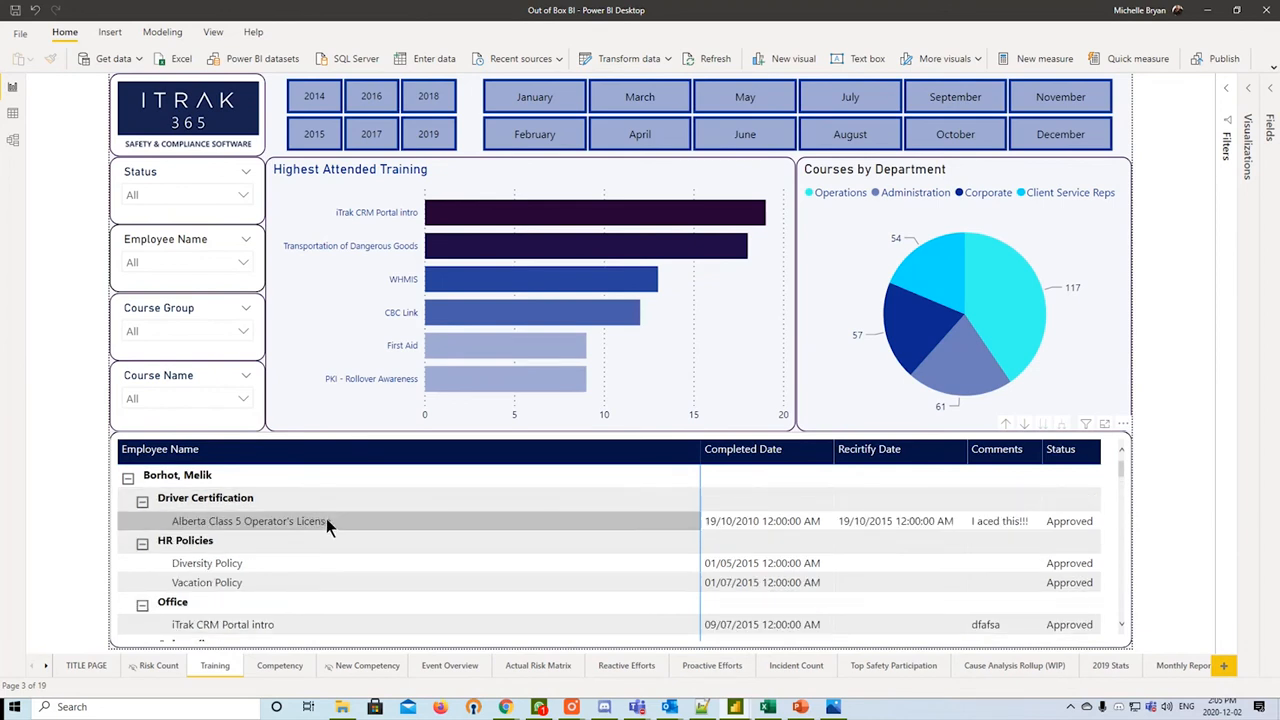
mouse_move(270, 536)
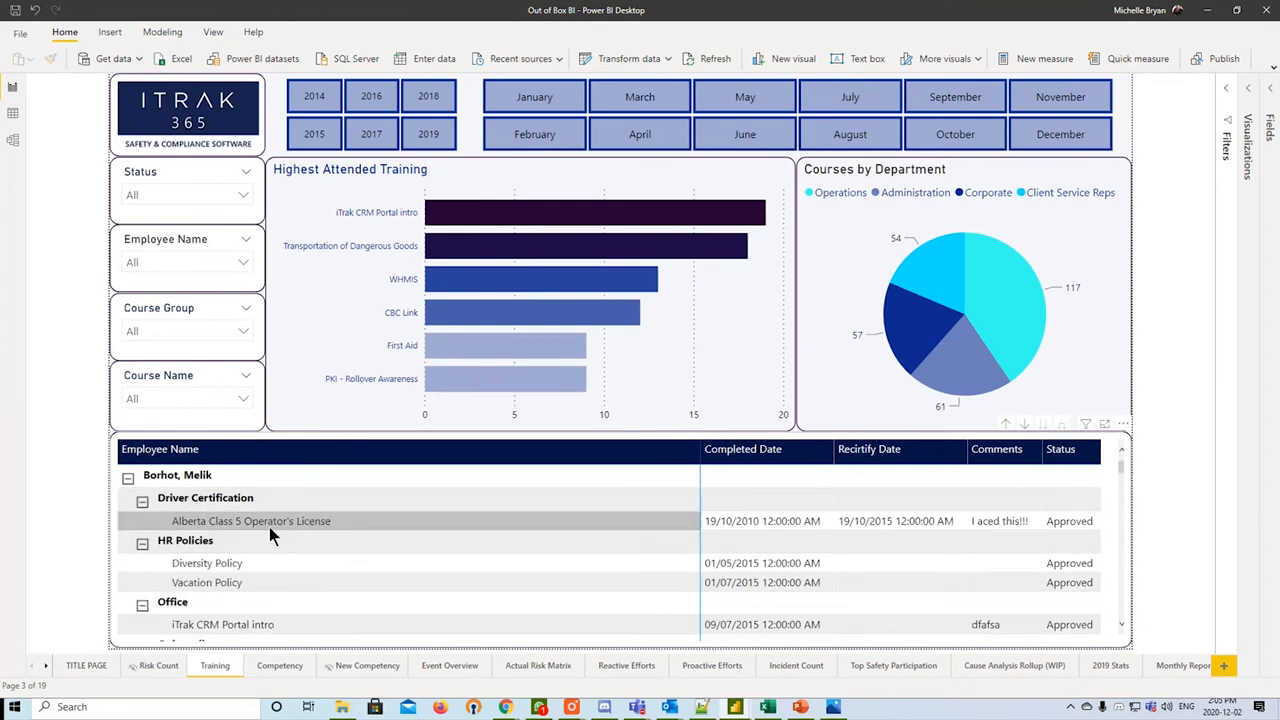
mouse_move(222, 538)
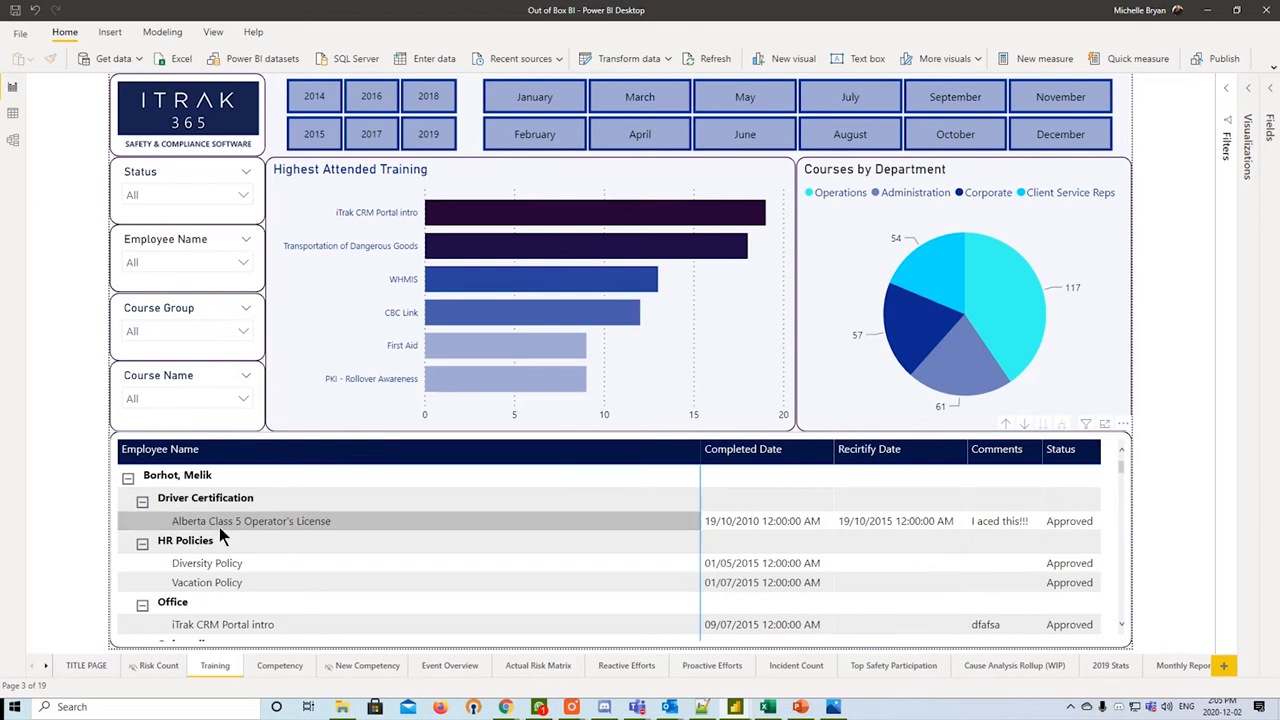
mouse_move(762, 520)
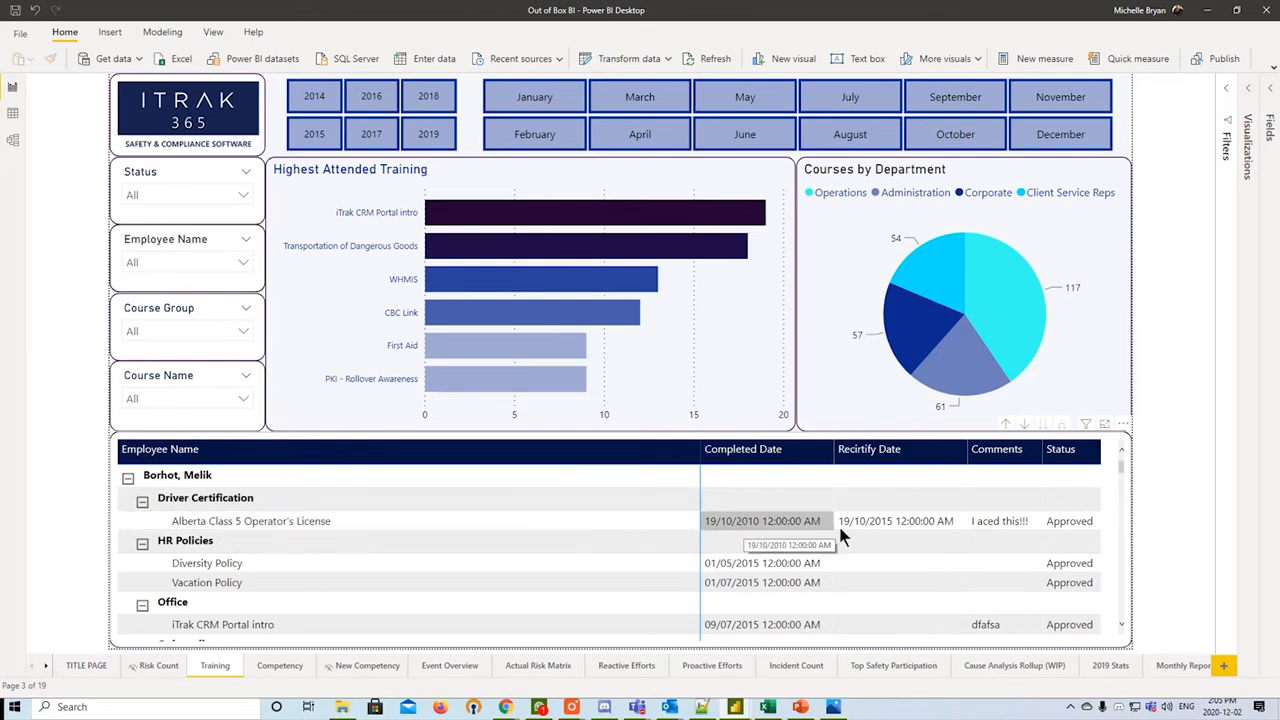
mouse_move(1068, 520)
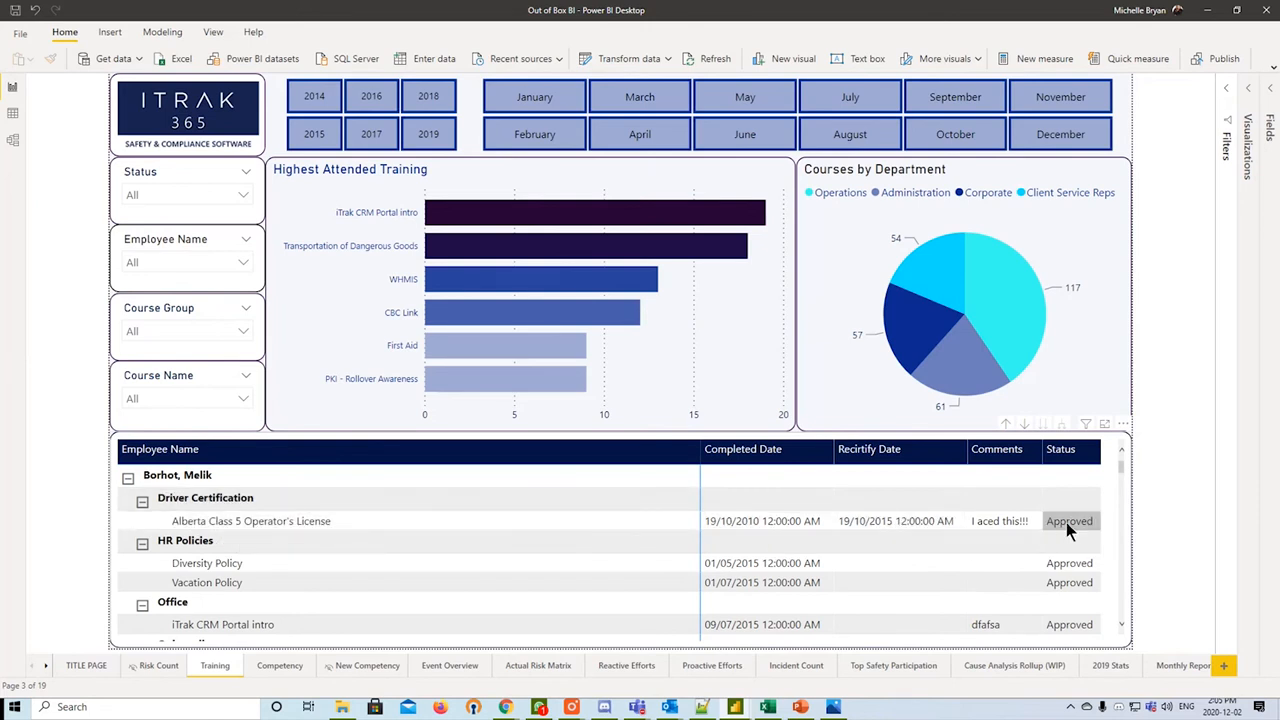
mouse_move(1068, 524)
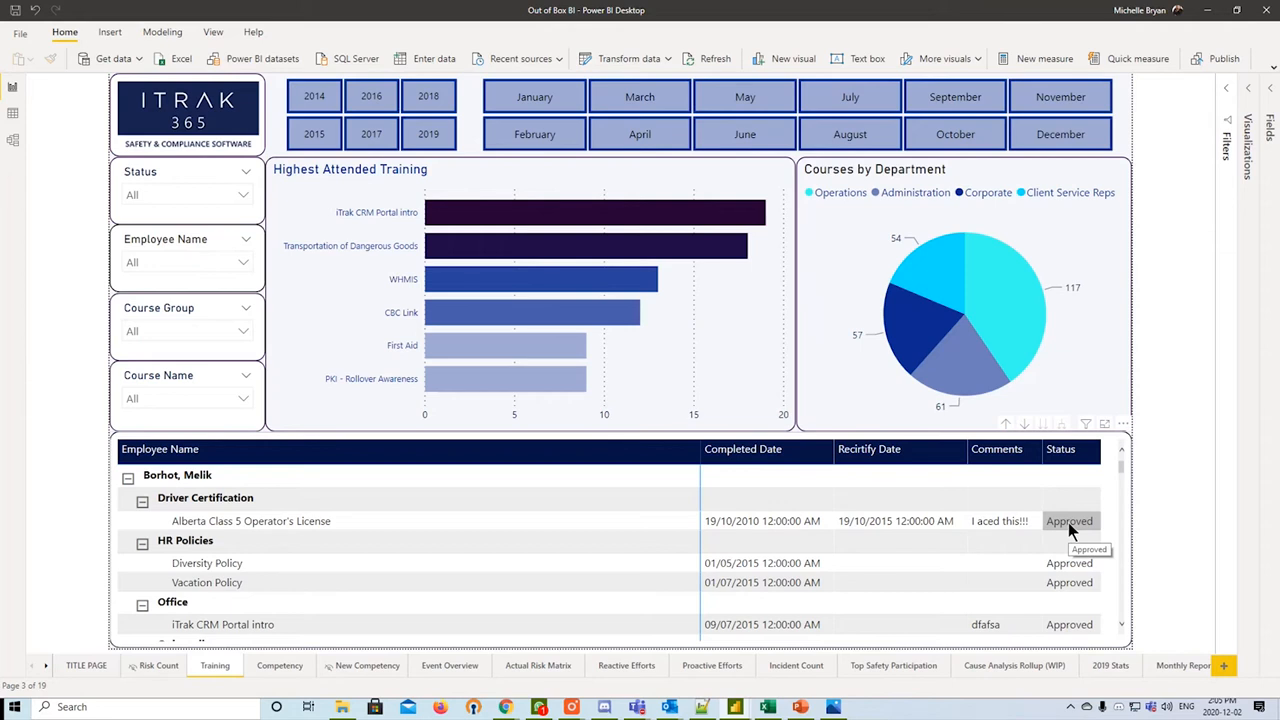
left_click(280, 664)
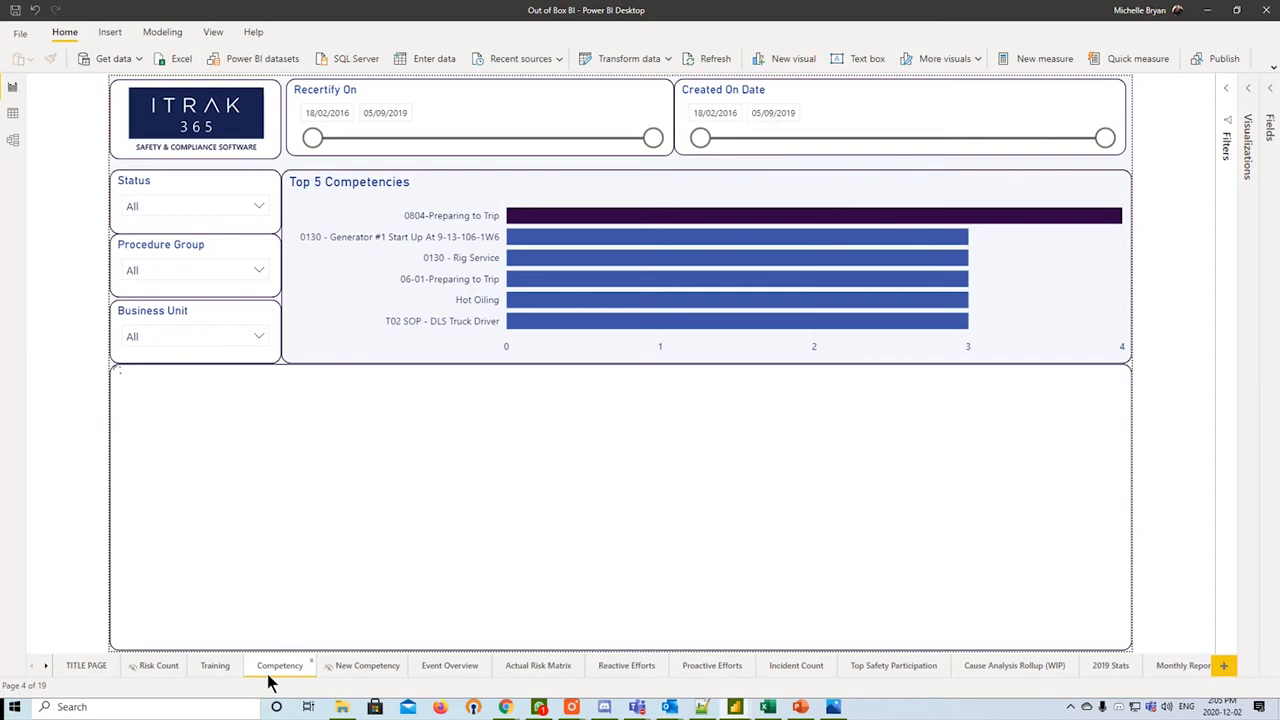
mouse_move(456, 122)
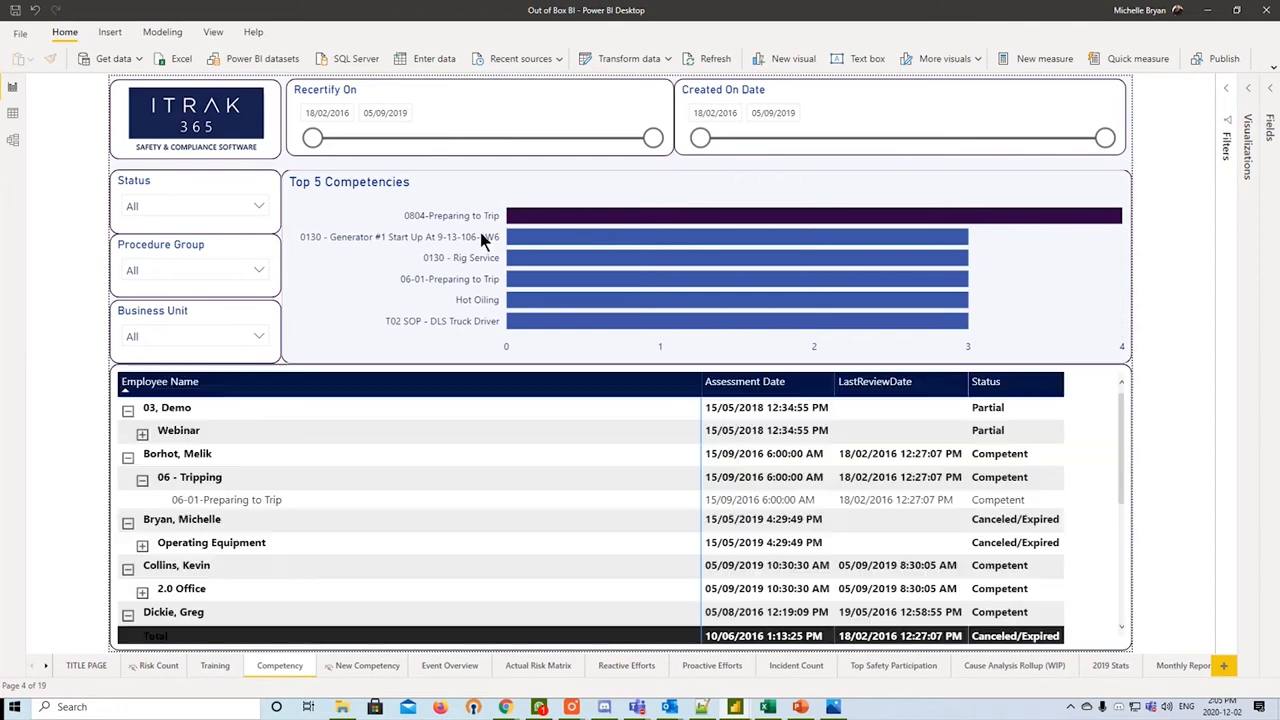
mouse_move(488, 252)
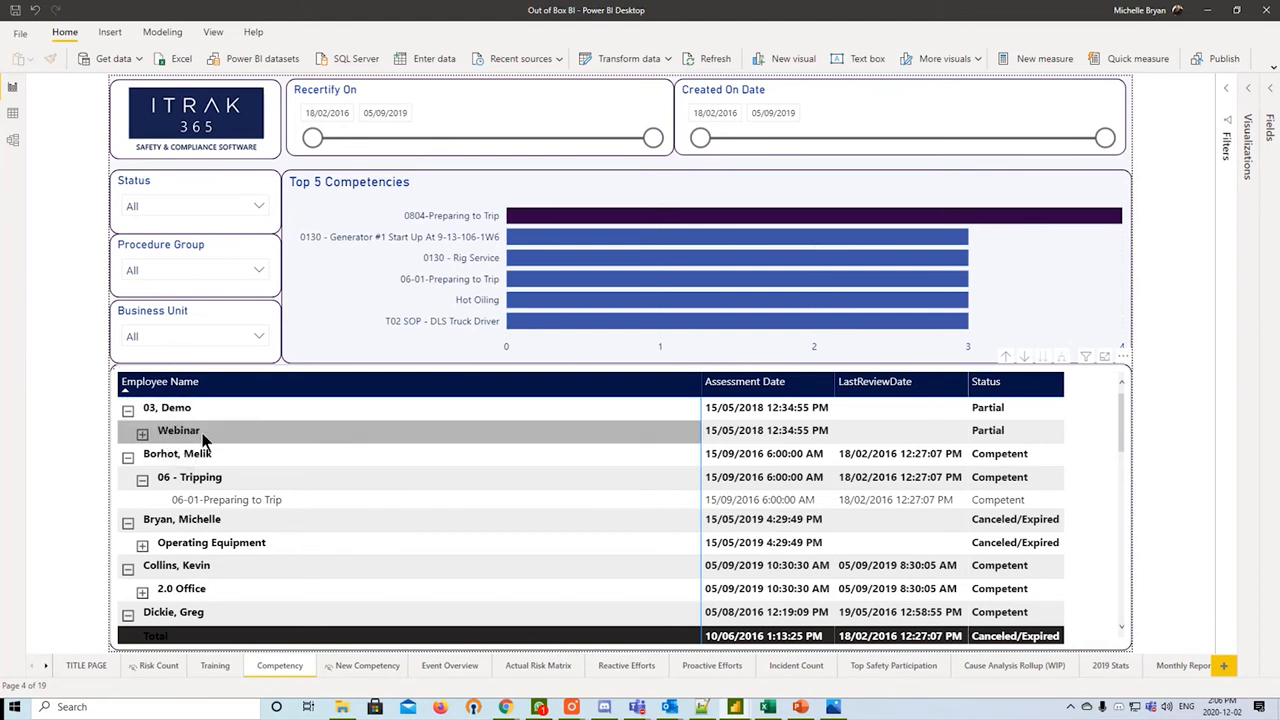
- Expand the Webinar competency records, then move to the Event Overview page
left_click(142, 432)
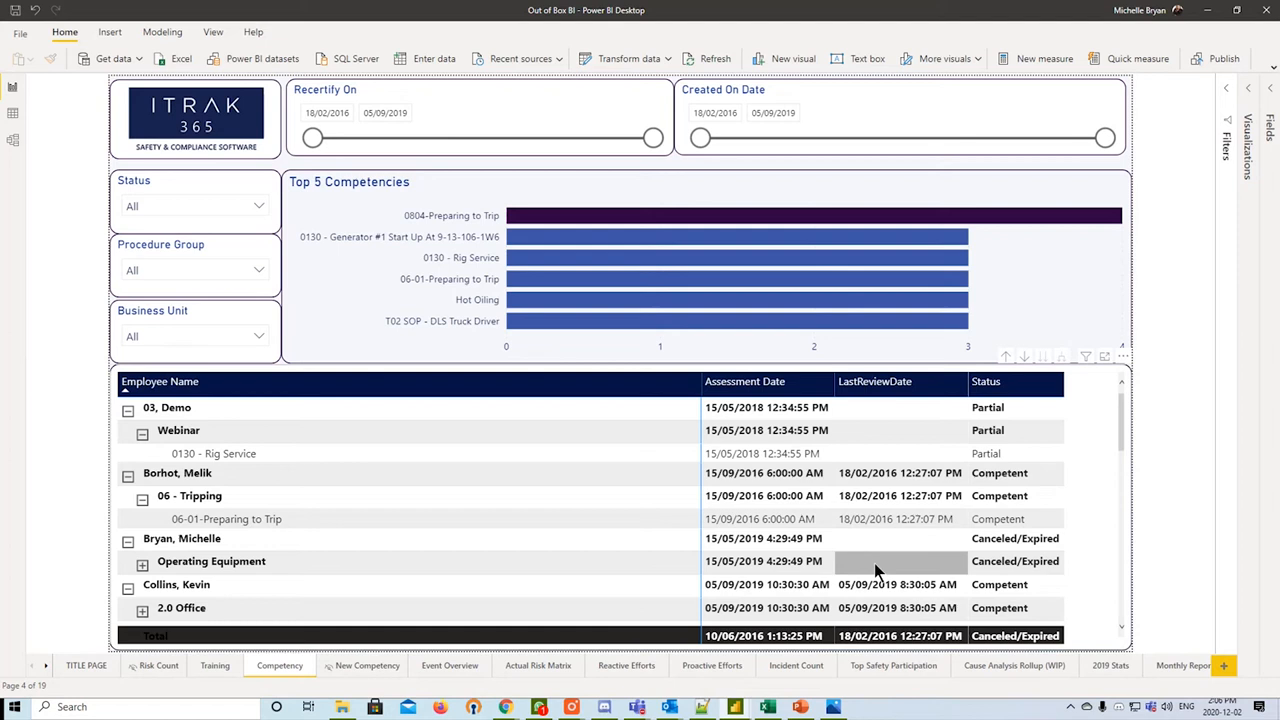
left_click(448, 664)
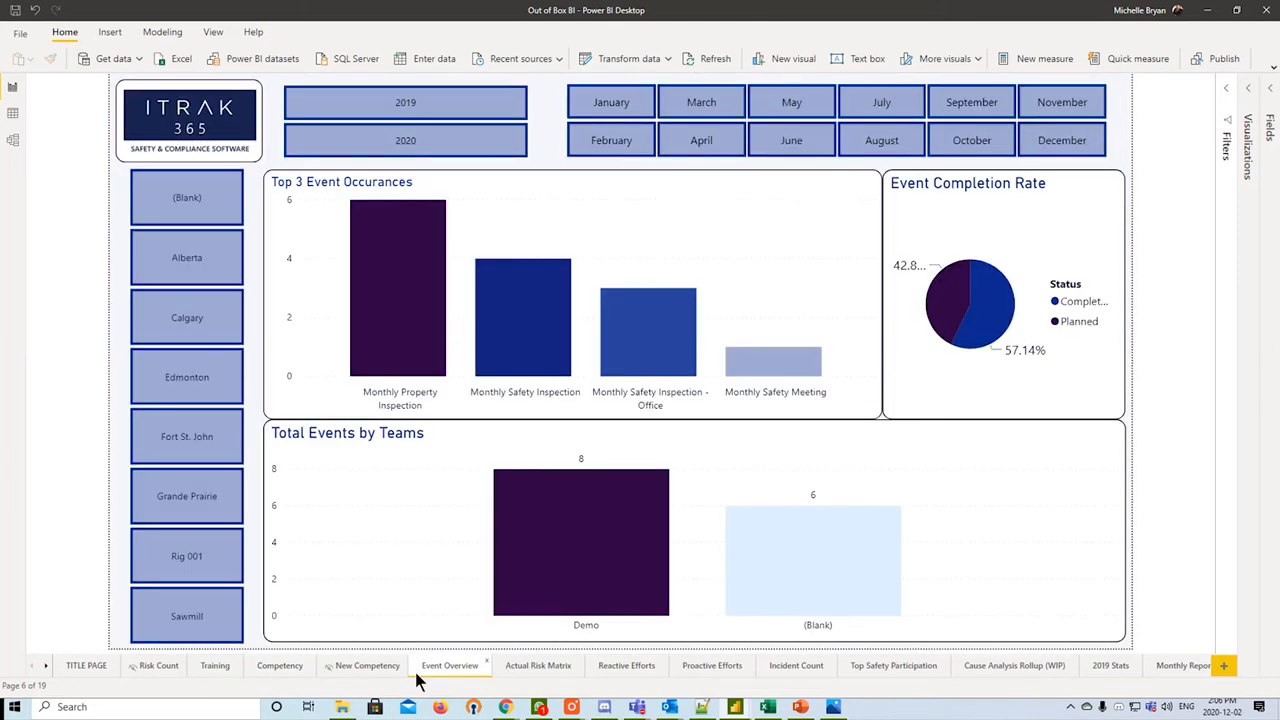
mouse_move(304, 236)
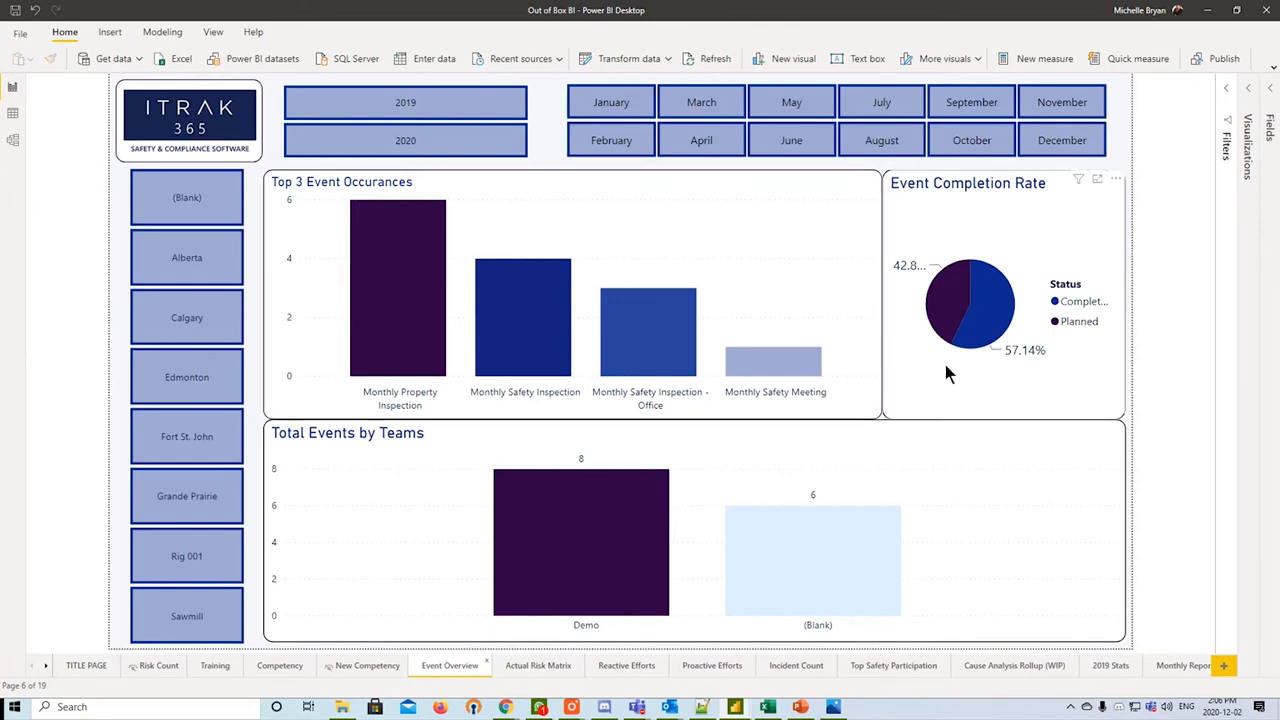
mouse_move(908, 498)
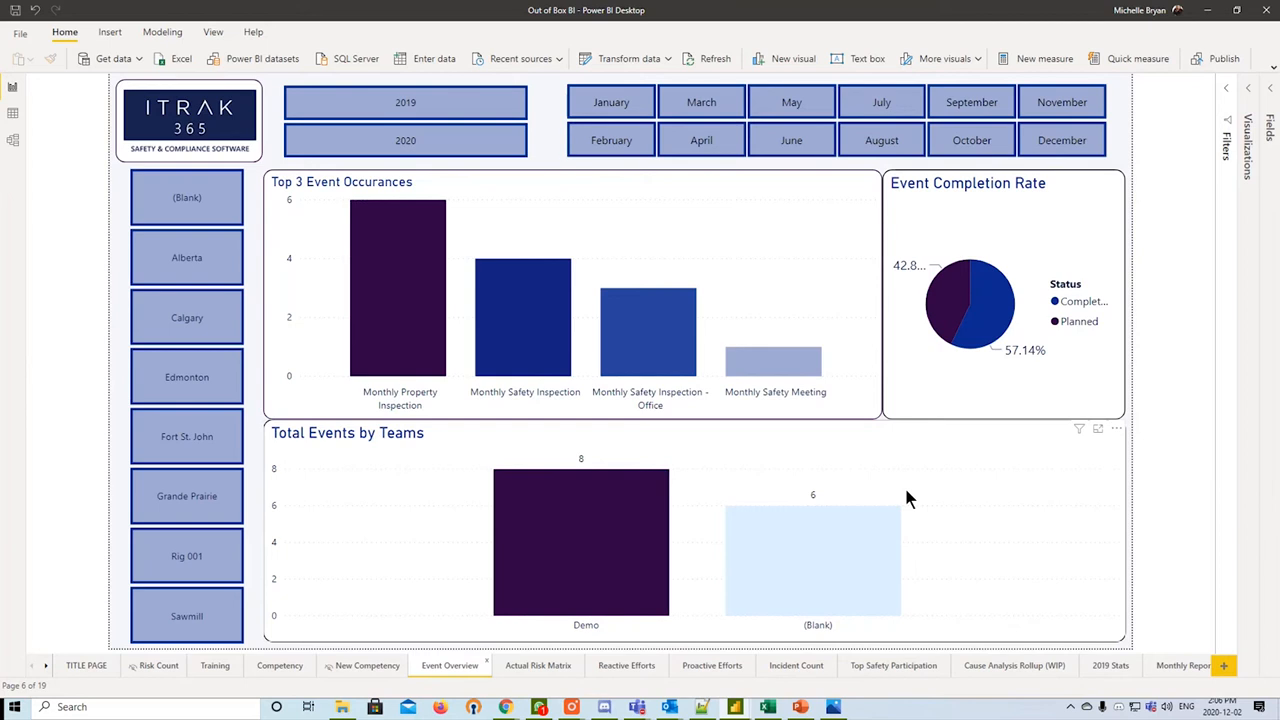
mouse_move(384, 378)
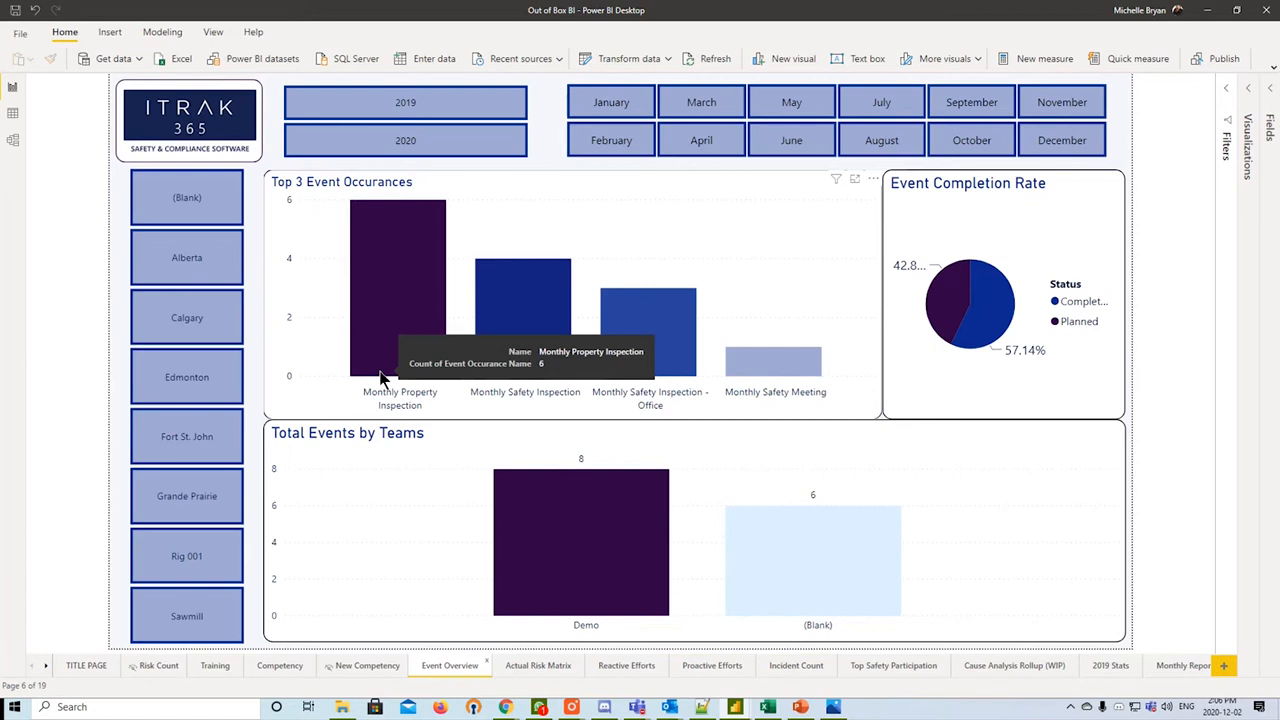
mouse_move(188, 256)
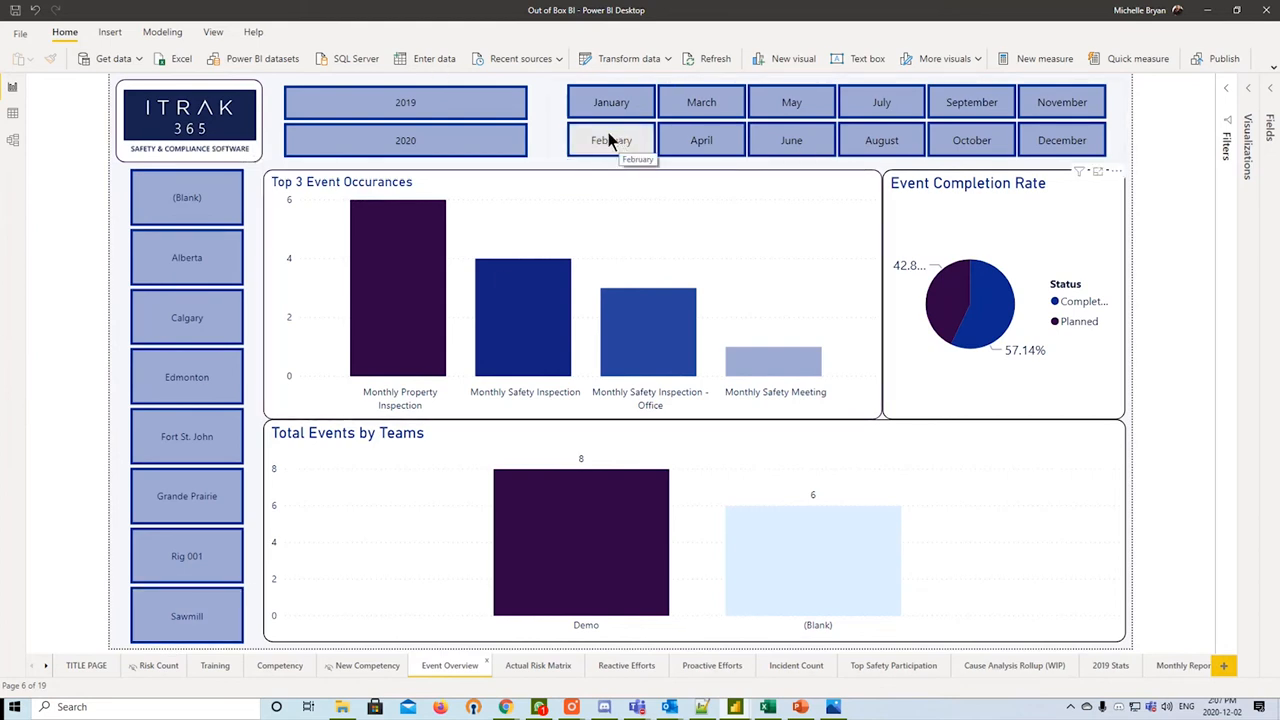
- Move from Event Overview to the Actual Risk Matrix page
left_click(538, 664)
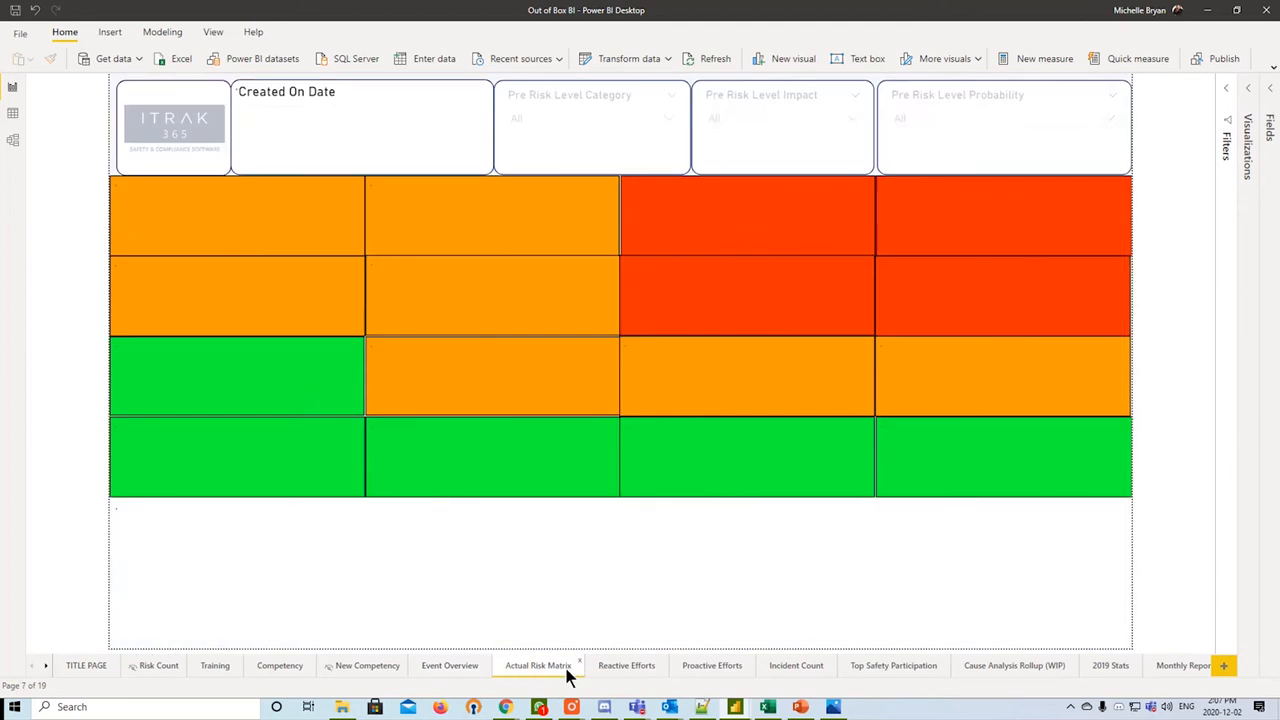
- Filter the risk matrix by Pre Risk Level Category High, then Low, then back to All
left_click(538, 664)
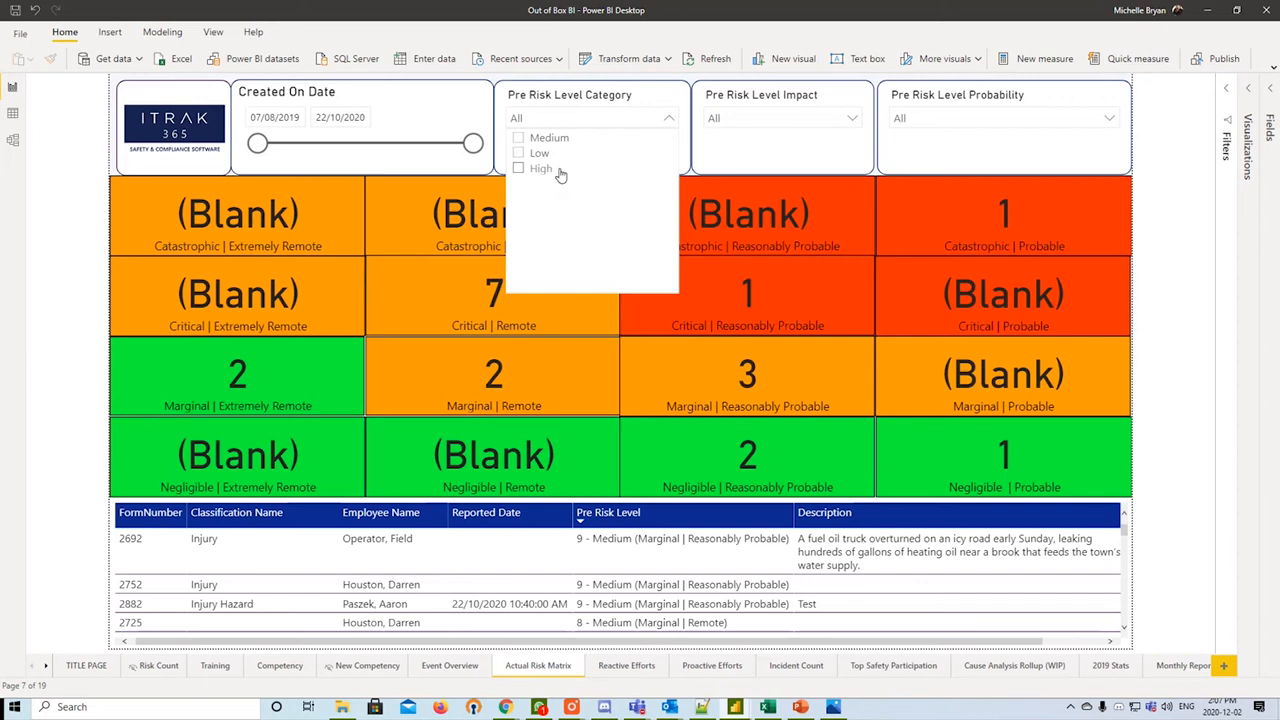
left_click(520, 168)
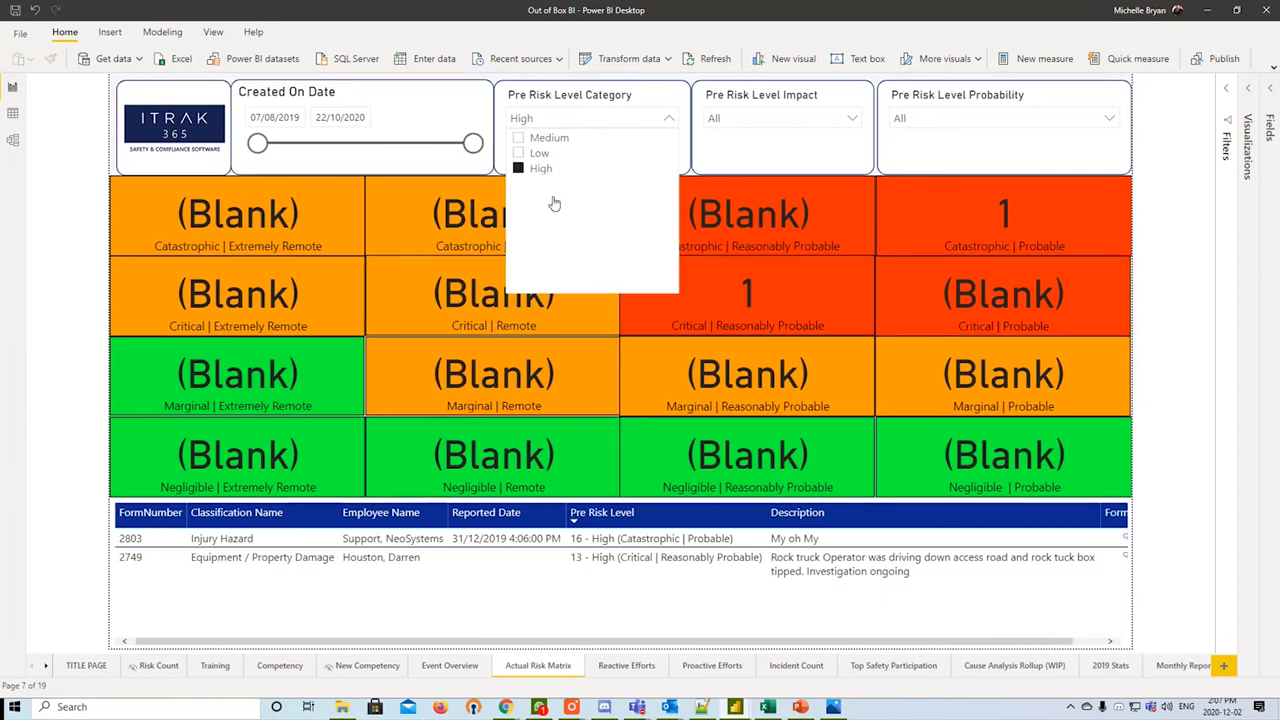
left_click(520, 152)
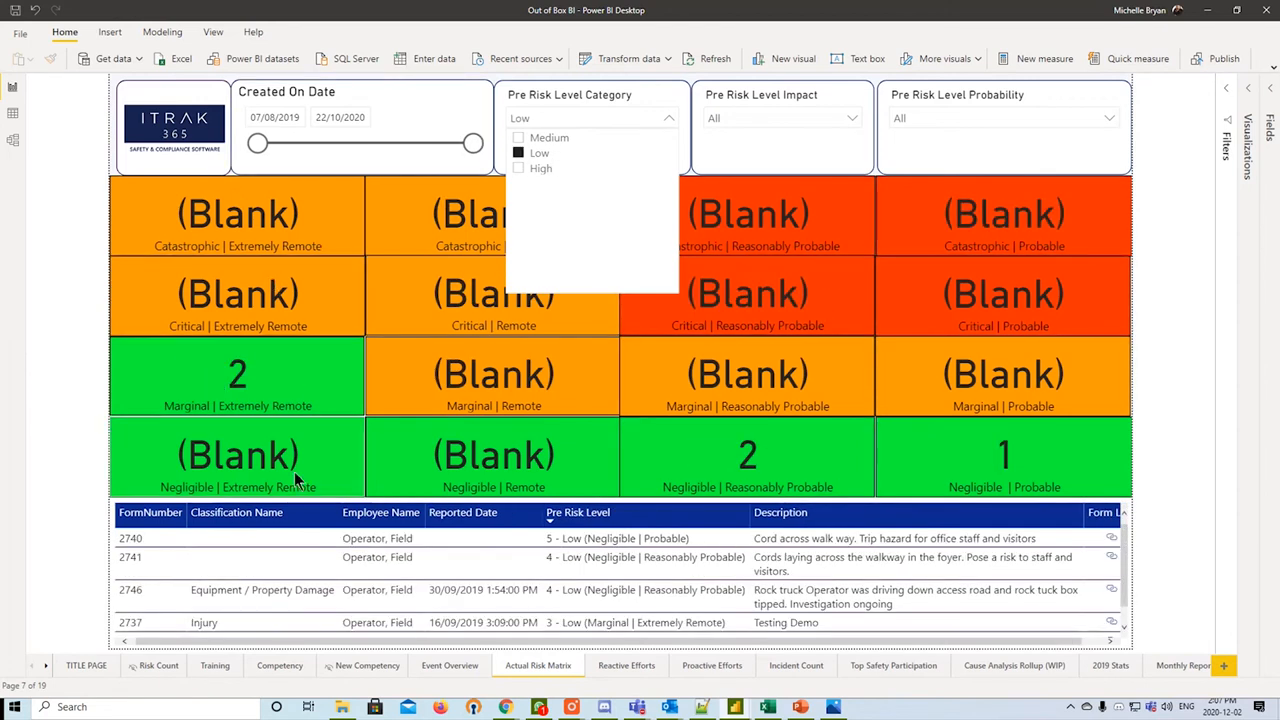
left_click(518, 136)
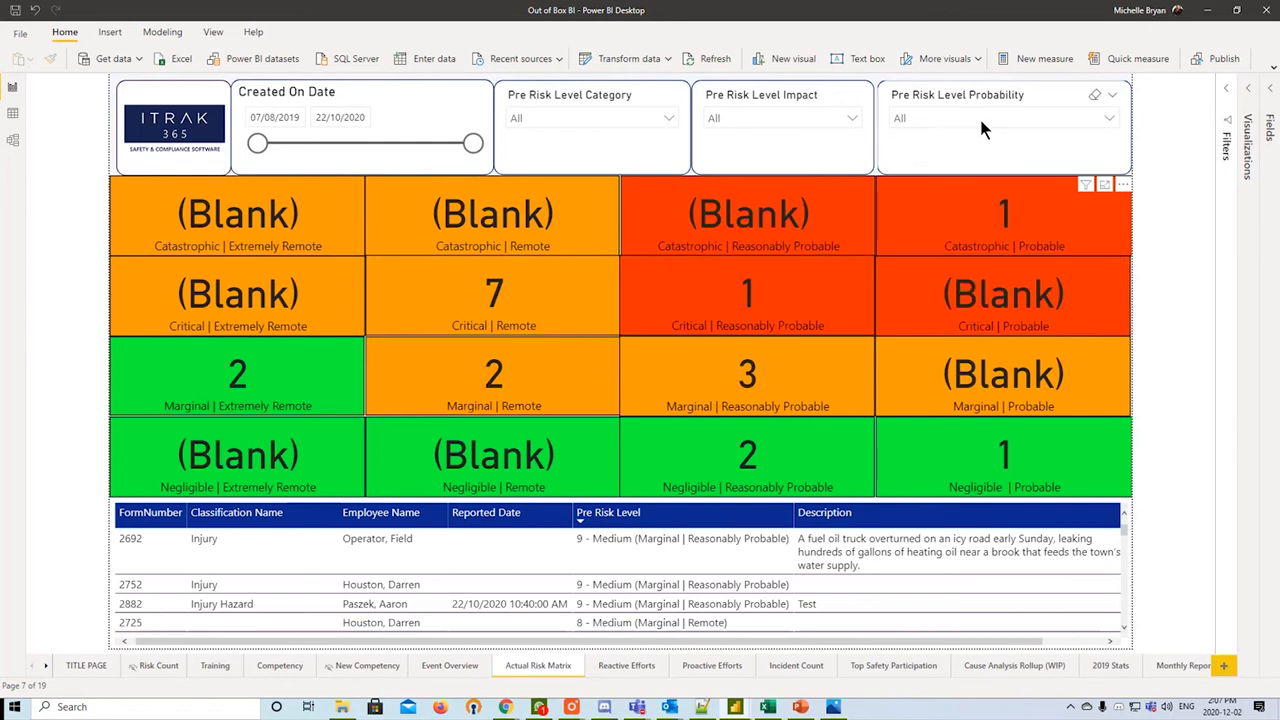
- Filter the matrix to Extremely Remote probability and Marginal impact, cross-filter by one incident, then go to Reactive Efforts
left_click(1000, 118)
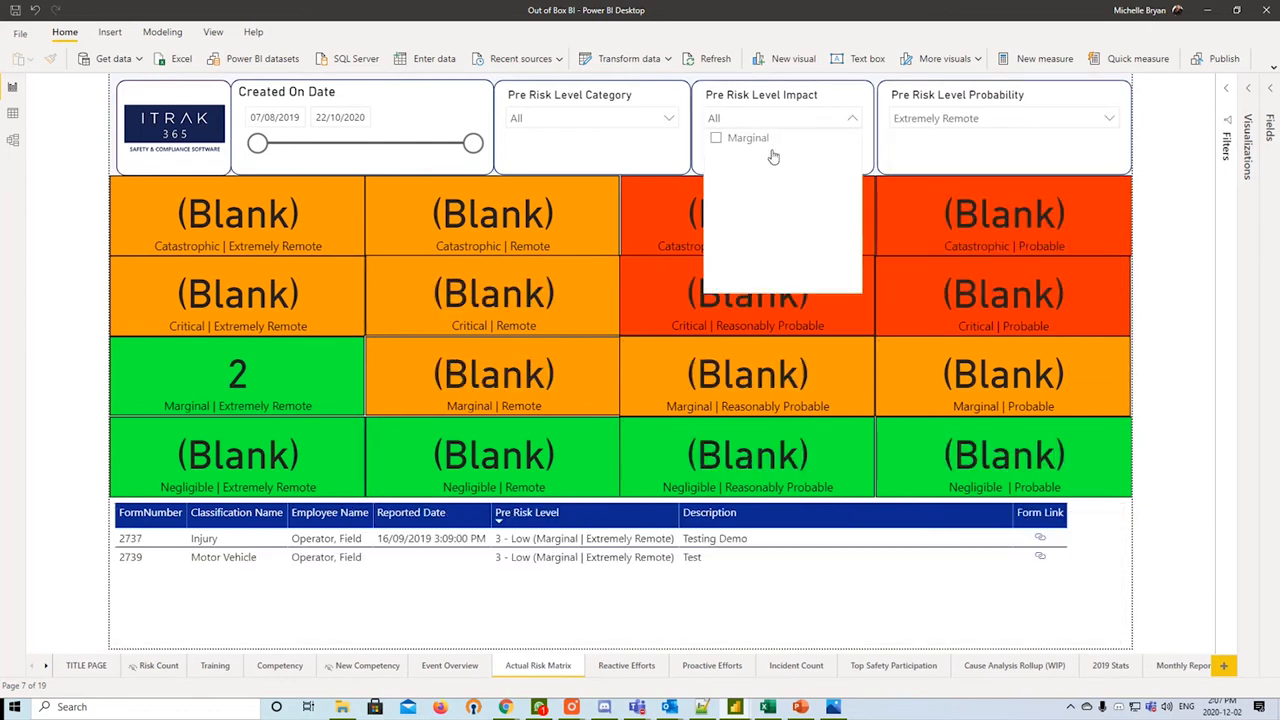
left_click(748, 136)
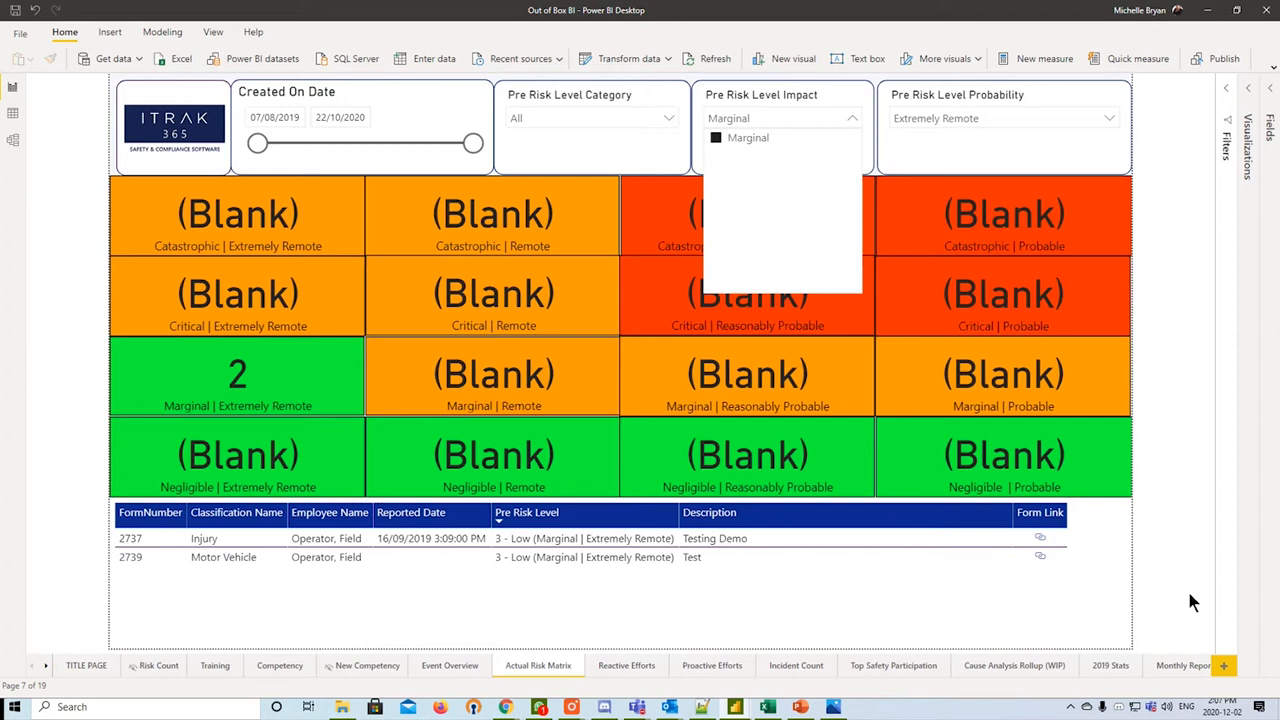
mouse_move(1040, 576)
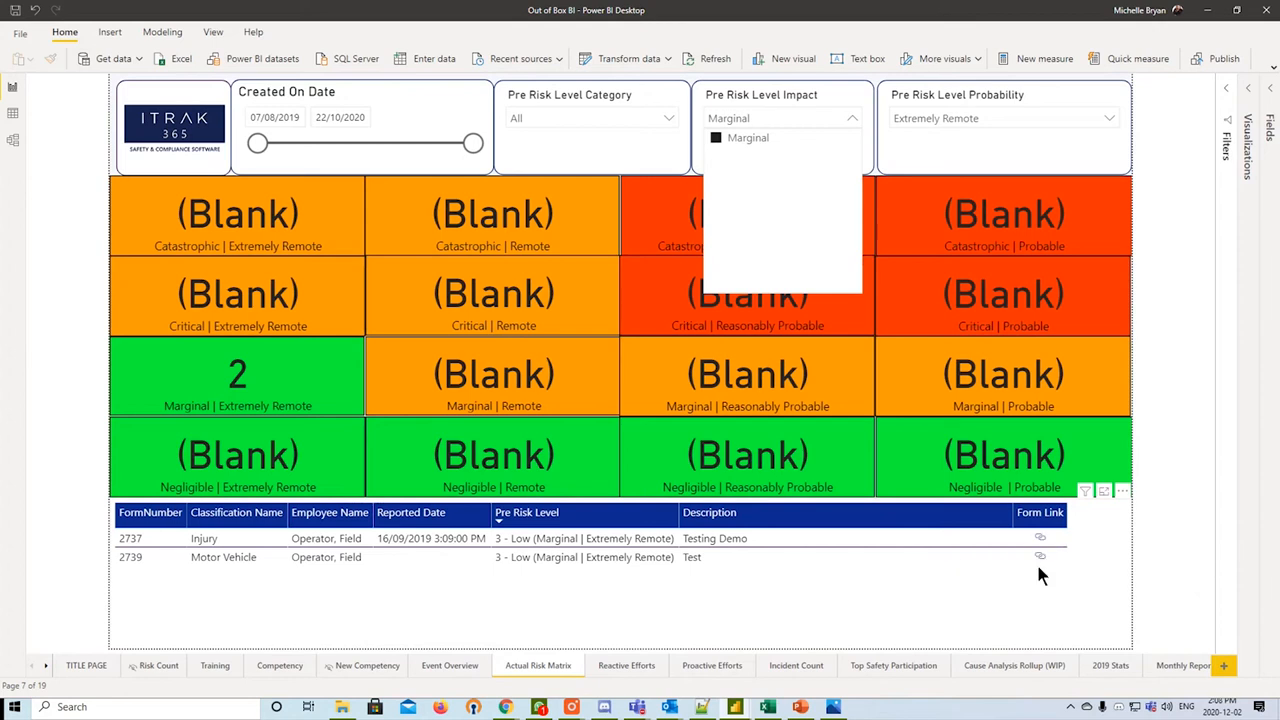
mouse_move(740, 152)
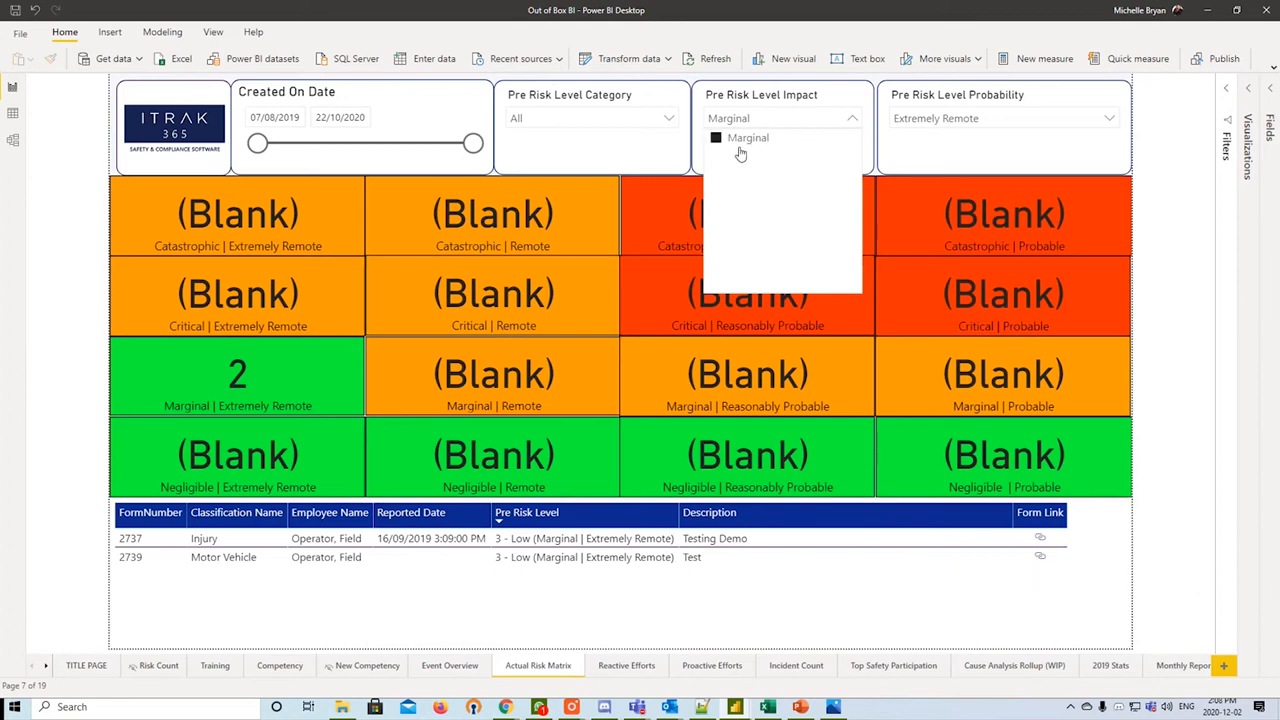
mouse_move(754, 152)
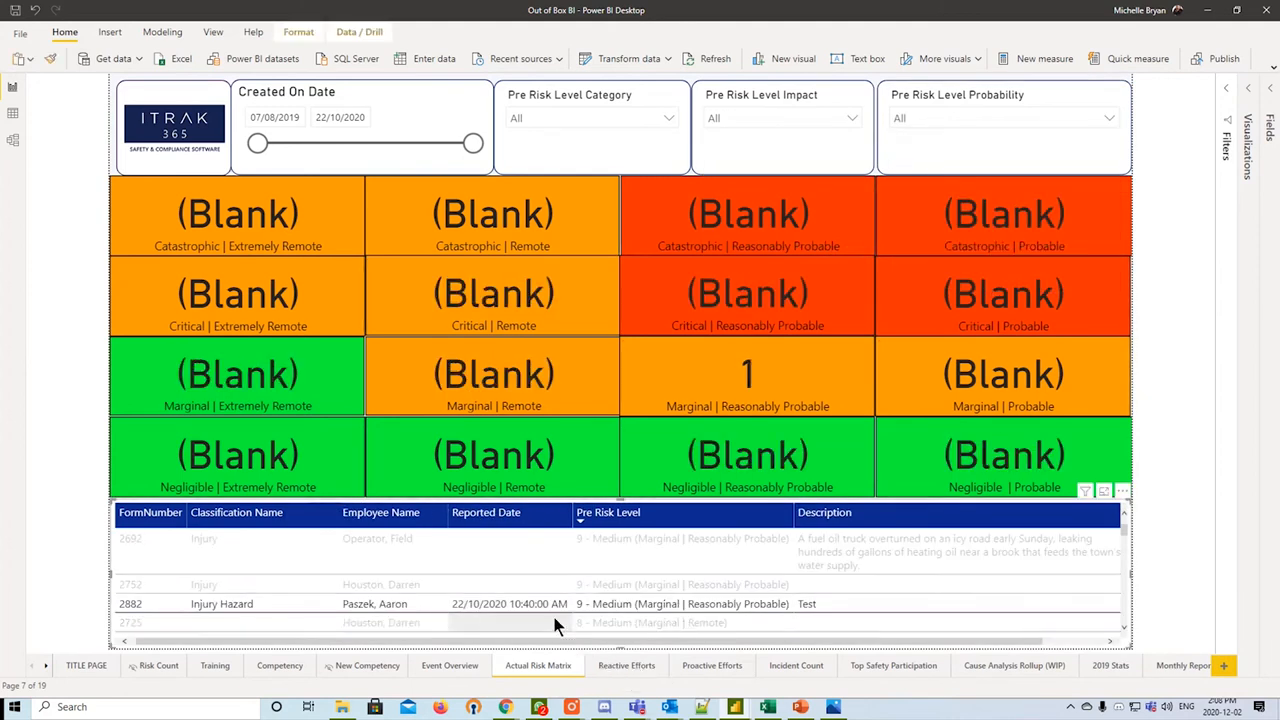
left_click(204, 538)
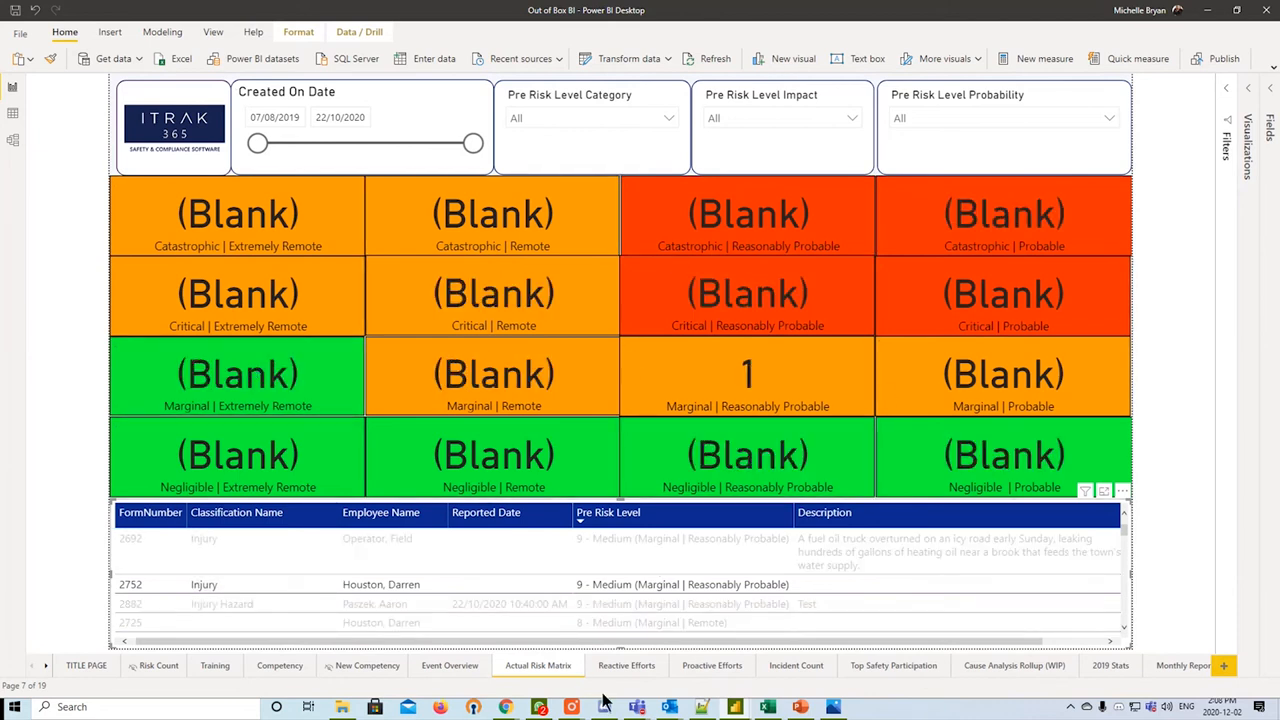
left_click(626, 664)
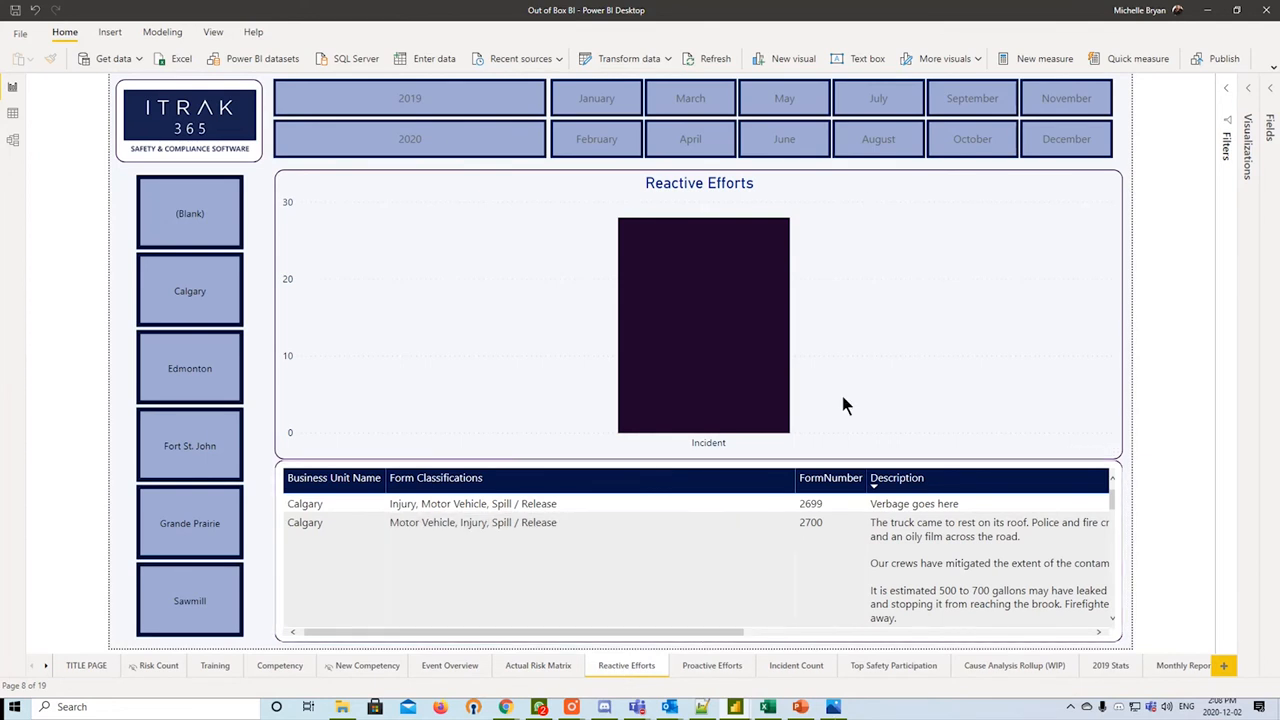
mouse_move(908, 436)
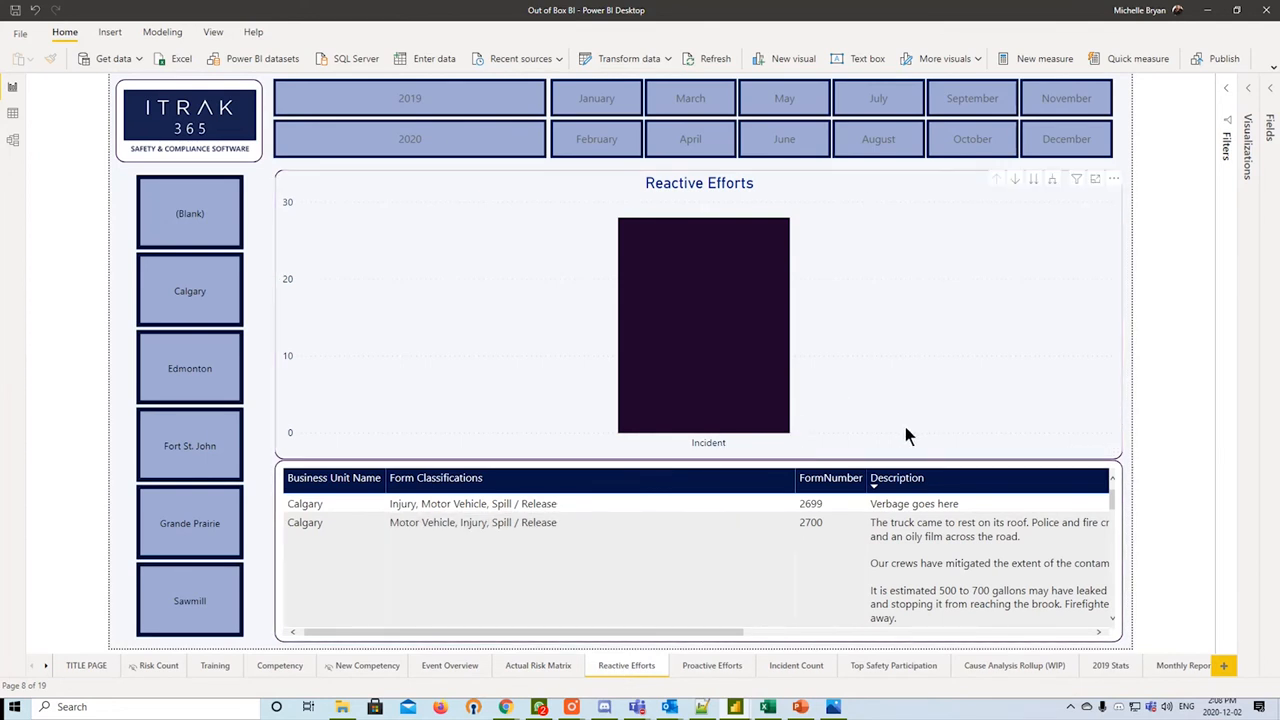
mouse_move(1032, 408)
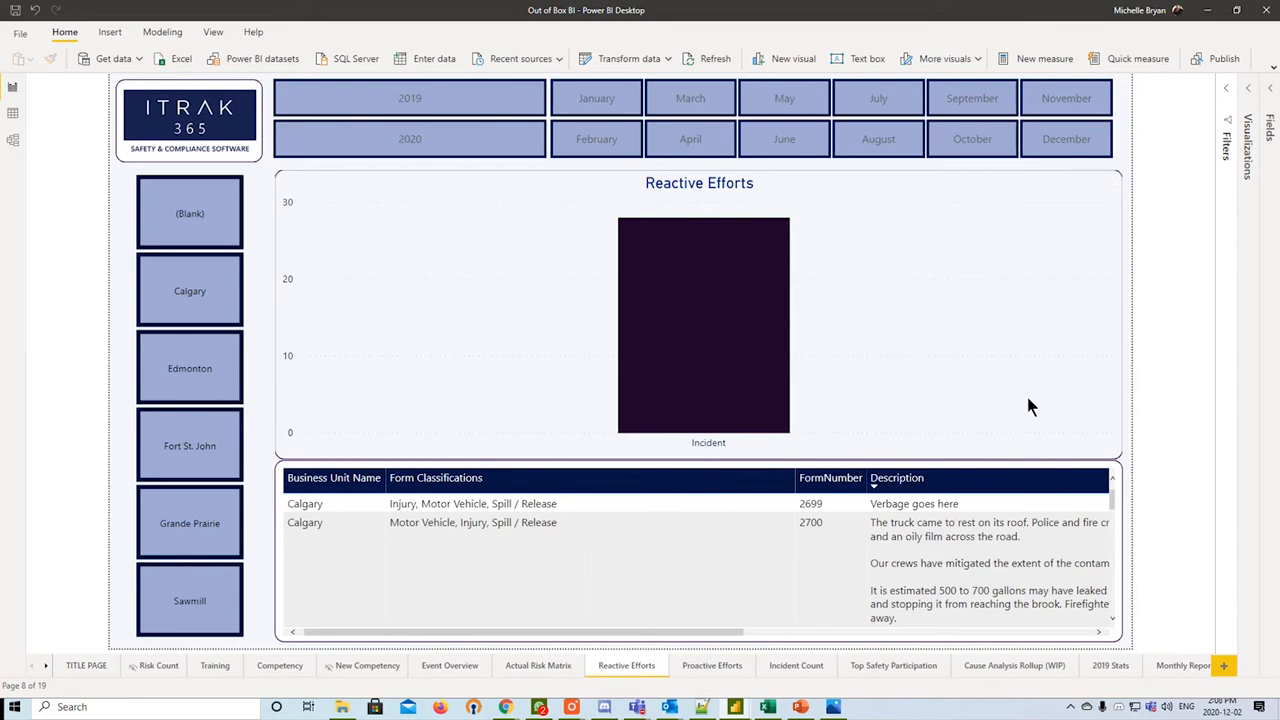
mouse_move(684, 224)
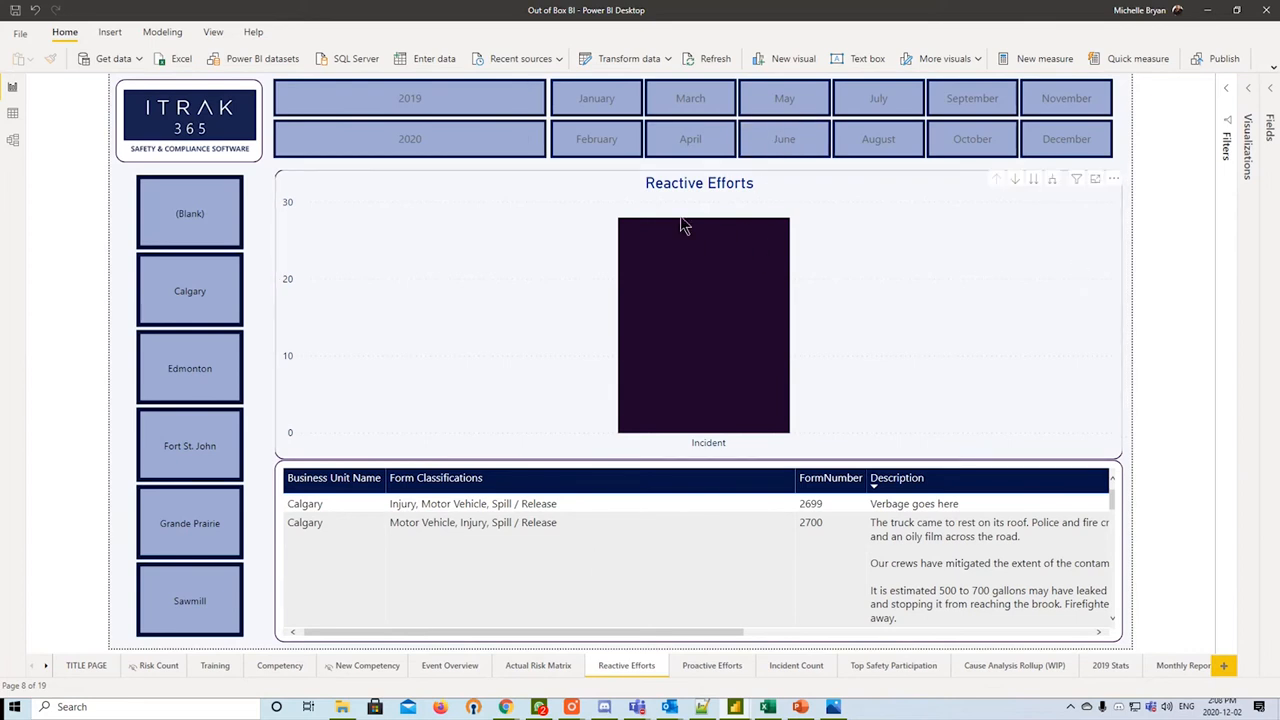
mouse_move(584, 306)
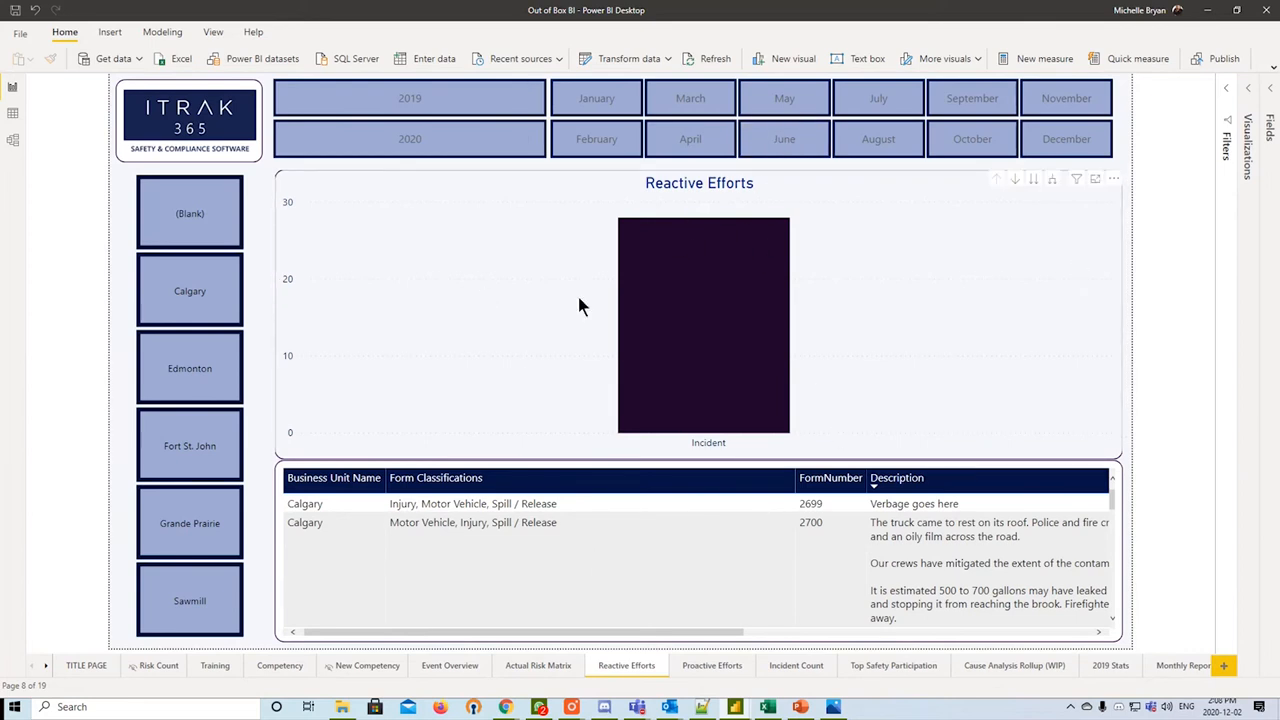
mouse_move(704, 252)
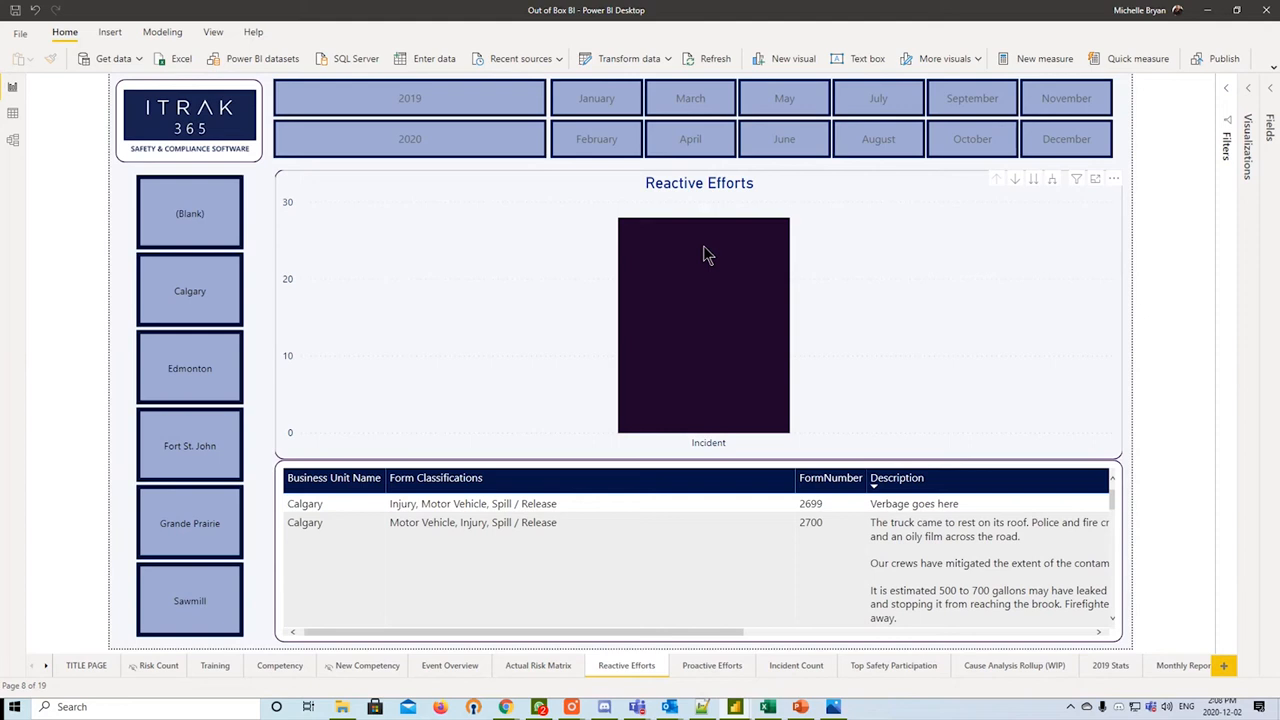
mouse_move(708, 340)
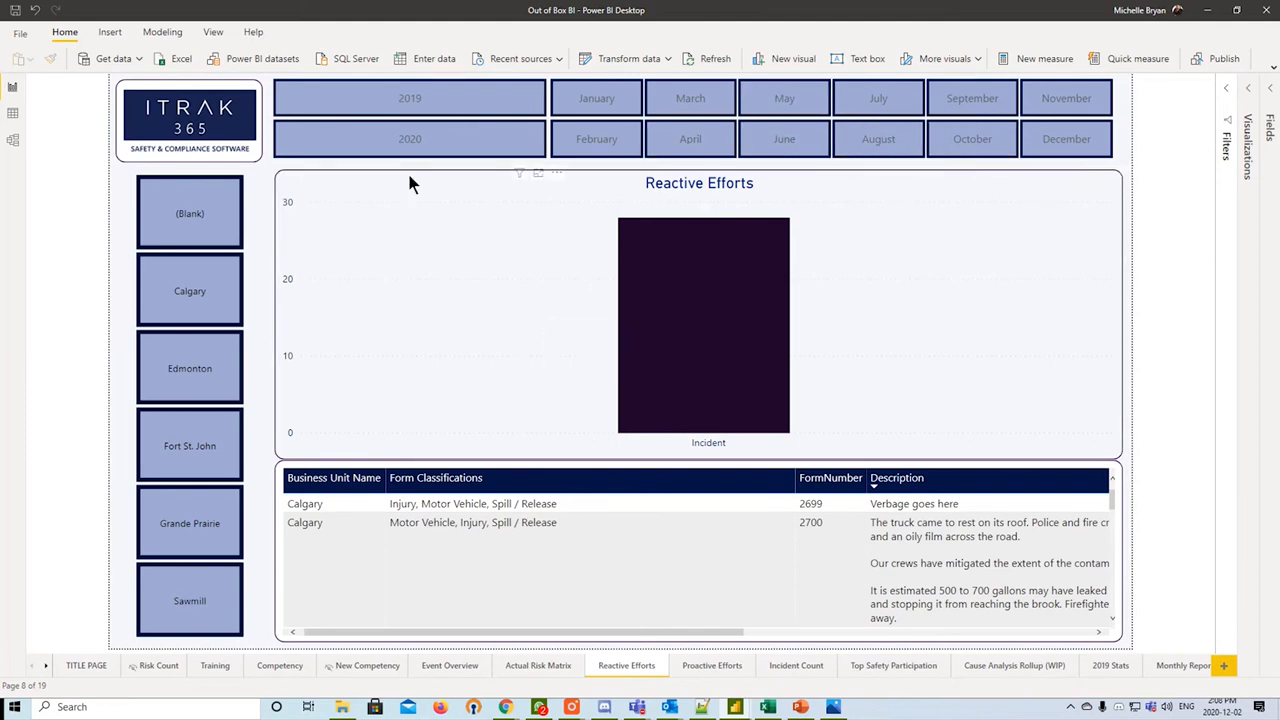
mouse_move(400, 652)
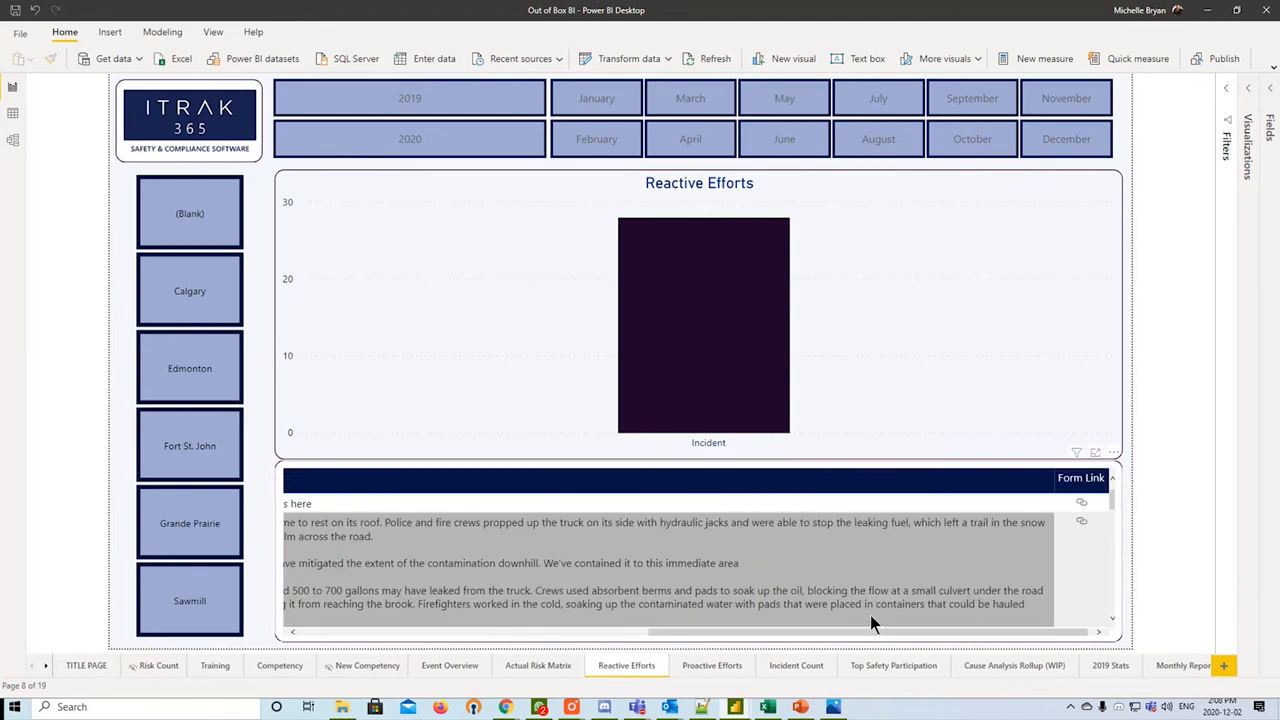
- Select the Reactive Efforts incident table to read full spill descriptions and form links
left_click(660, 562)
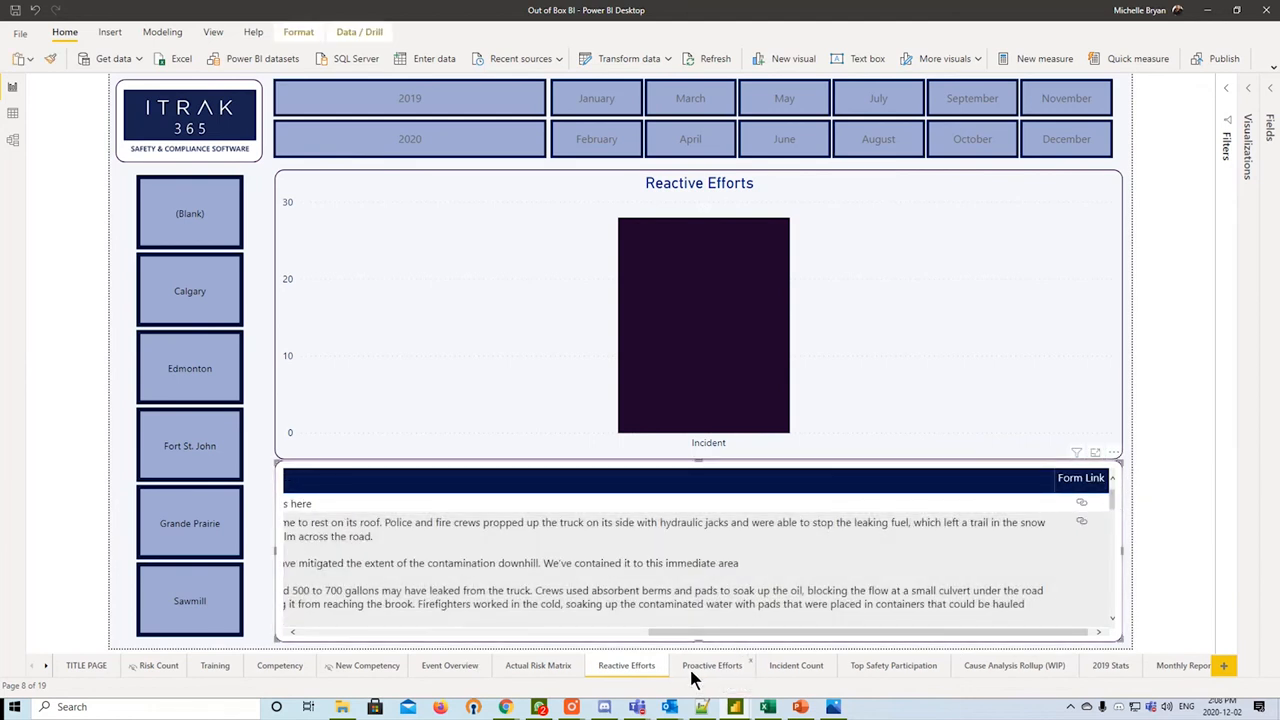
- Review the Proactive Efforts form counts, then move to the Incident Count page
left_click(712, 664)
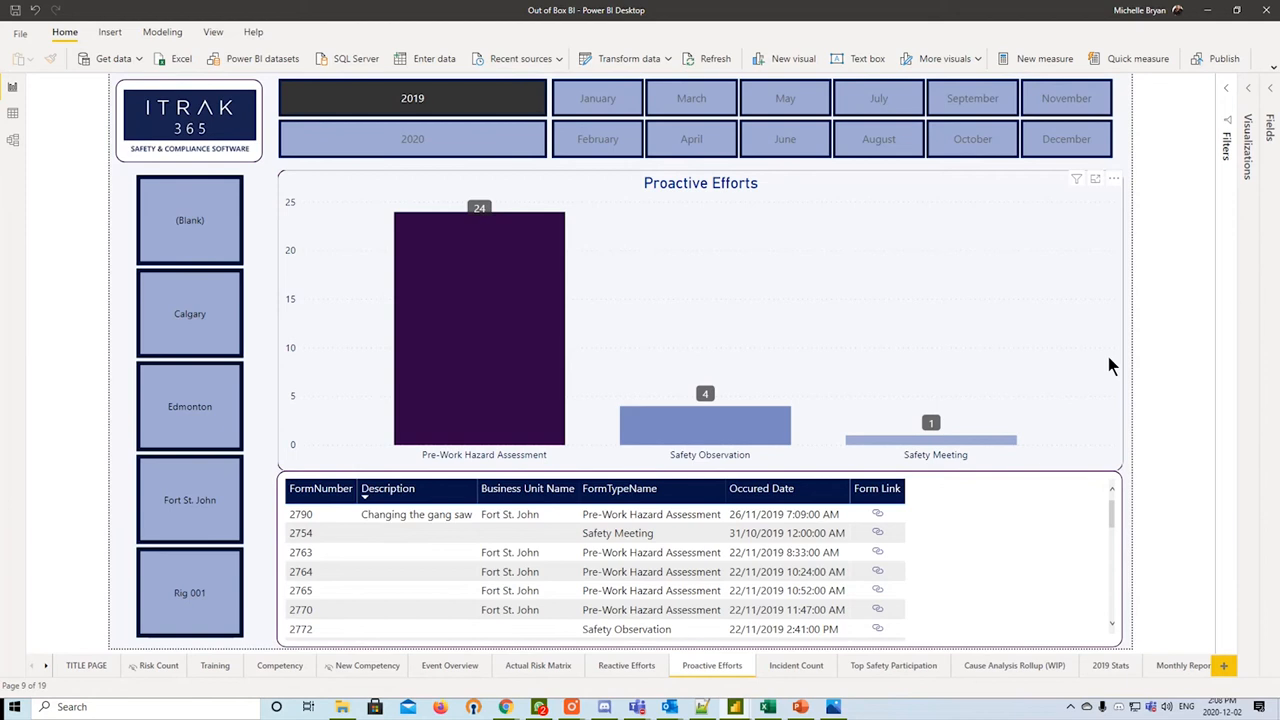
mouse_move(750, 328)
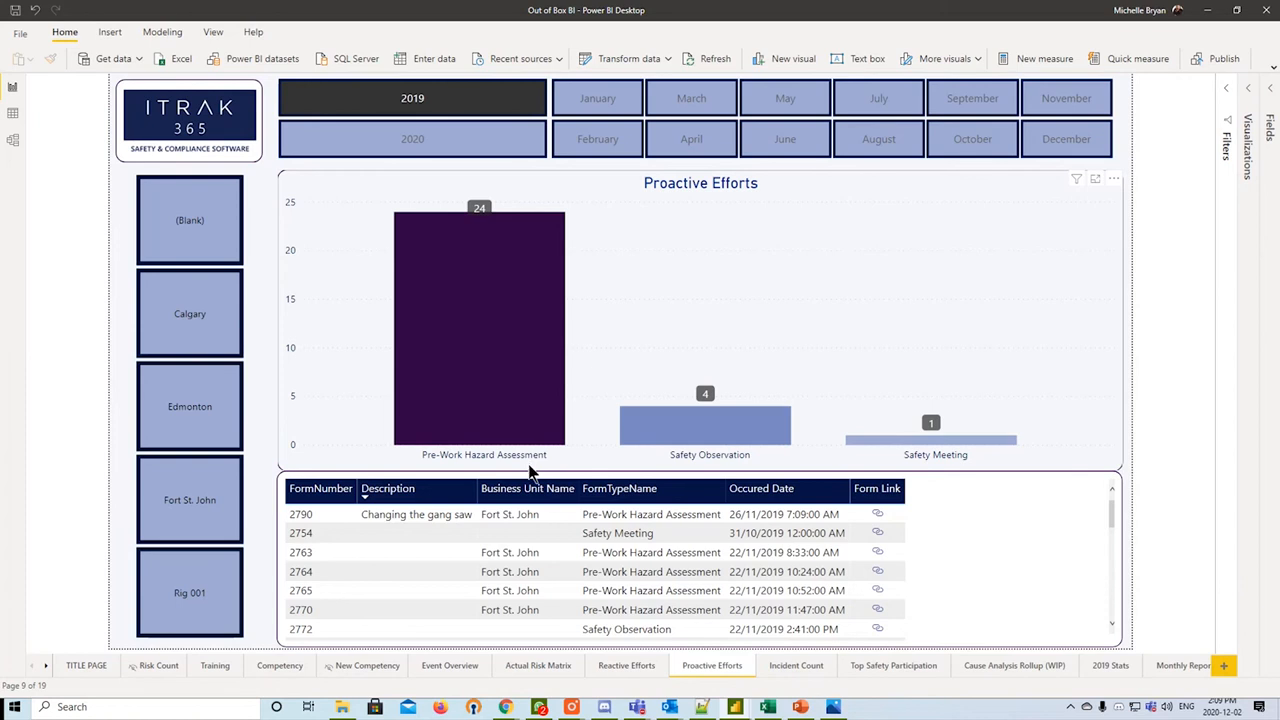
left_click(796, 664)
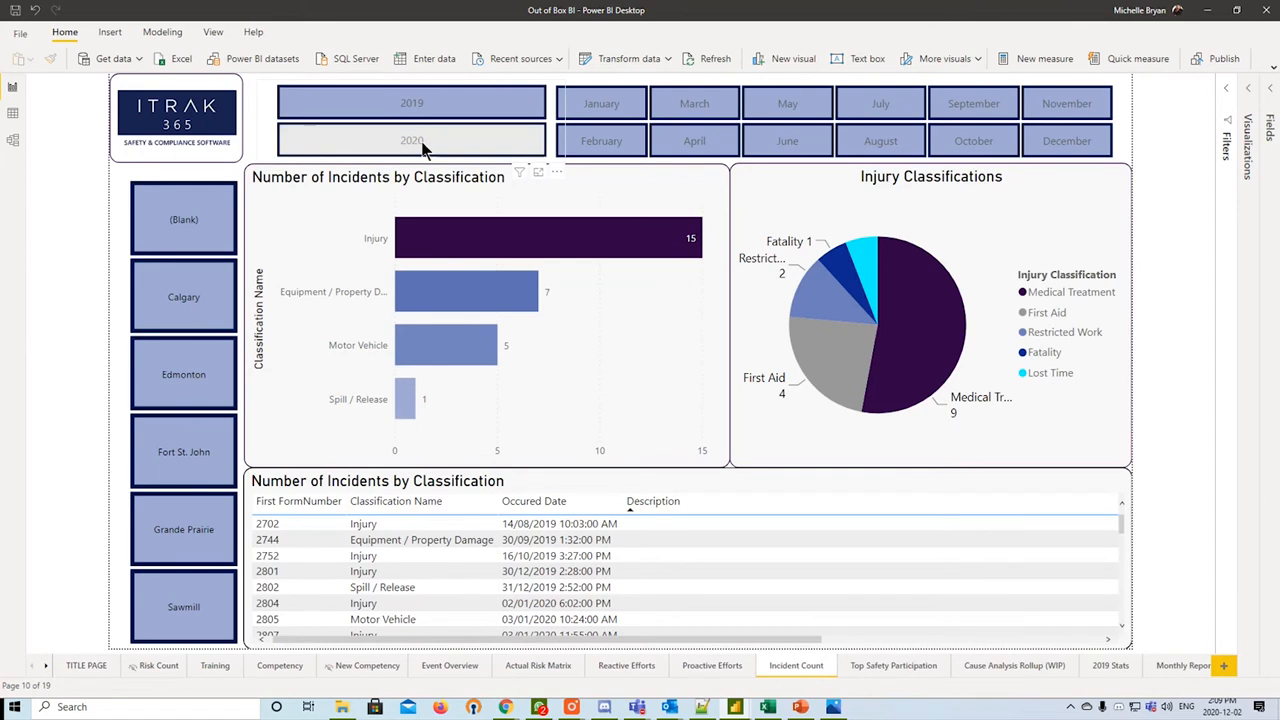
- Interact with the Incident Count charts and table, then move to the Top Safety Participation page
left_click(412, 140)
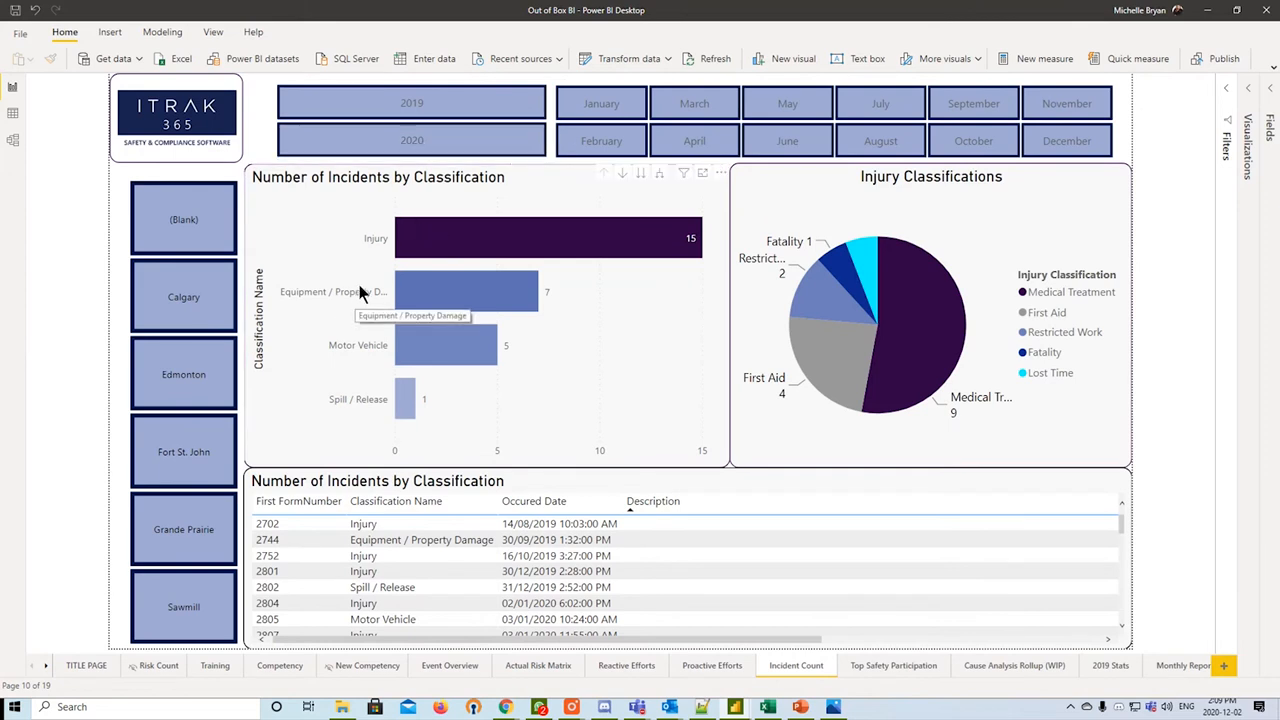
mouse_move(370, 410)
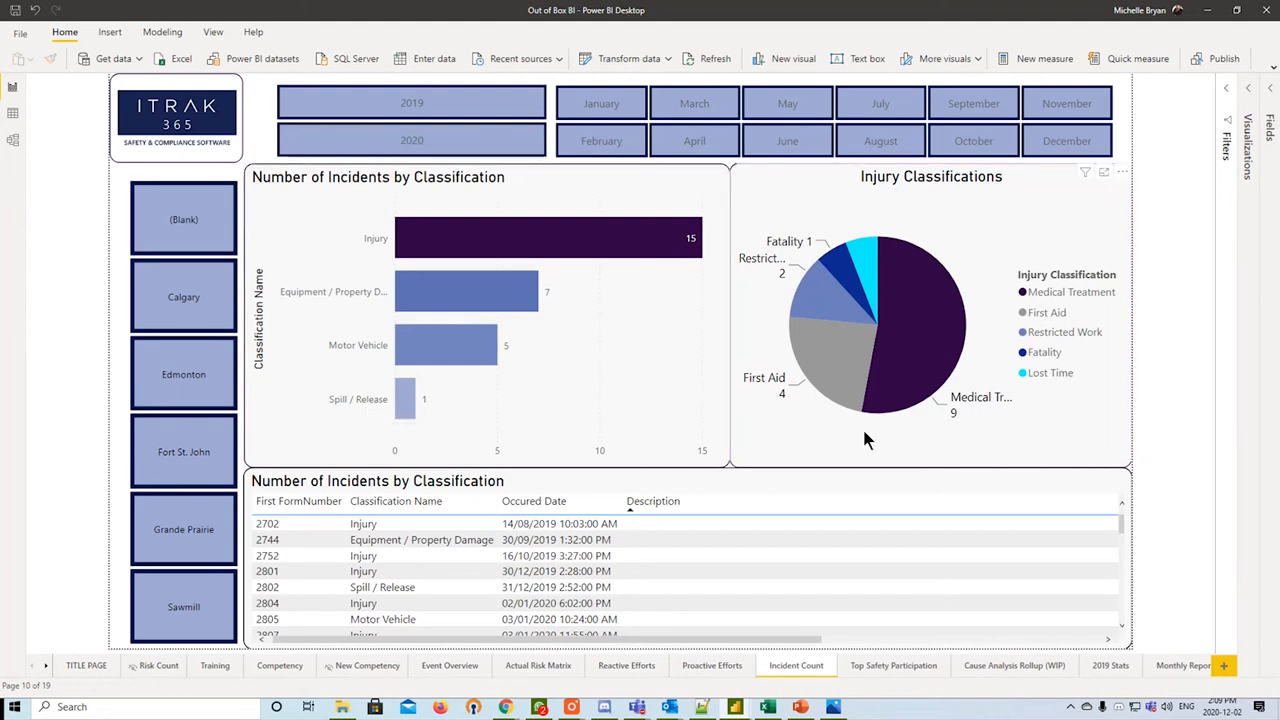
mouse_move(958, 464)
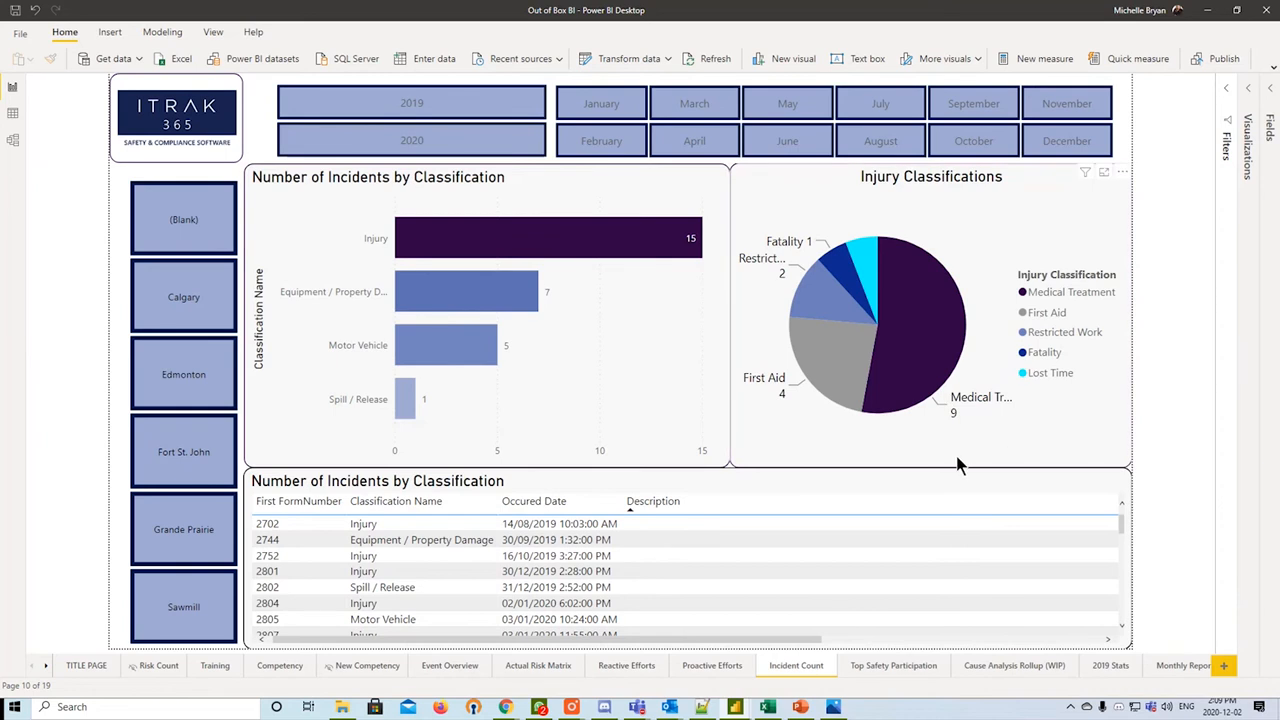
mouse_move(724, 464)
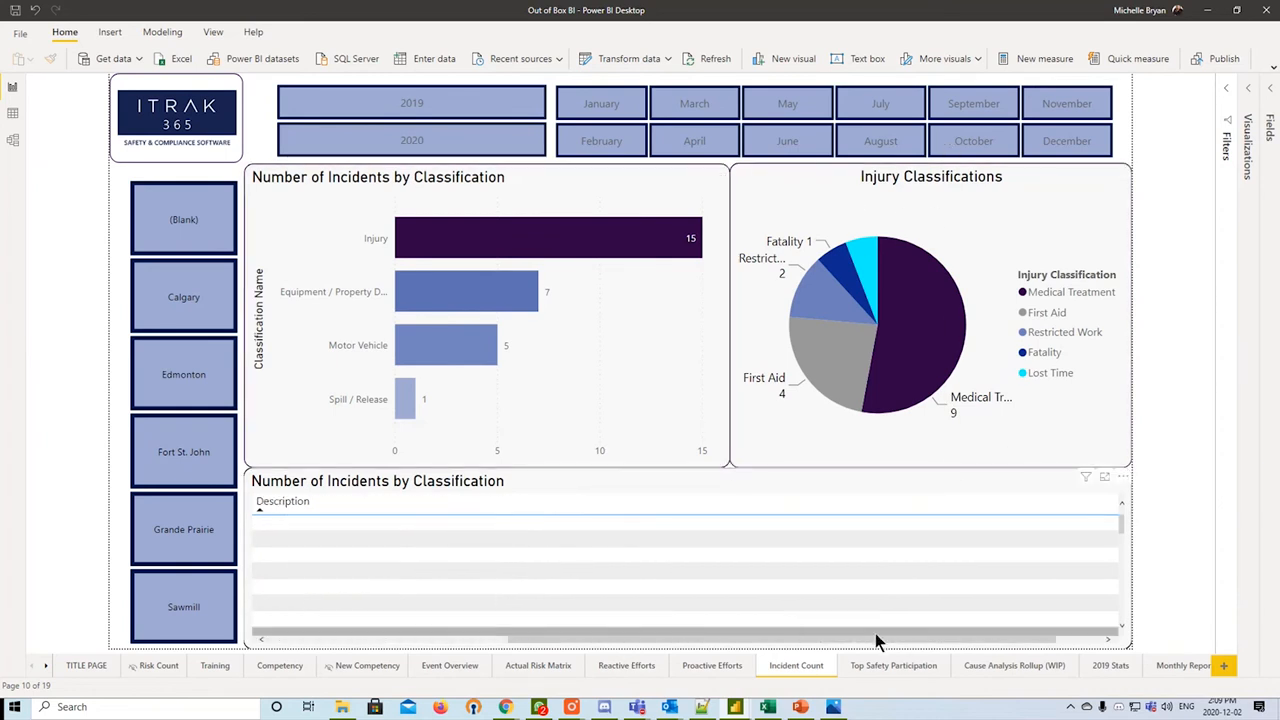
left_click(680, 480)
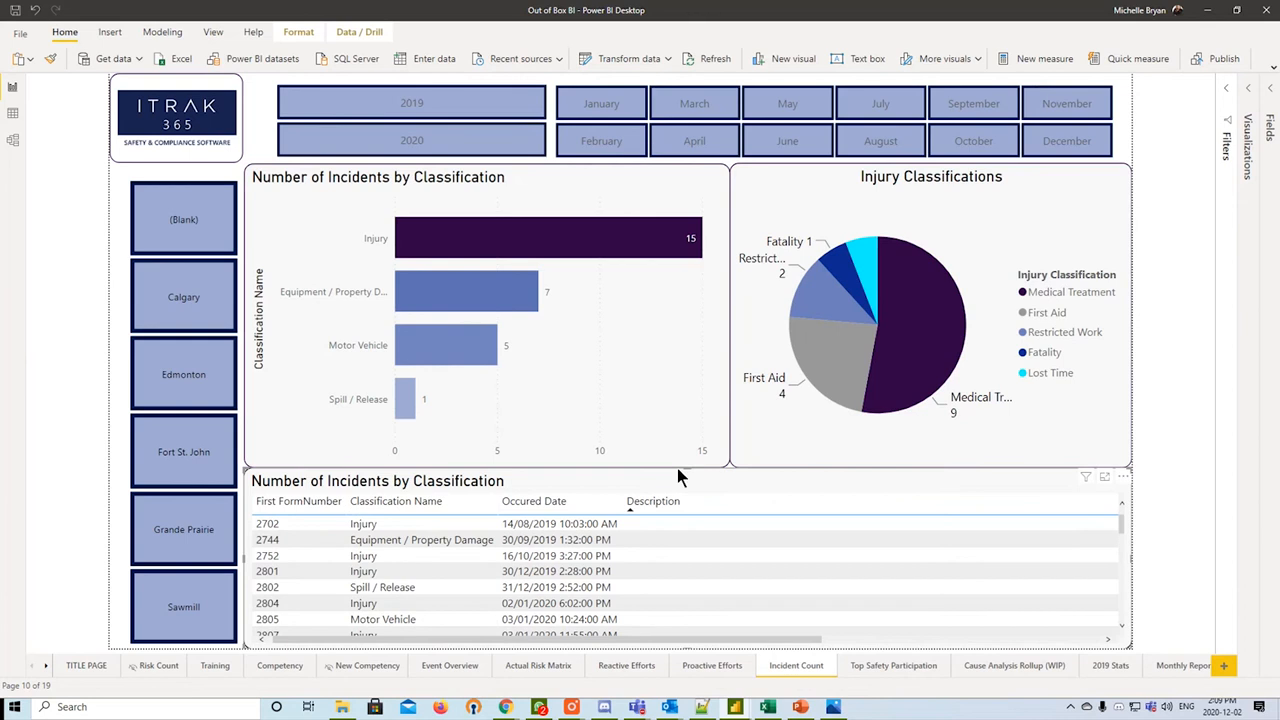
left_click(892, 664)
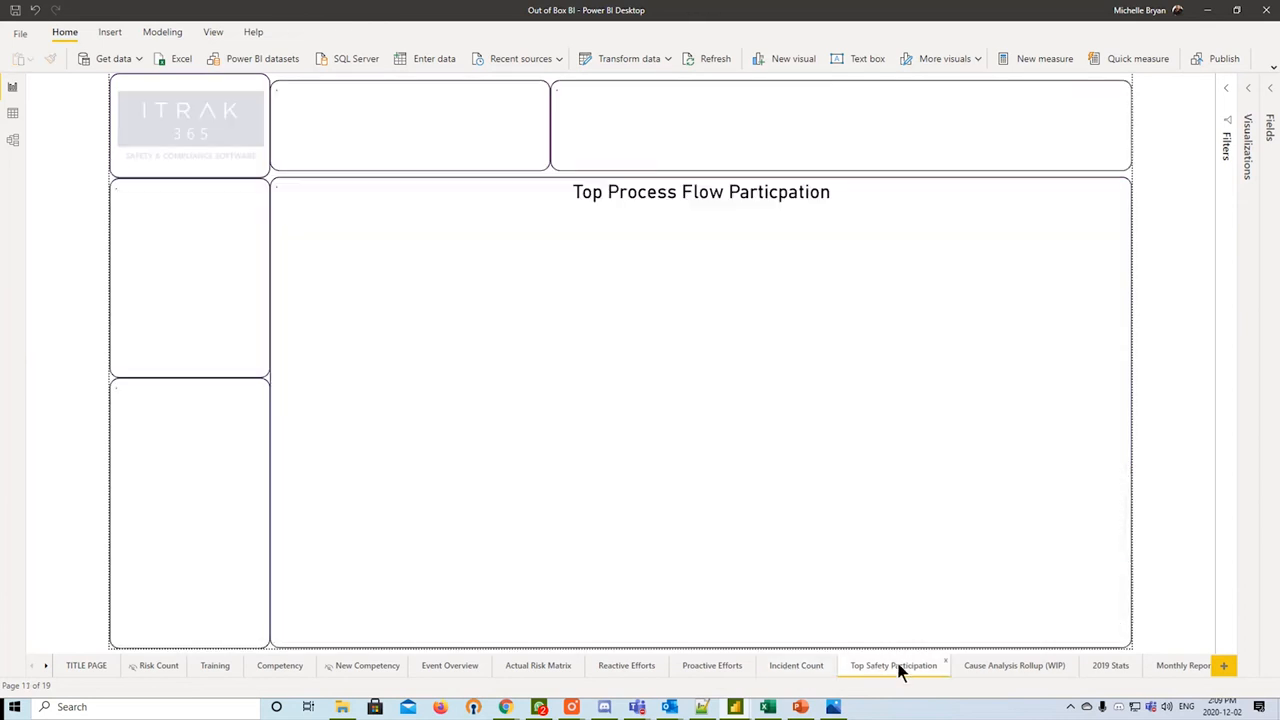
- Filter participation to Environmental Daily Check List and Alberta, then clear back to all forms and people
left_click(892, 664)
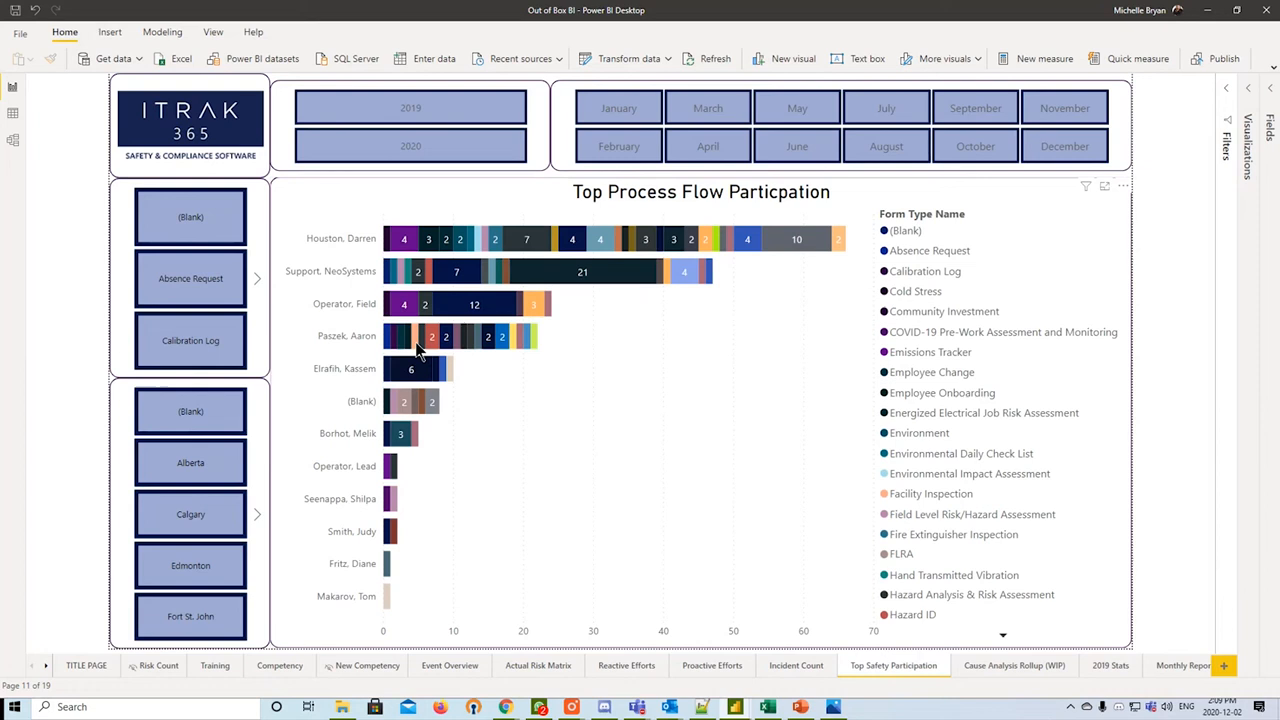
mouse_move(968, 404)
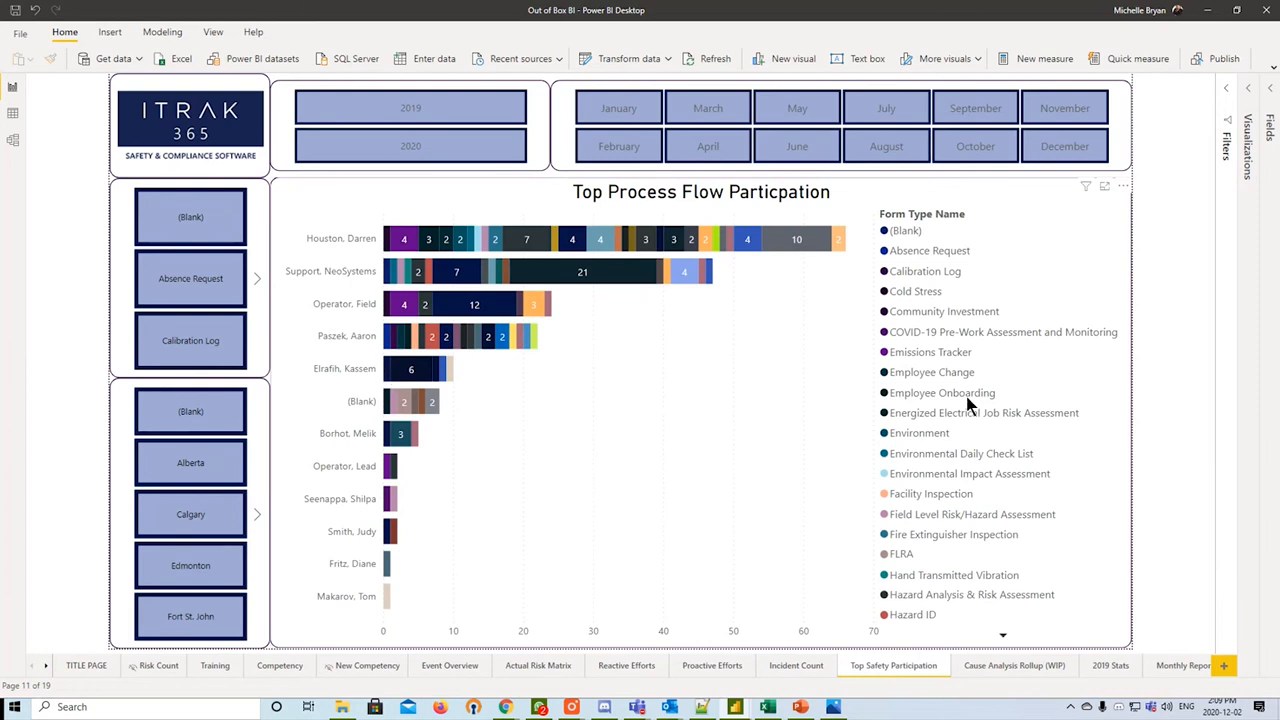
mouse_move(1010, 568)
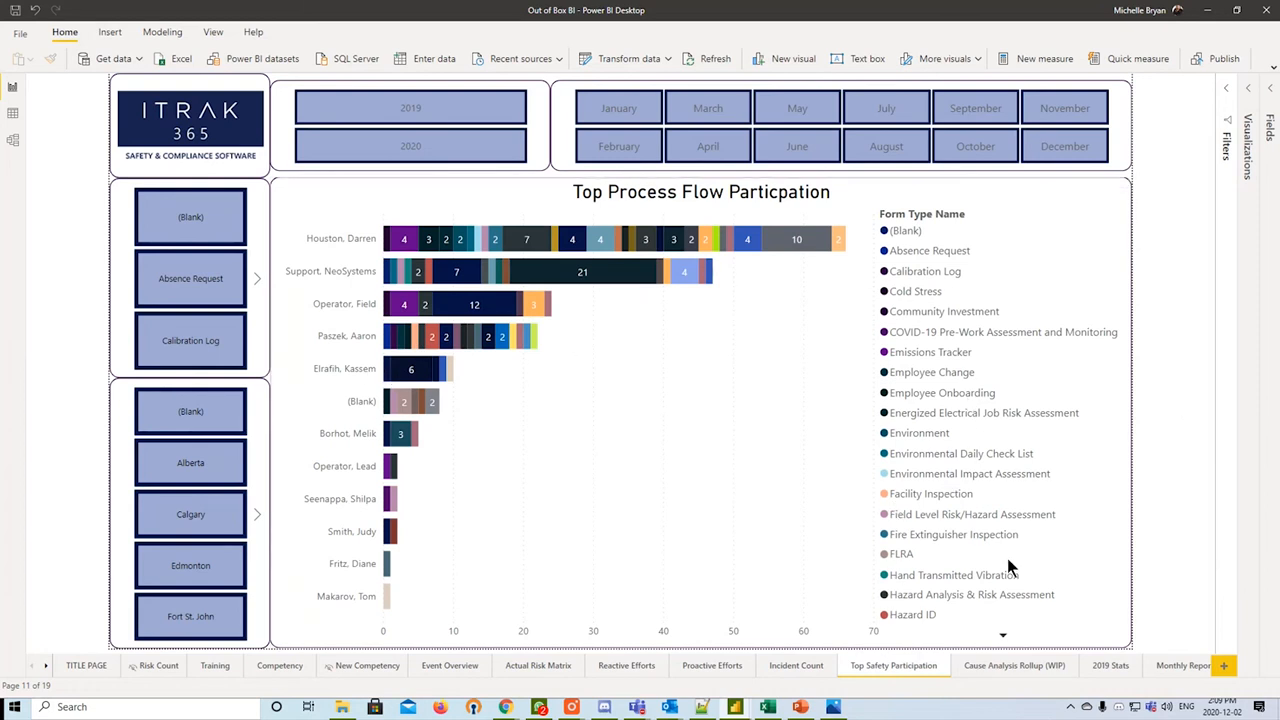
mouse_move(976, 504)
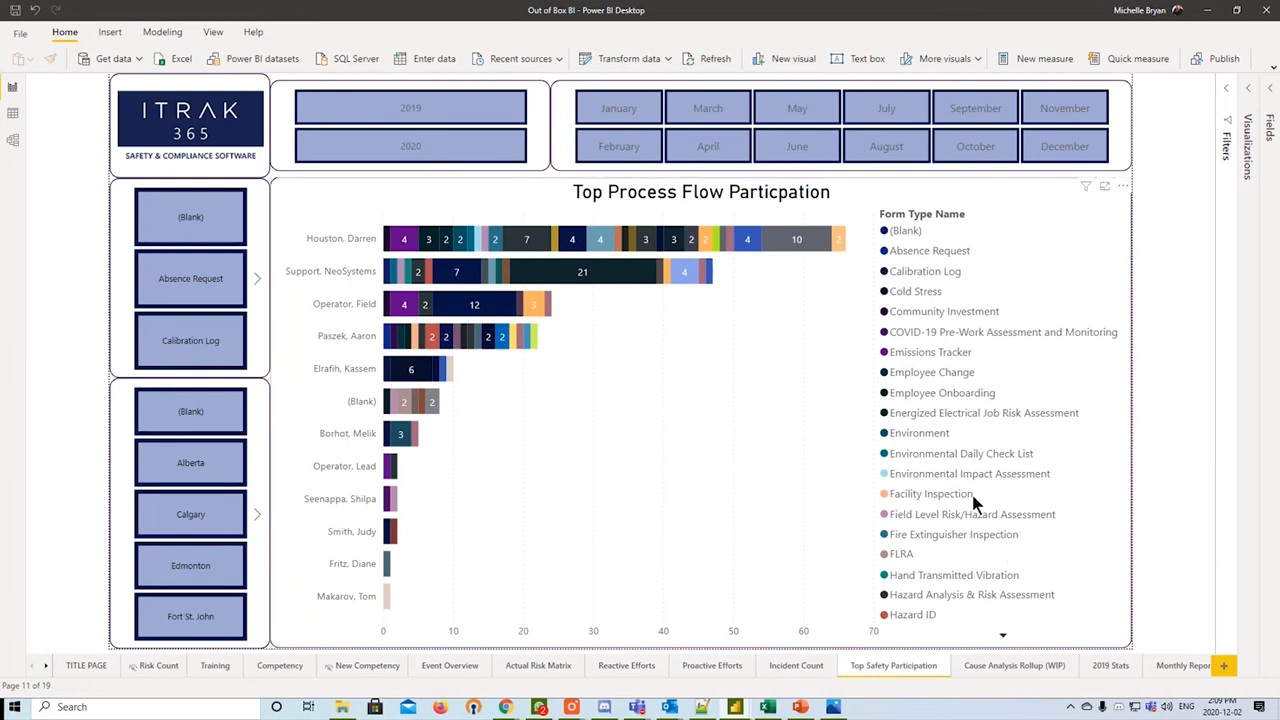
mouse_move(916, 430)
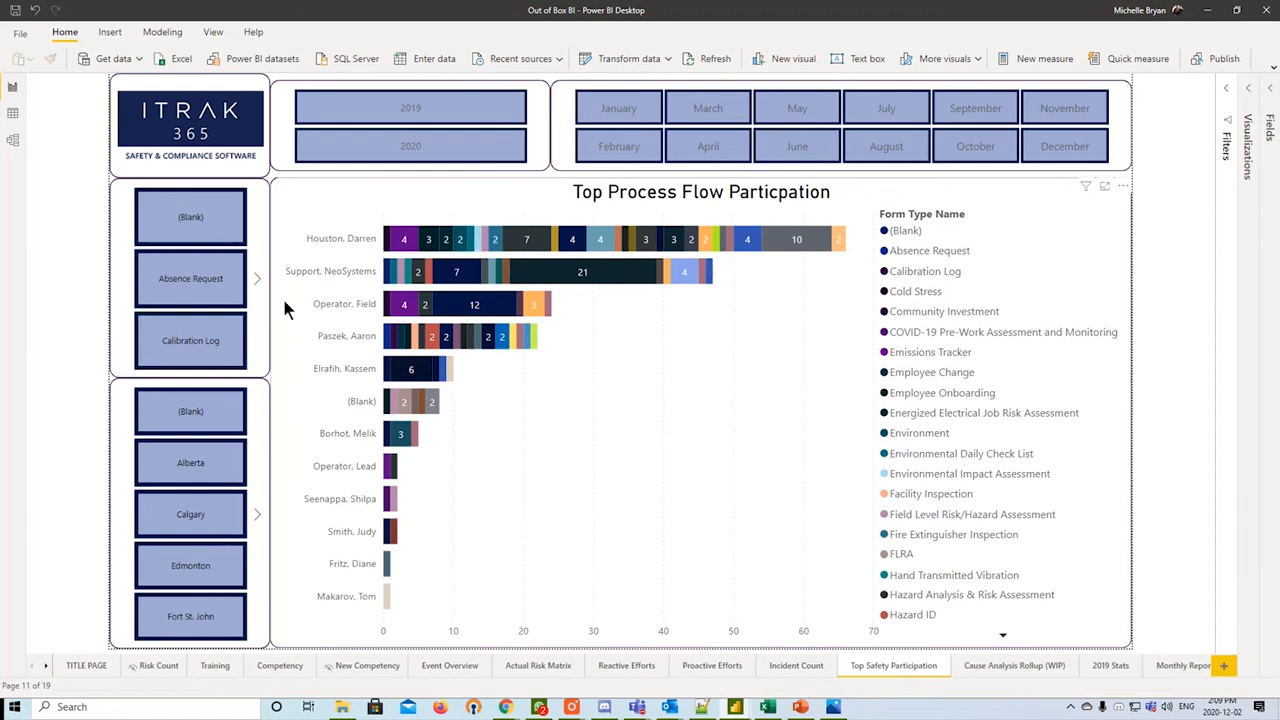
left_click(256, 278)
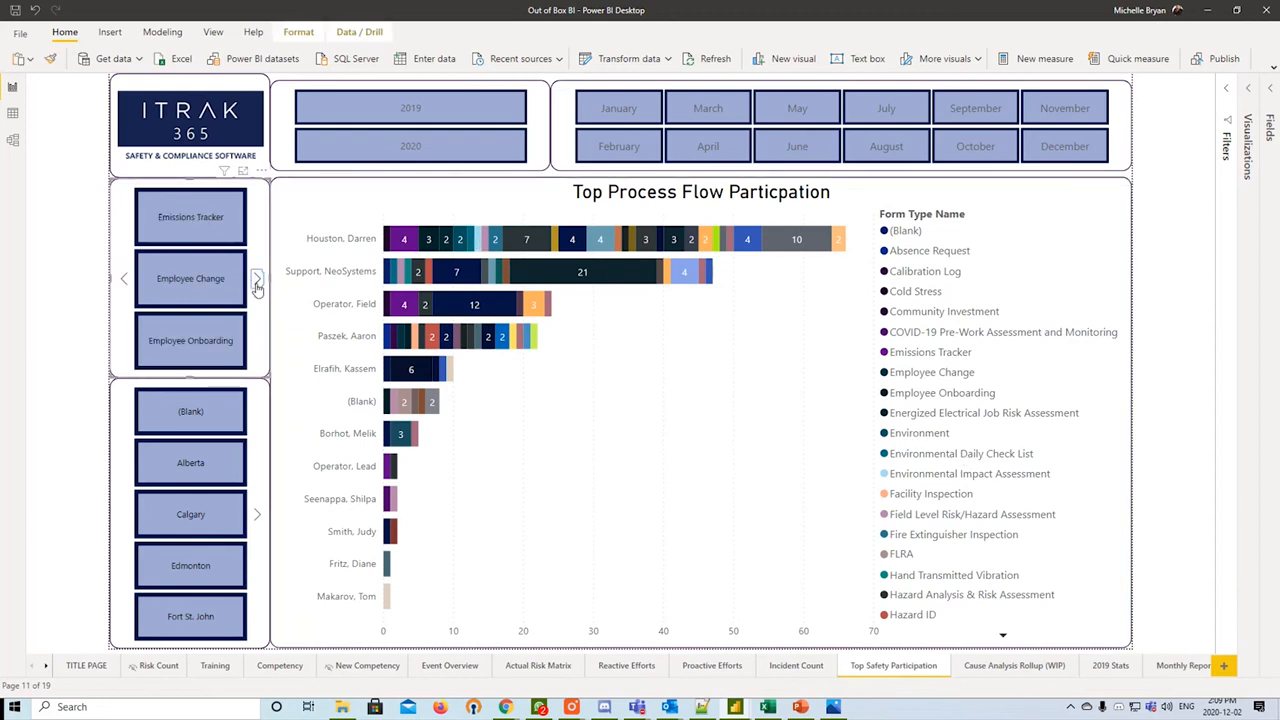
left_click(256, 278)
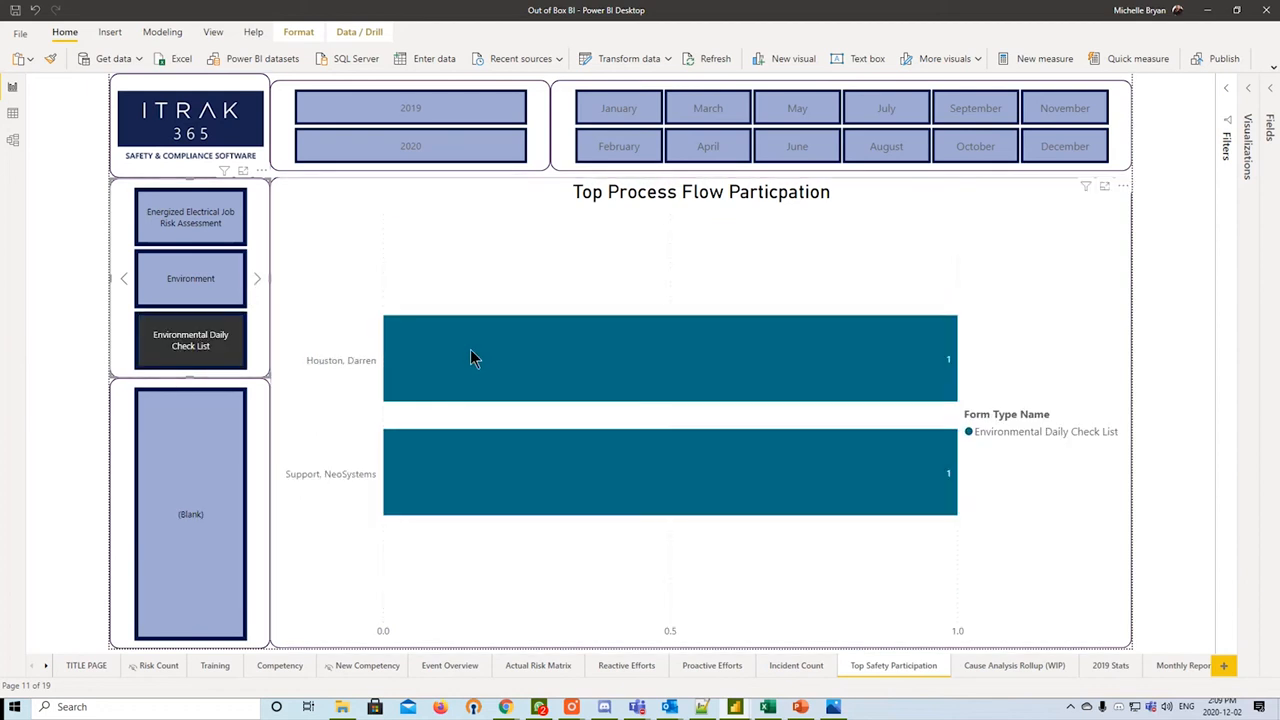
mouse_move(464, 492)
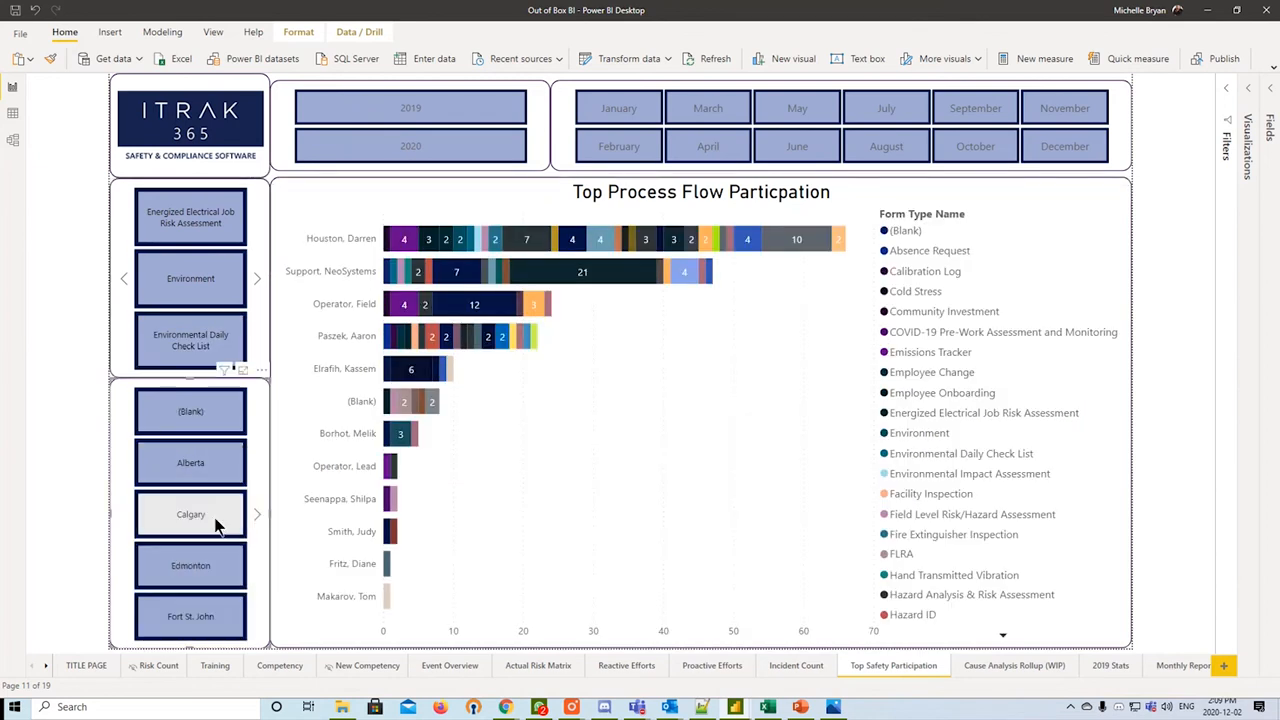
left_click(190, 462)
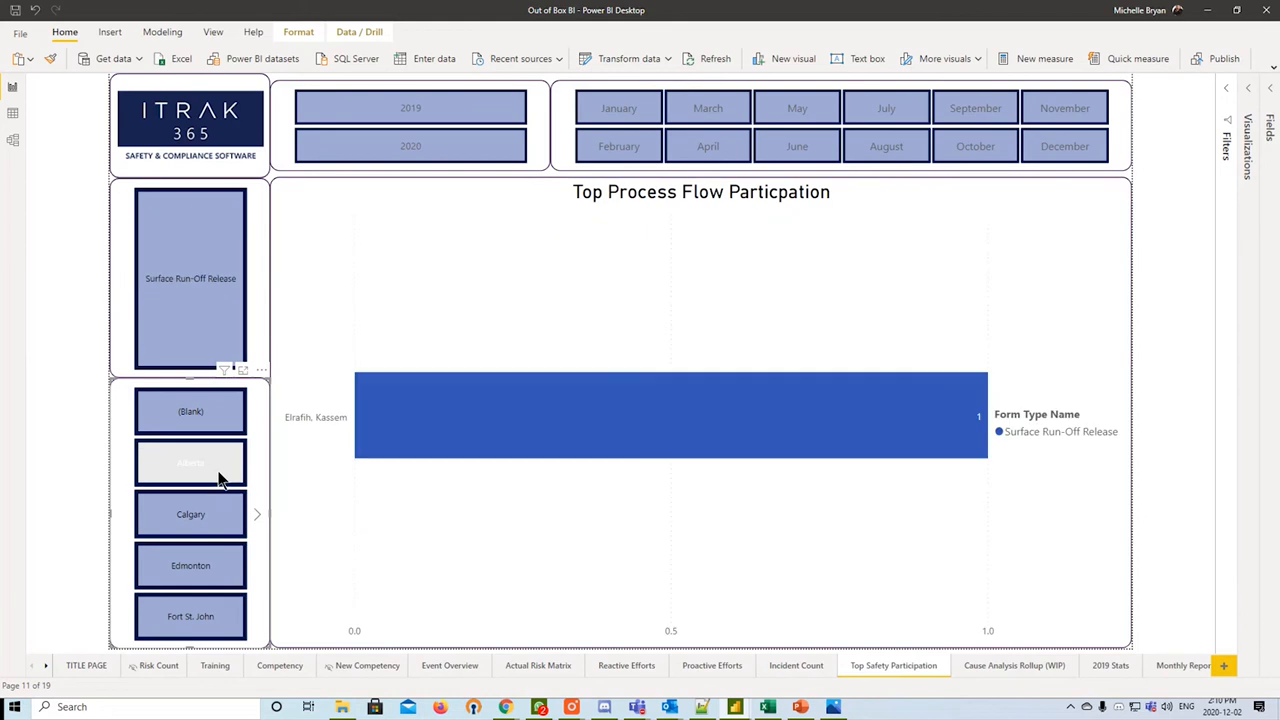
left_click(190, 462)
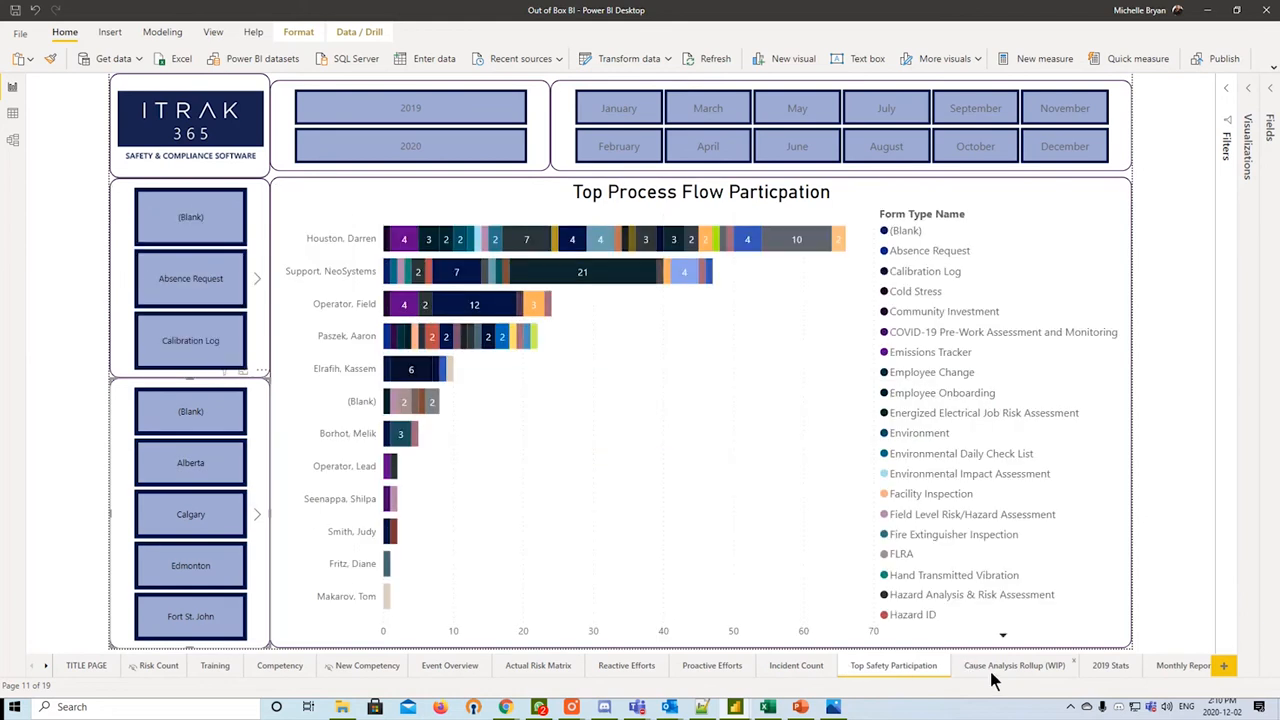
left_click(1012, 664)
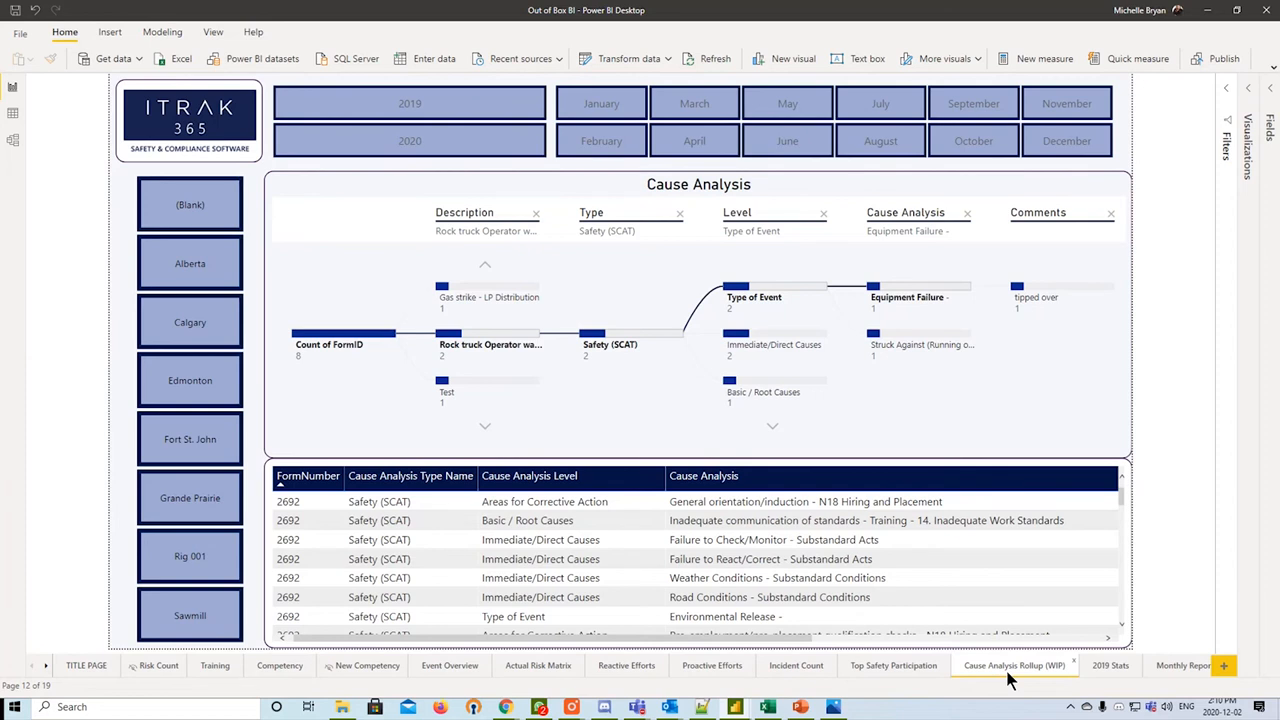
mouse_move(550, 322)
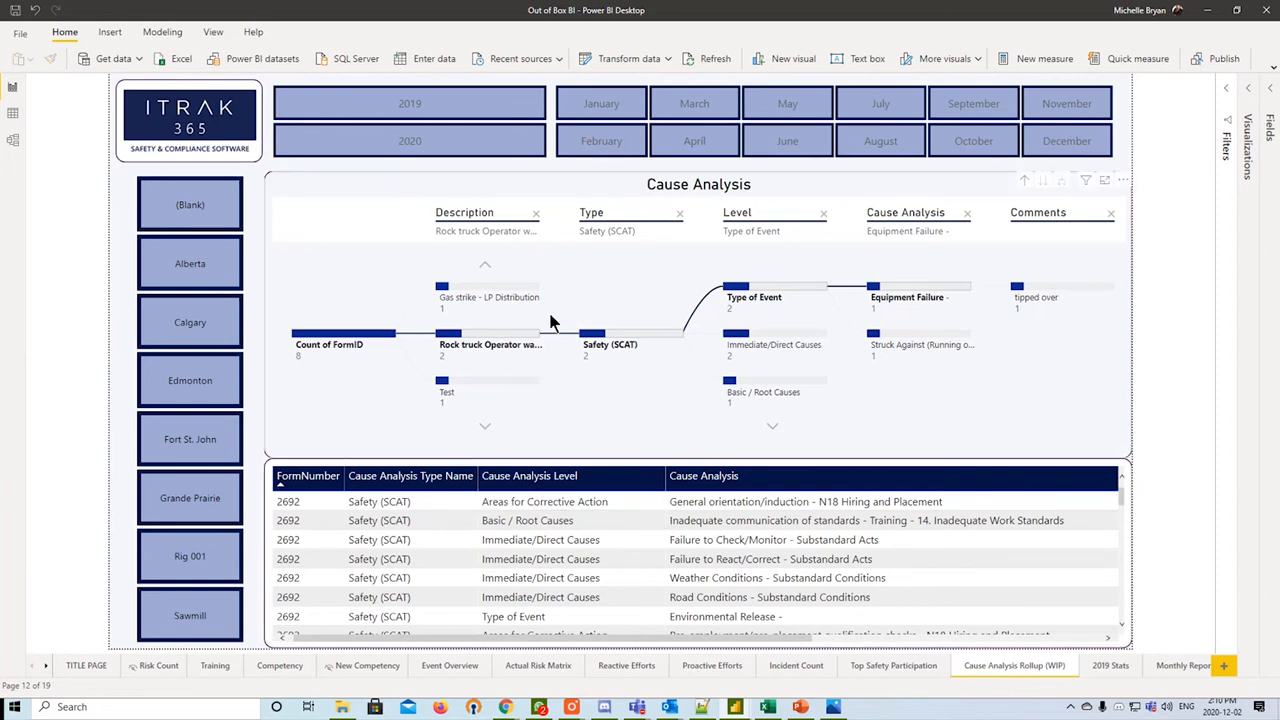
mouse_move(500, 418)
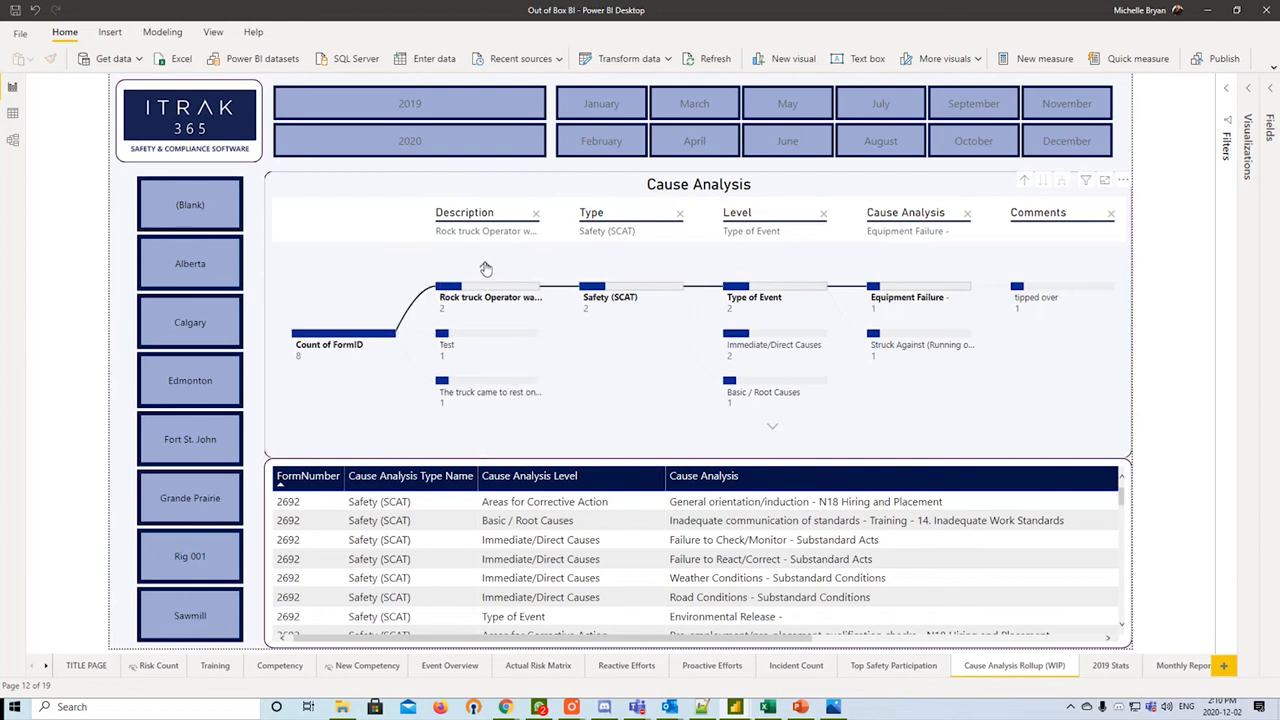
- Drill the cause tree into Areas for Corrective Action, then move on to the 2019 Stats page
left_click(486, 290)
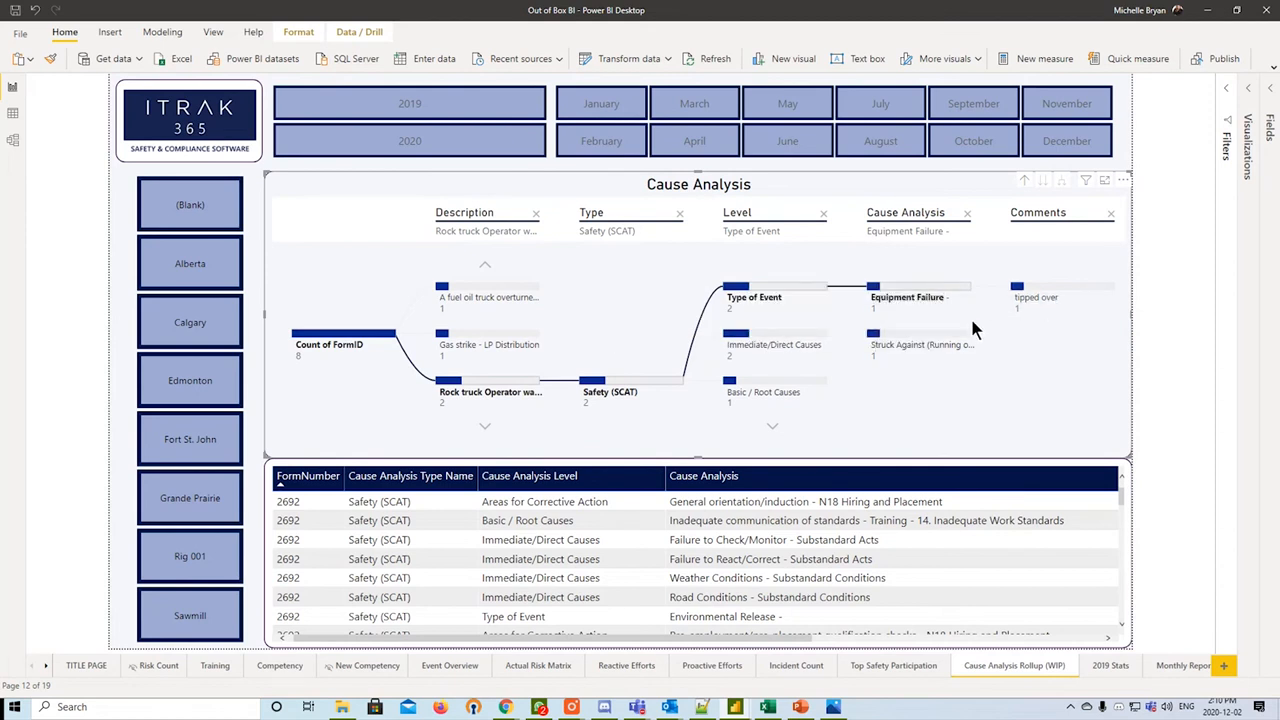
left_click(920, 332)
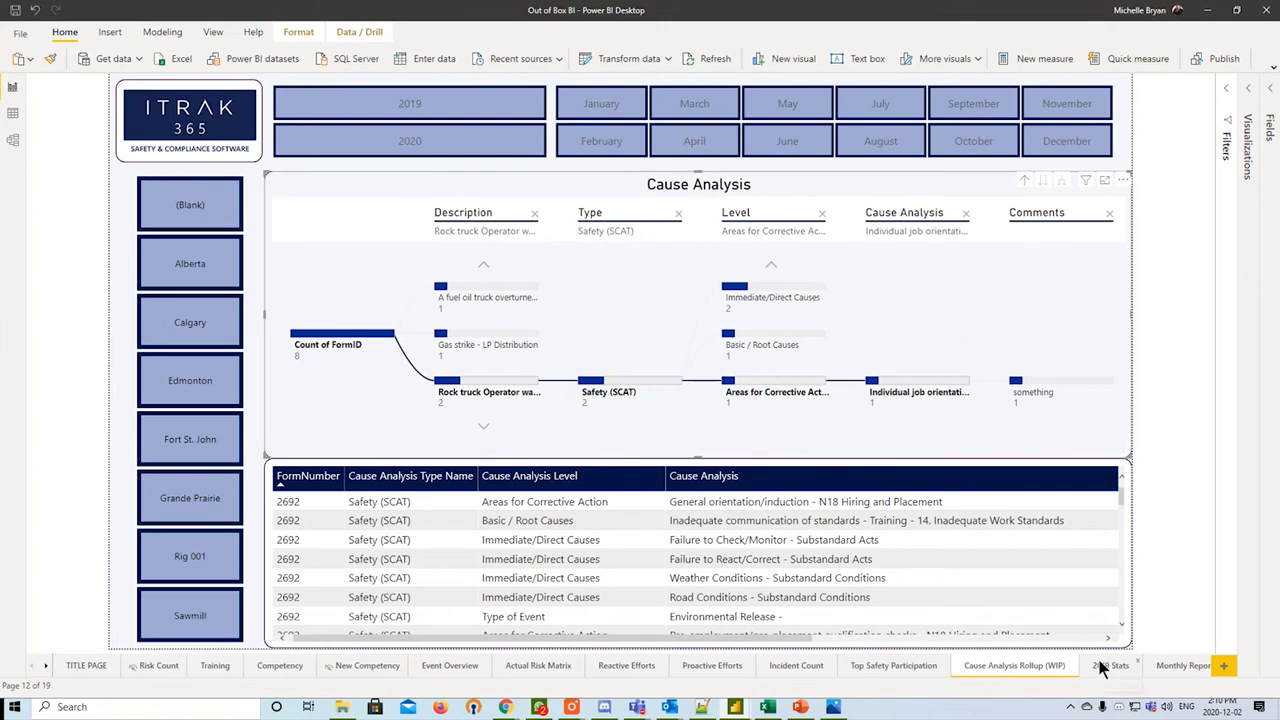
left_click(1110, 664)
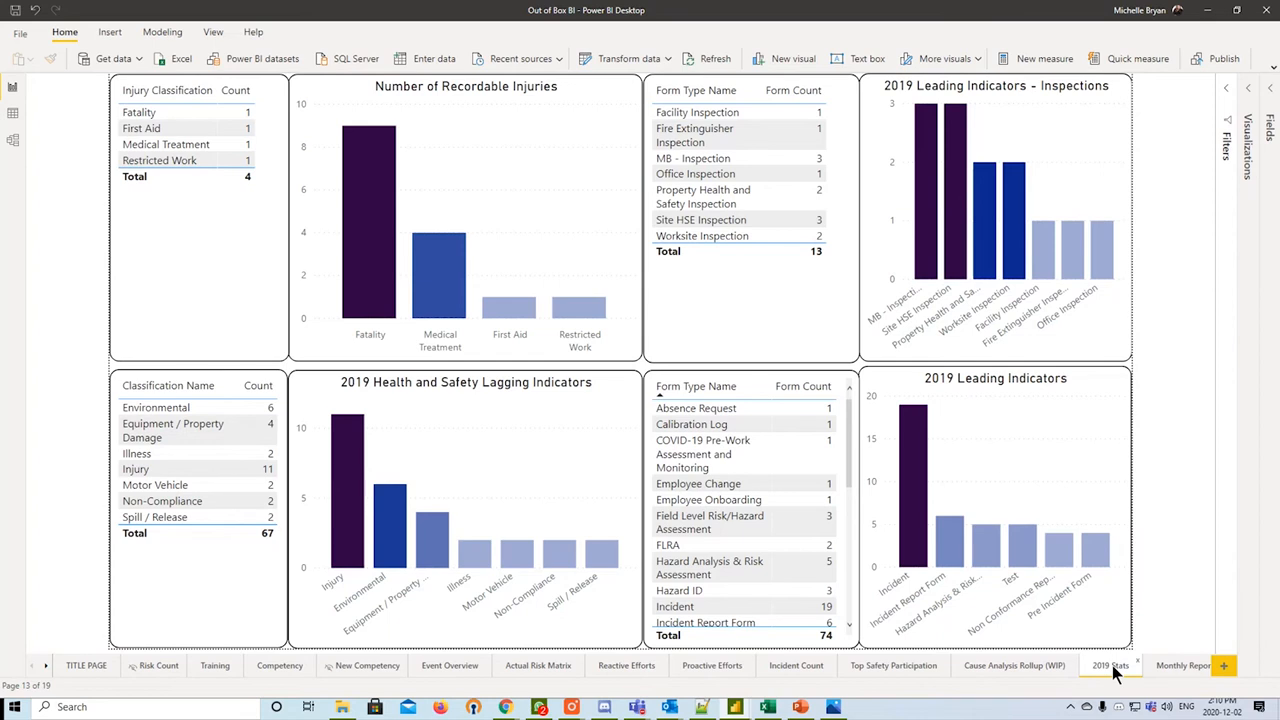
mouse_move(344, 372)
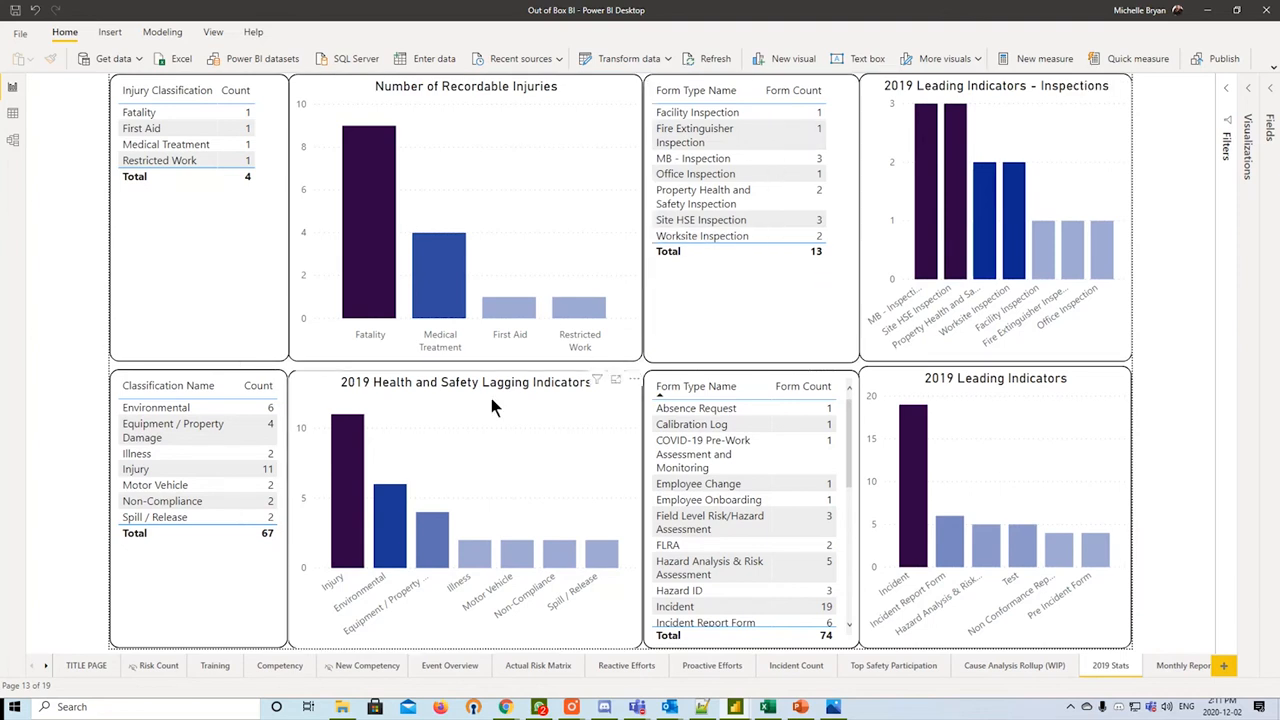
mouse_move(1030, 432)
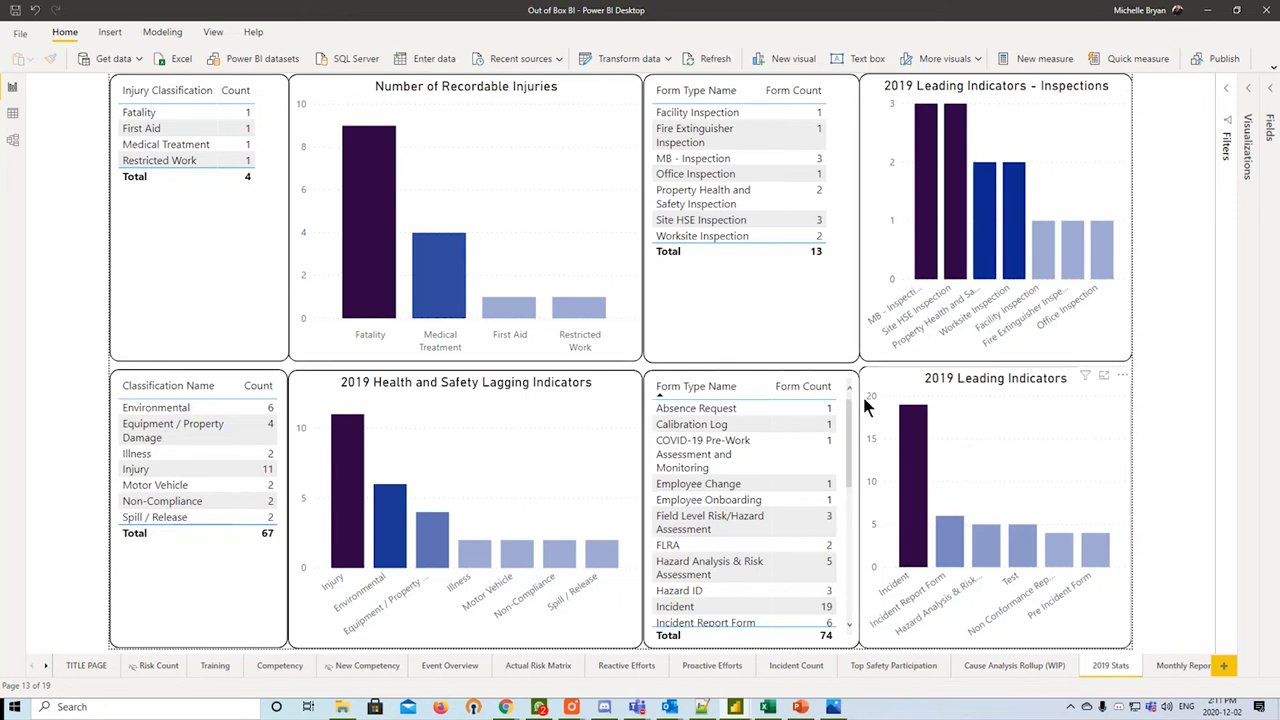
mouse_move(1052, 516)
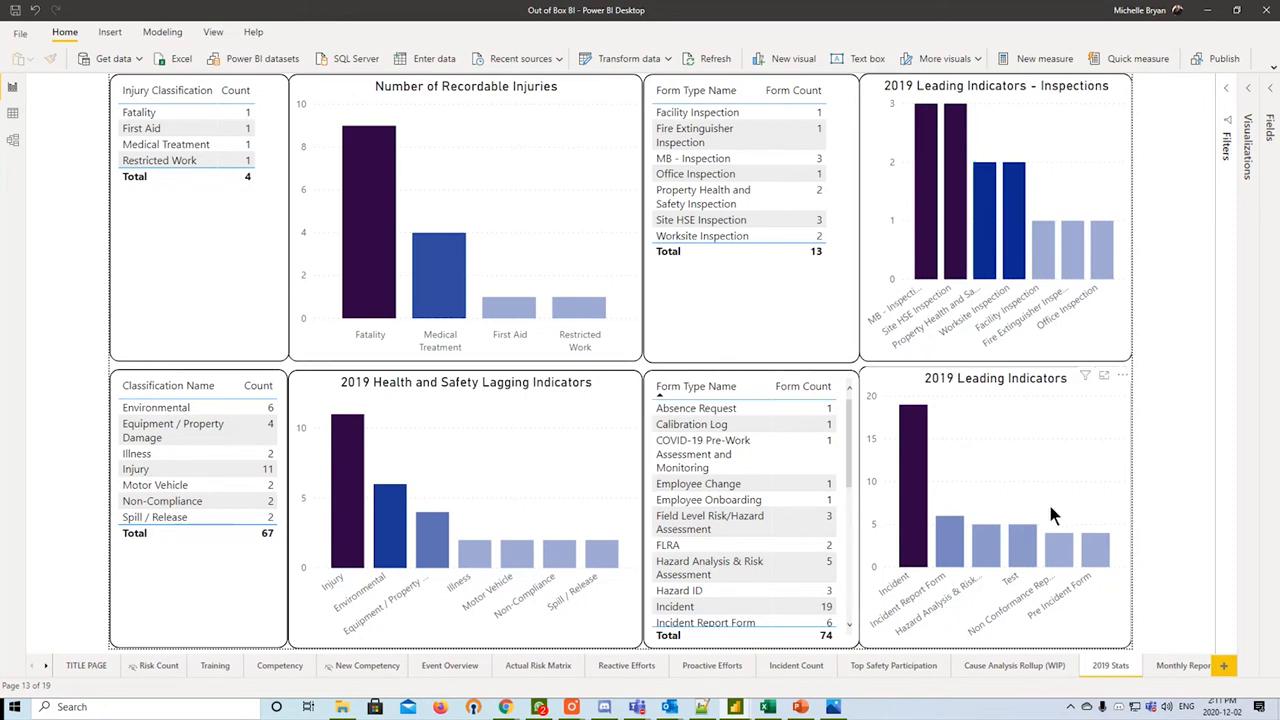
left_click(1184, 664)
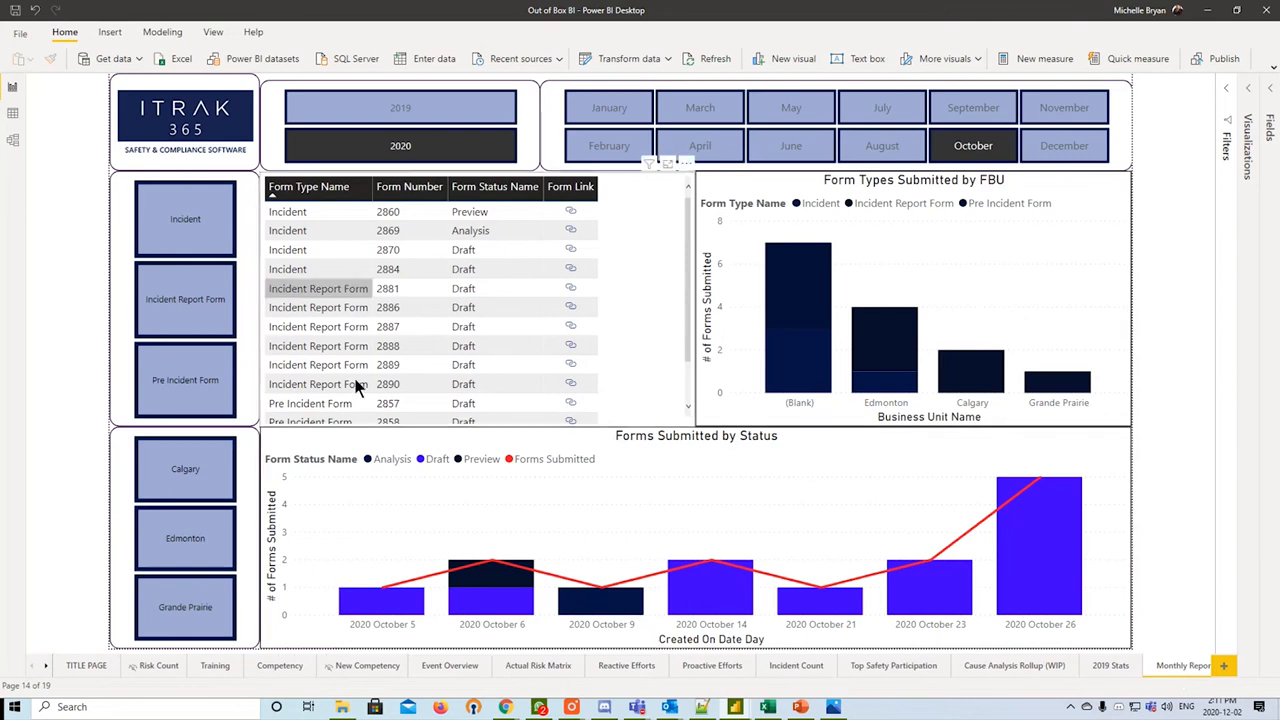
mouse_move(1164, 530)
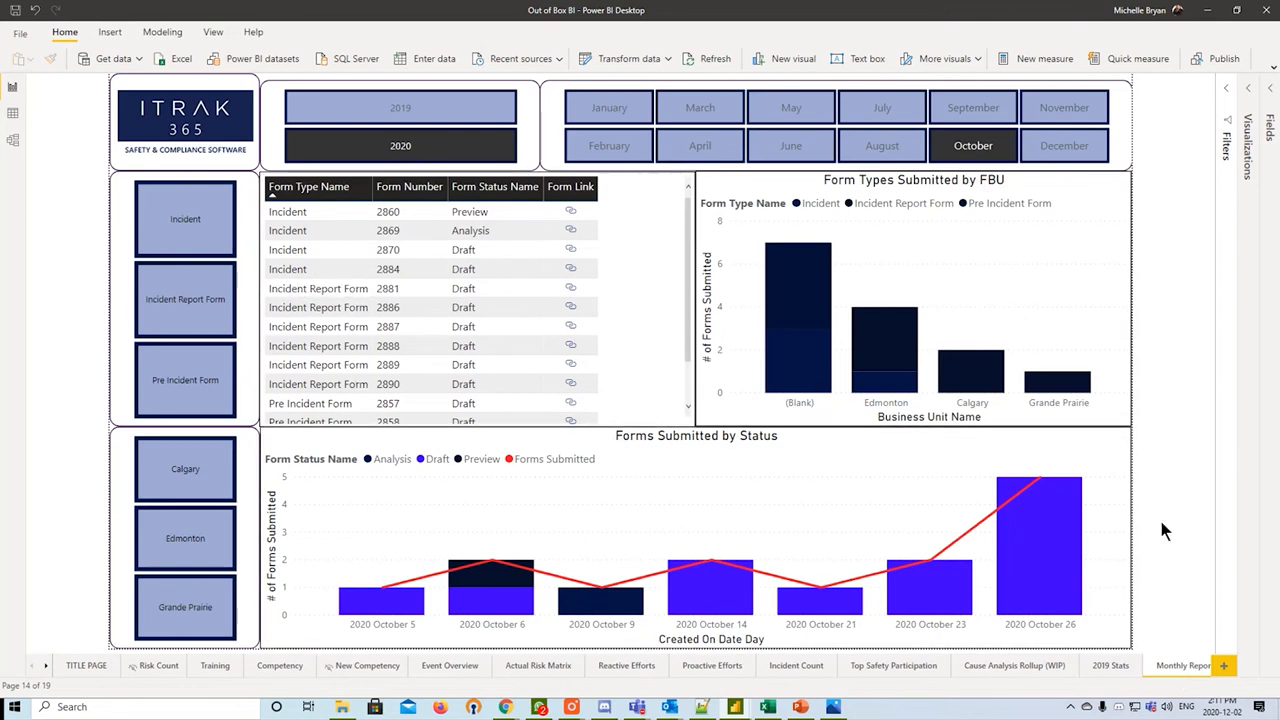
left_click(972, 144)
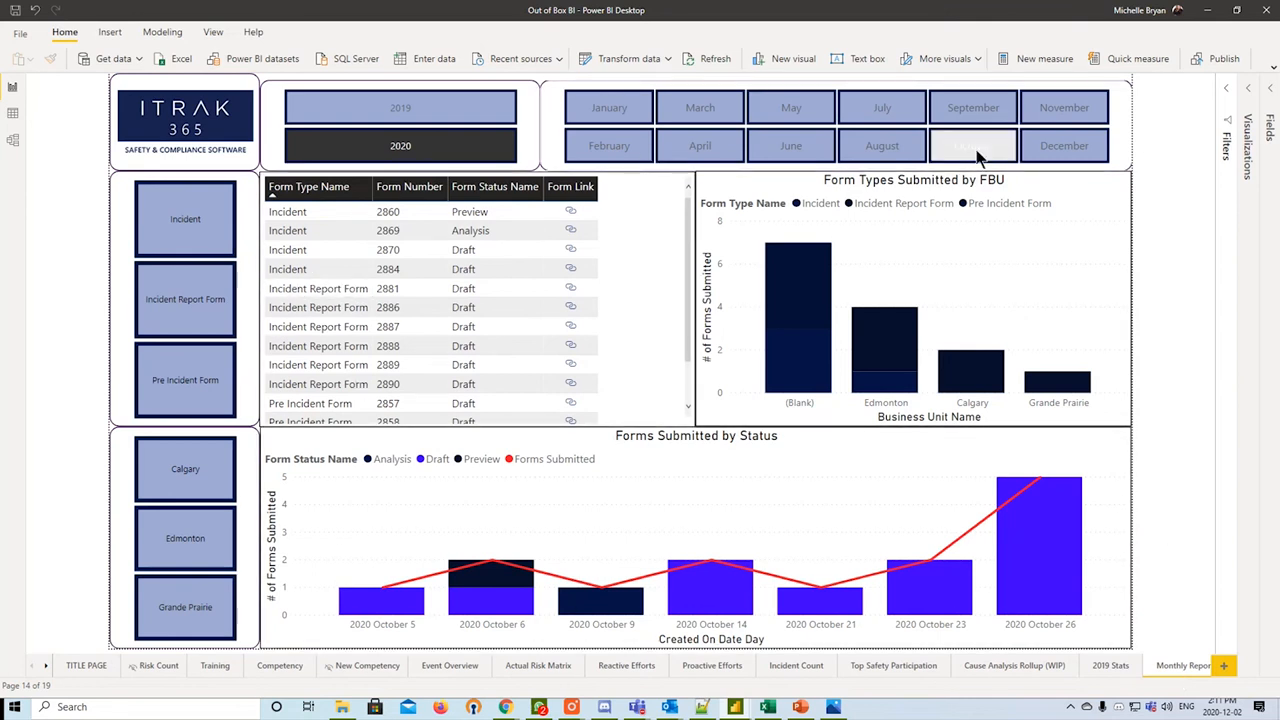
left_click(972, 144)
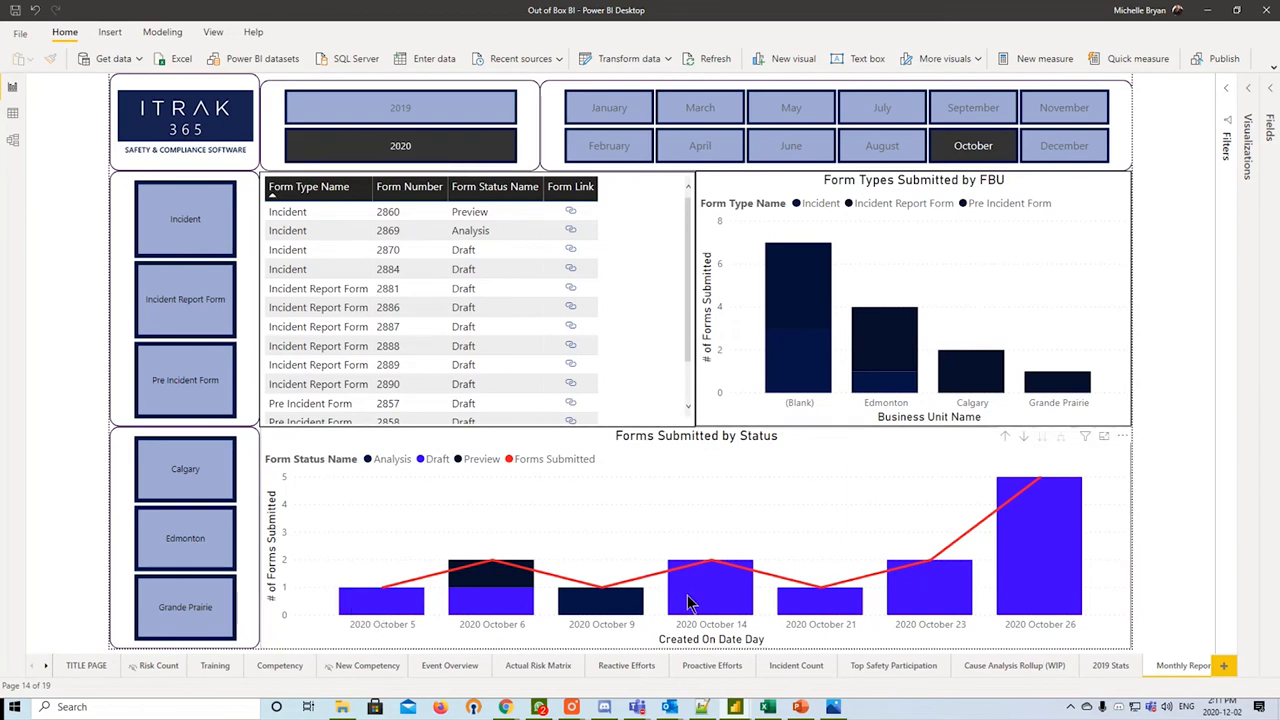
mouse_move(512, 632)
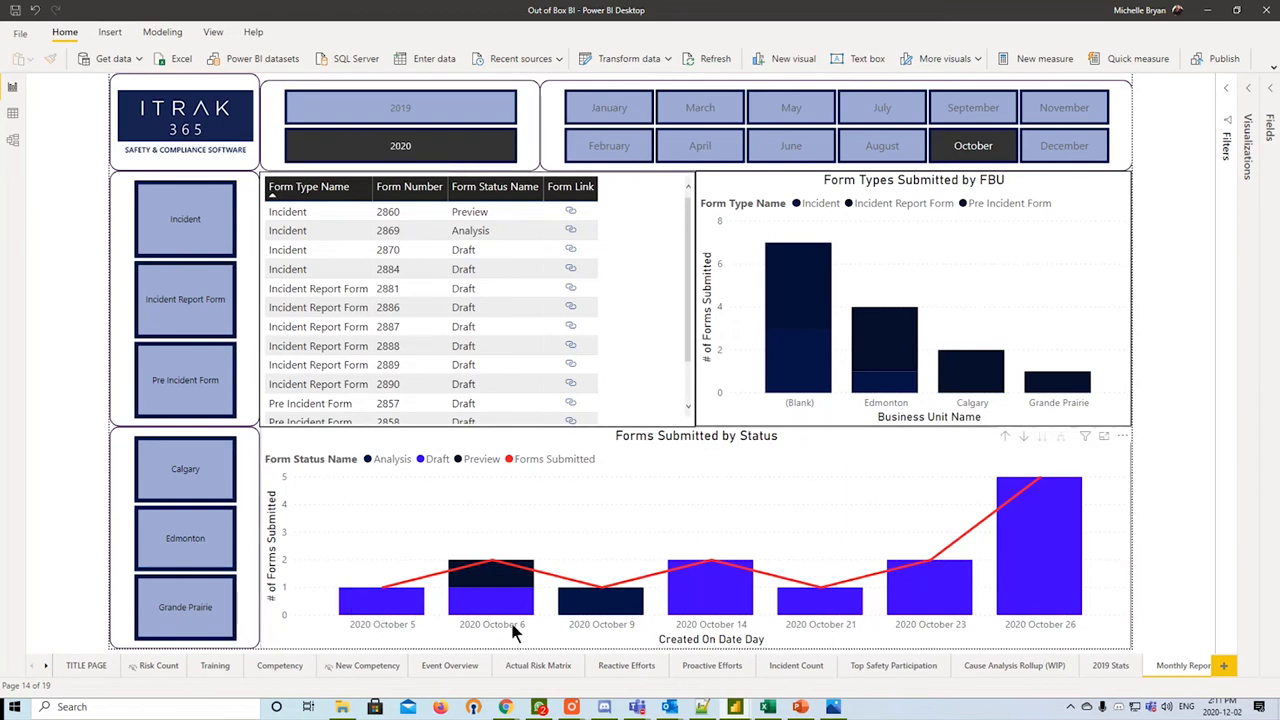
scroll("down", 3)
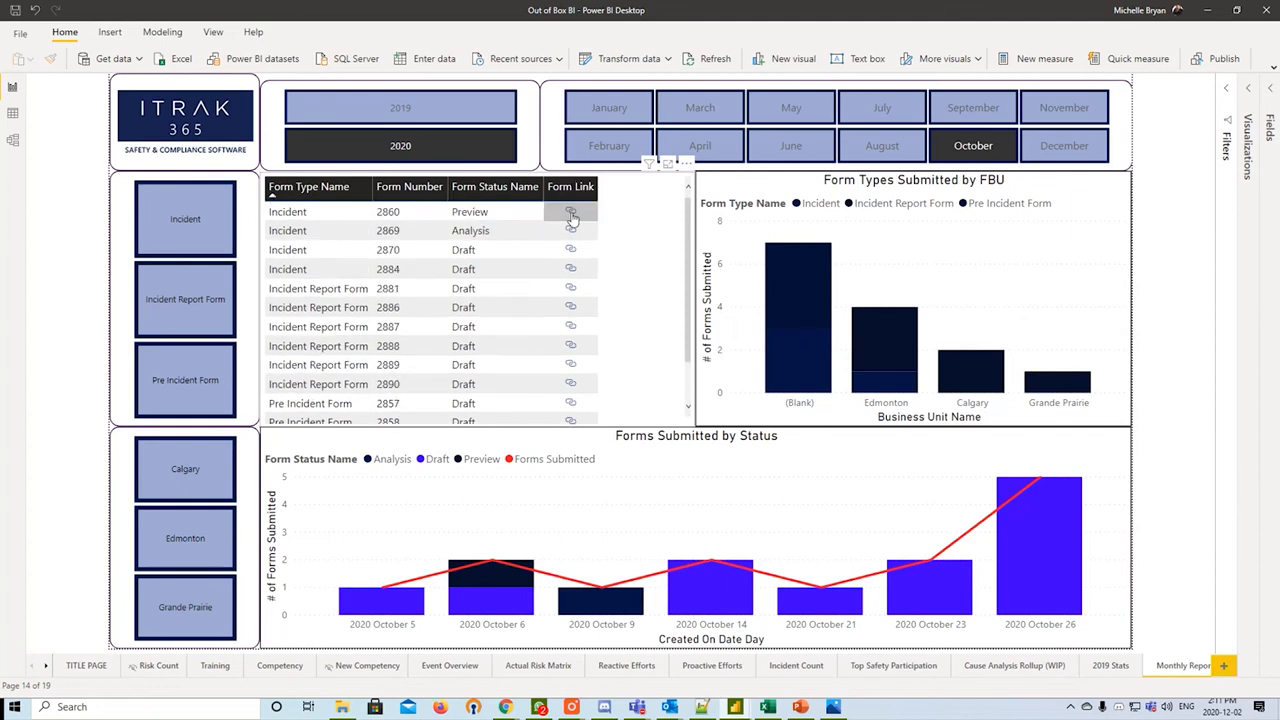
mouse_move(744, 308)
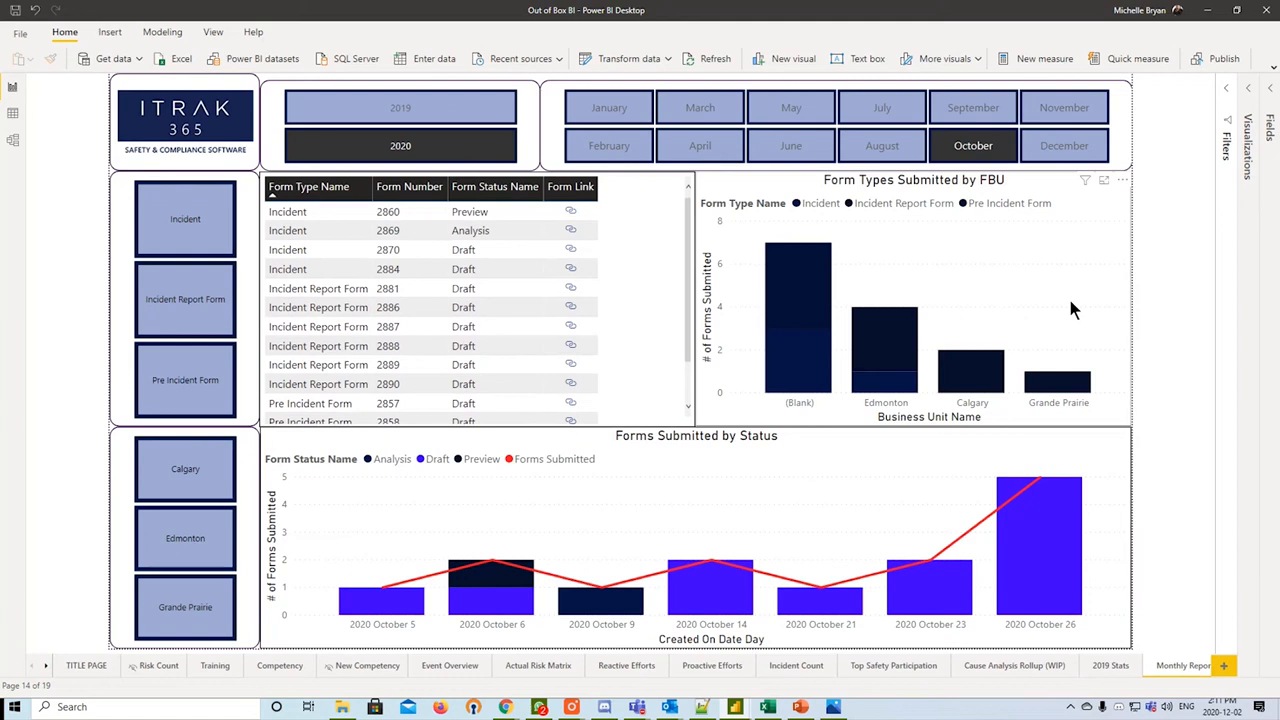
mouse_move(1064, 320)
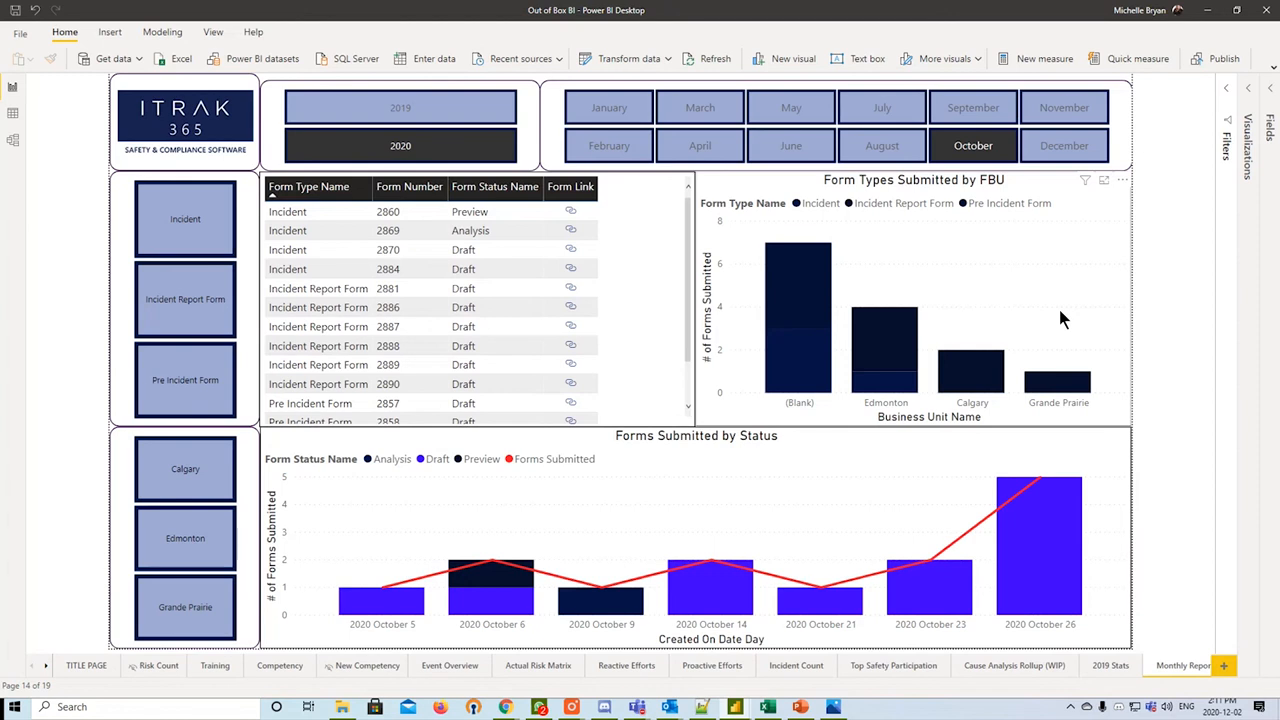
mouse_move(878, 490)
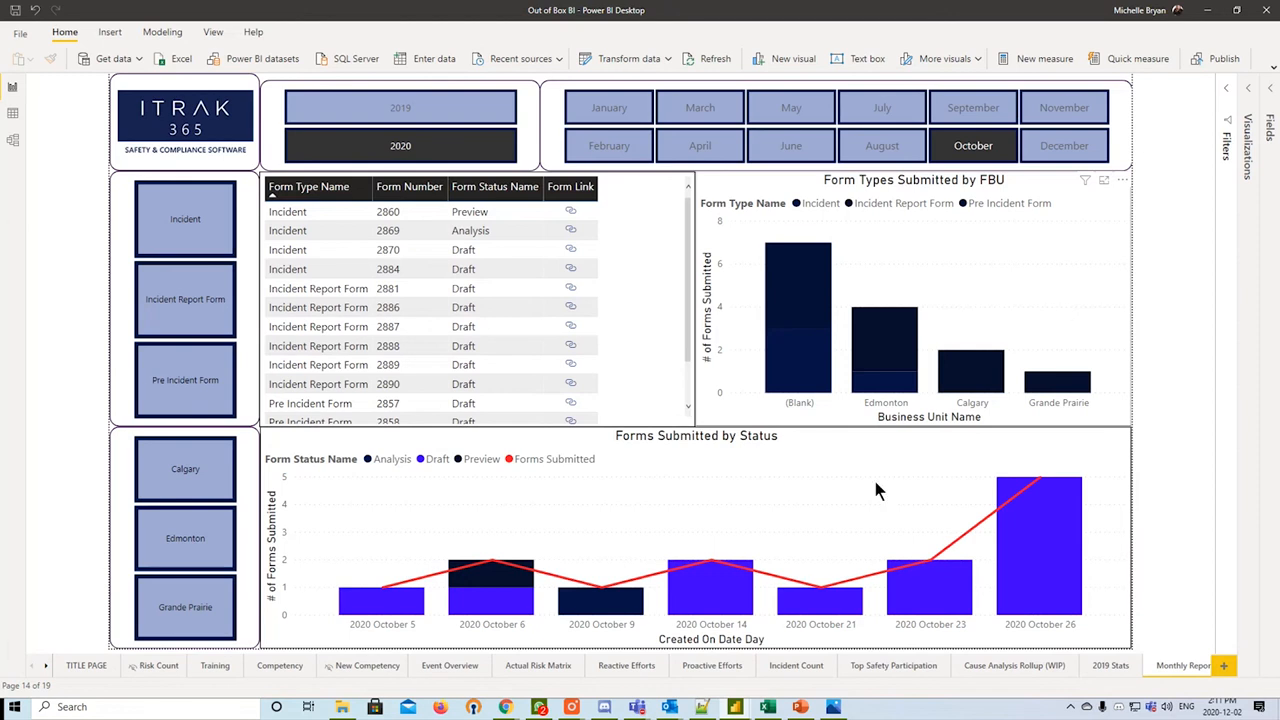
mouse_move(1040, 540)
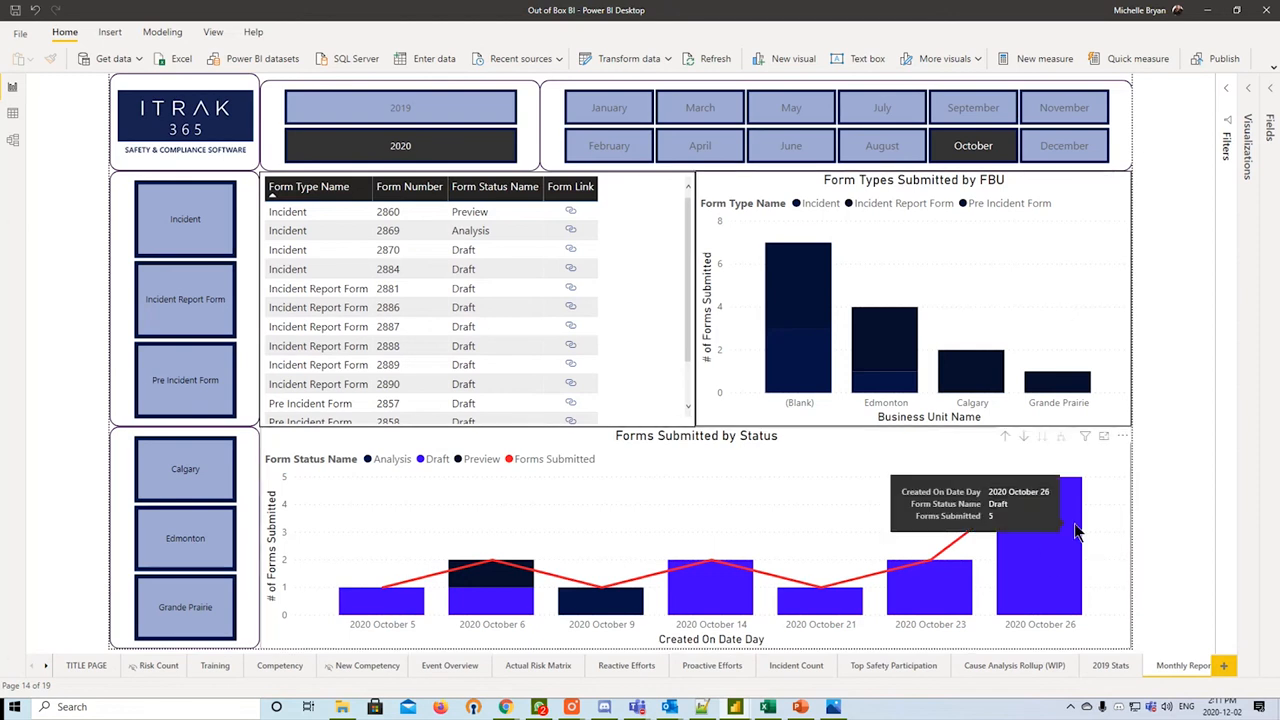
mouse_move(1142, 486)
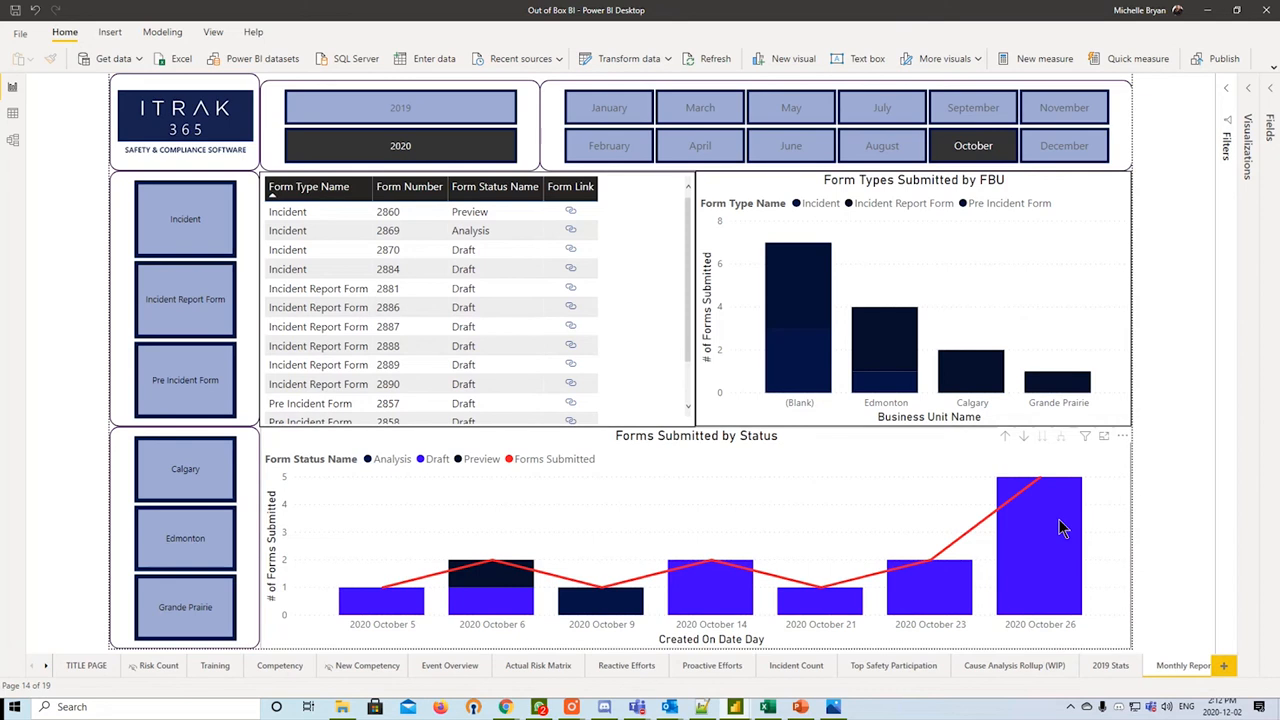
mouse_move(1040, 520)
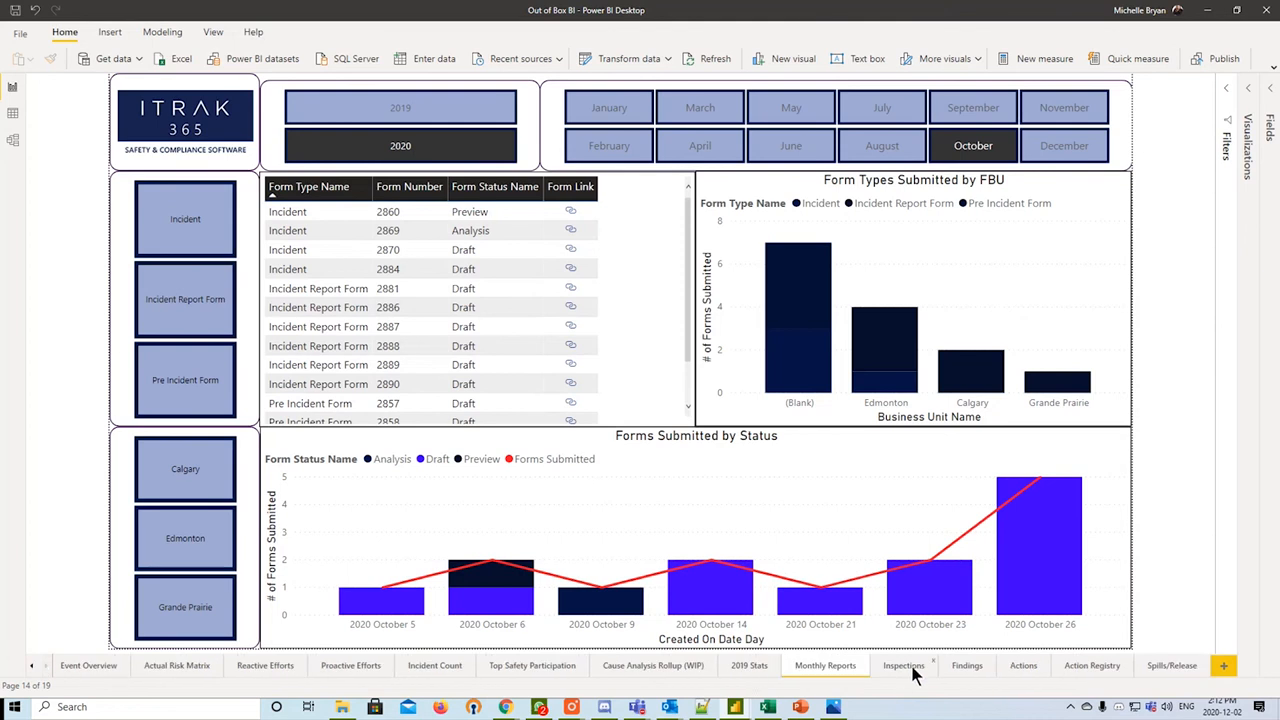
left_click(904, 664)
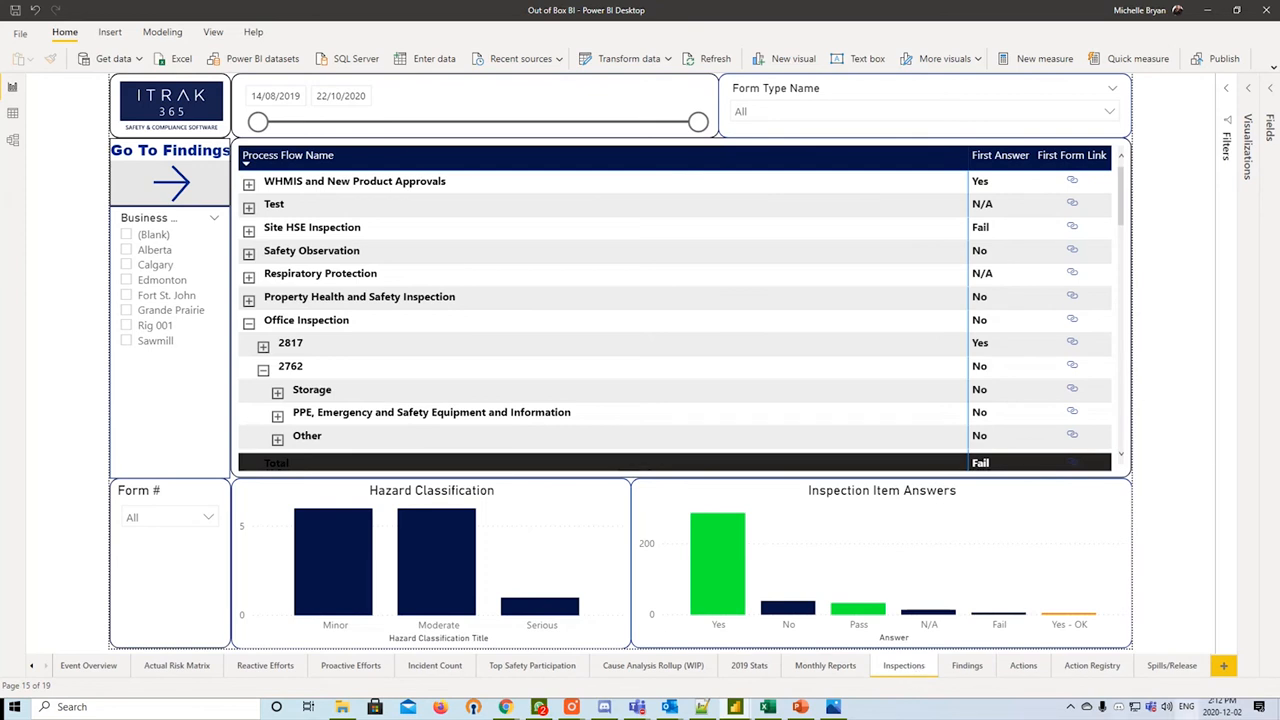
mouse_move(490, 296)
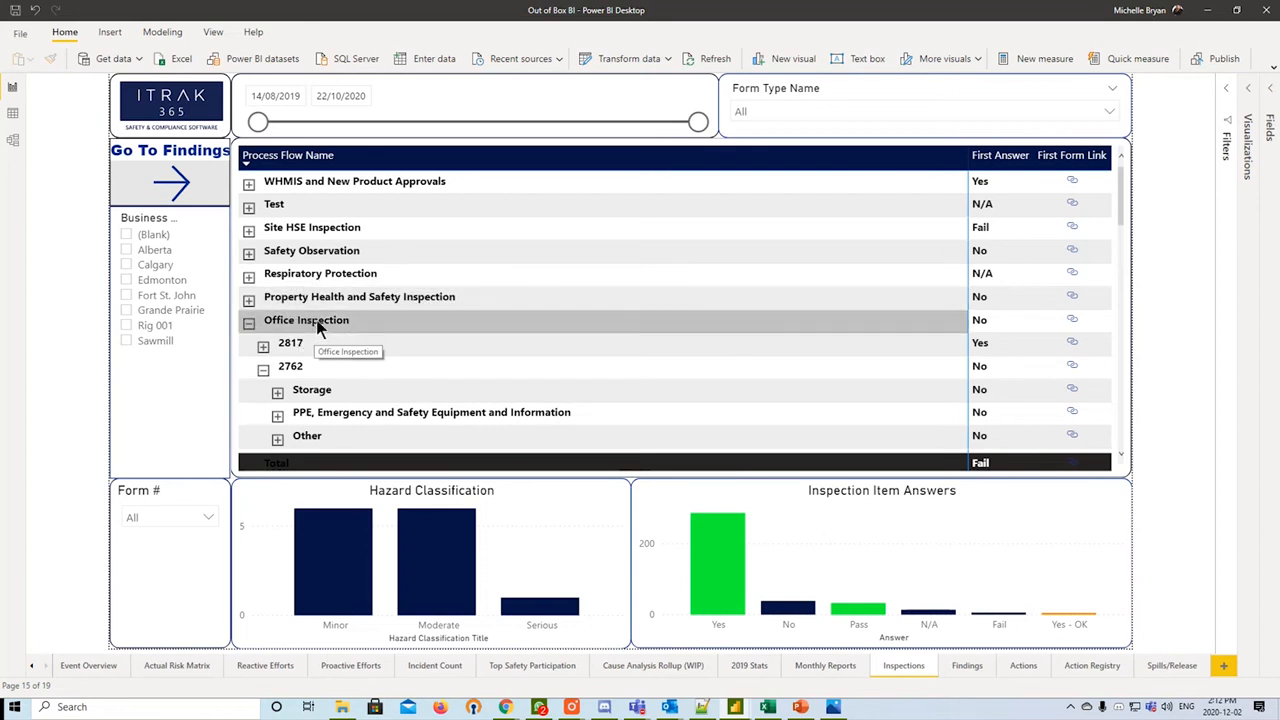
mouse_move(290, 344)
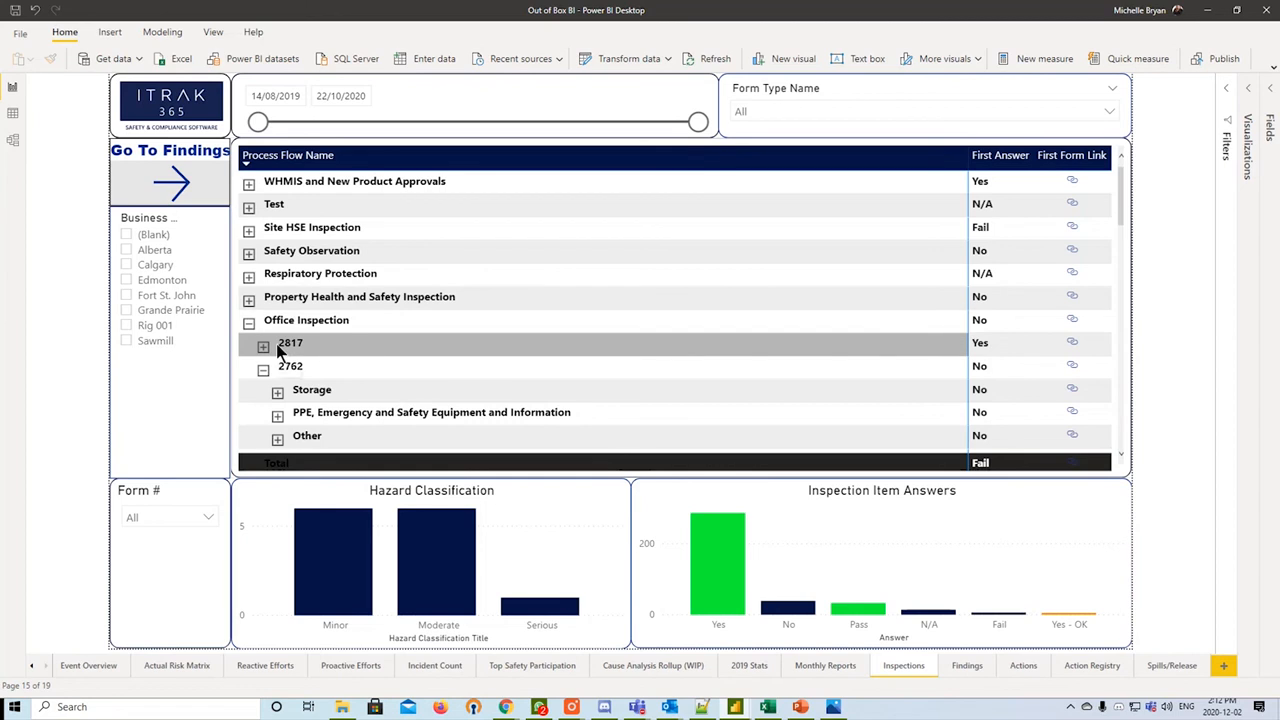
- Review the Inspections process flow matrix and filter the page to form number 2762
scroll("down", 3)
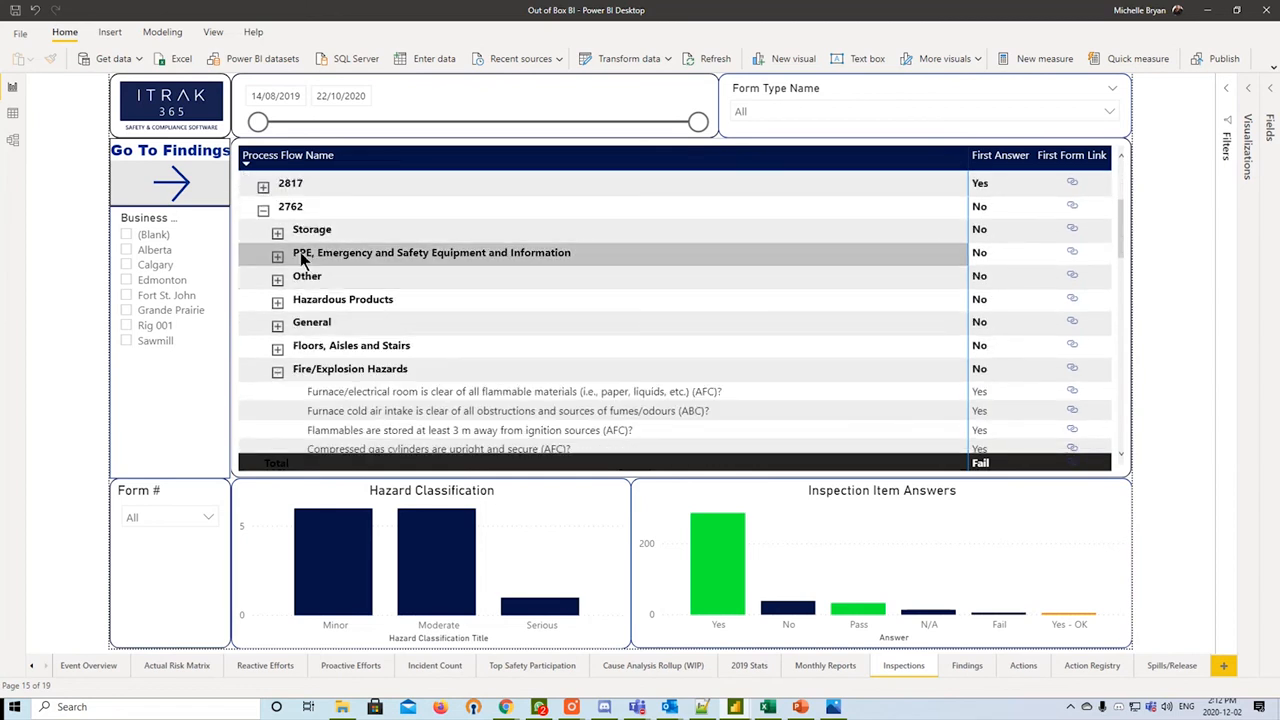
mouse_move(312, 228)
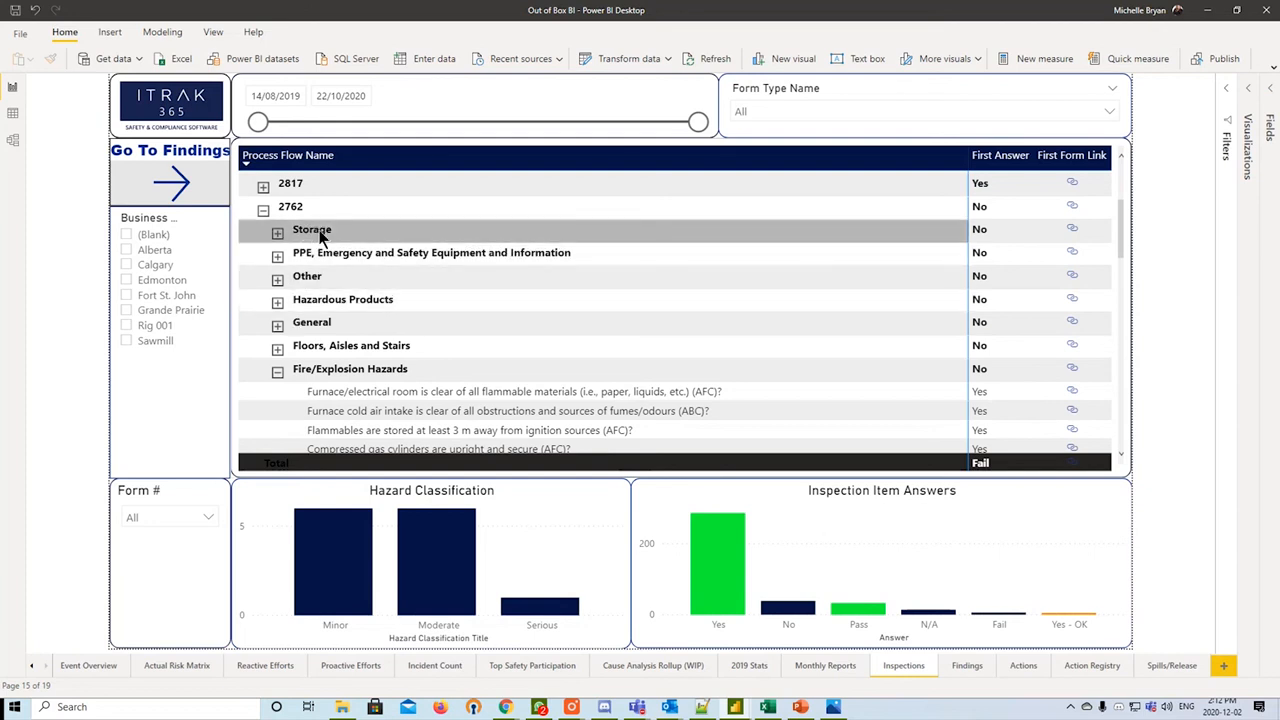
scroll("down", 3)
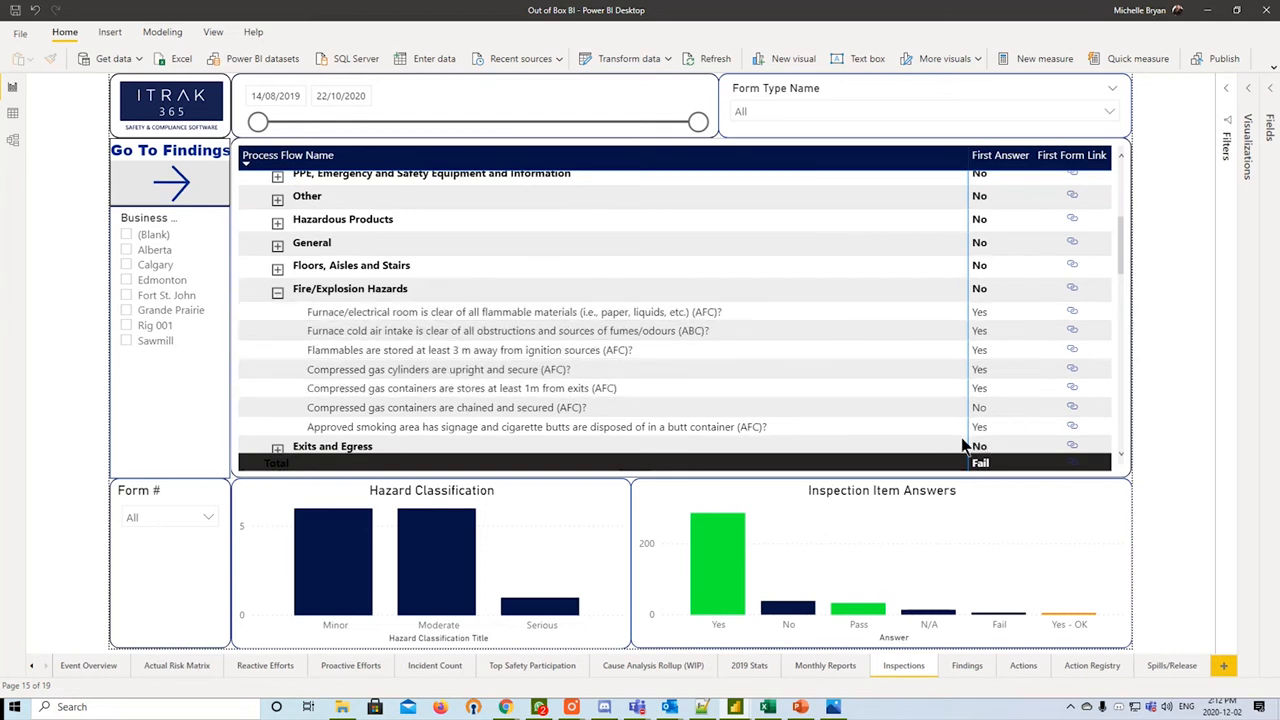
mouse_move(570, 368)
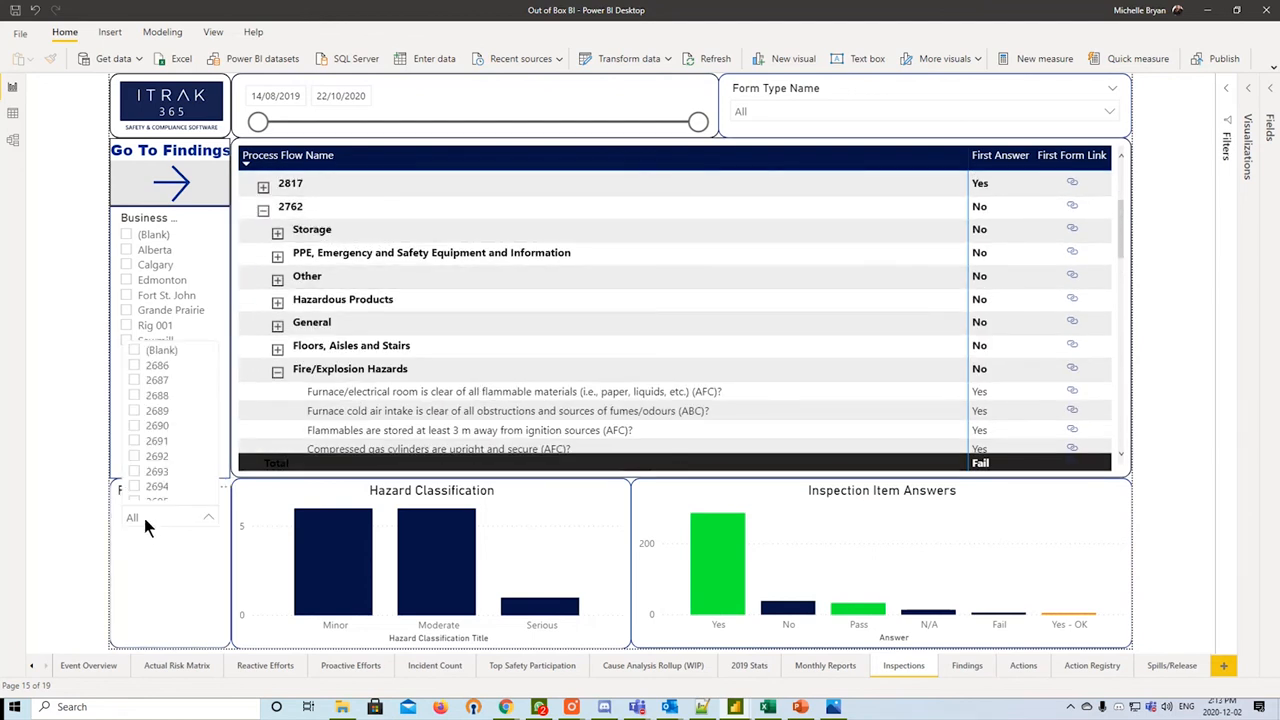
scroll("down", 3)
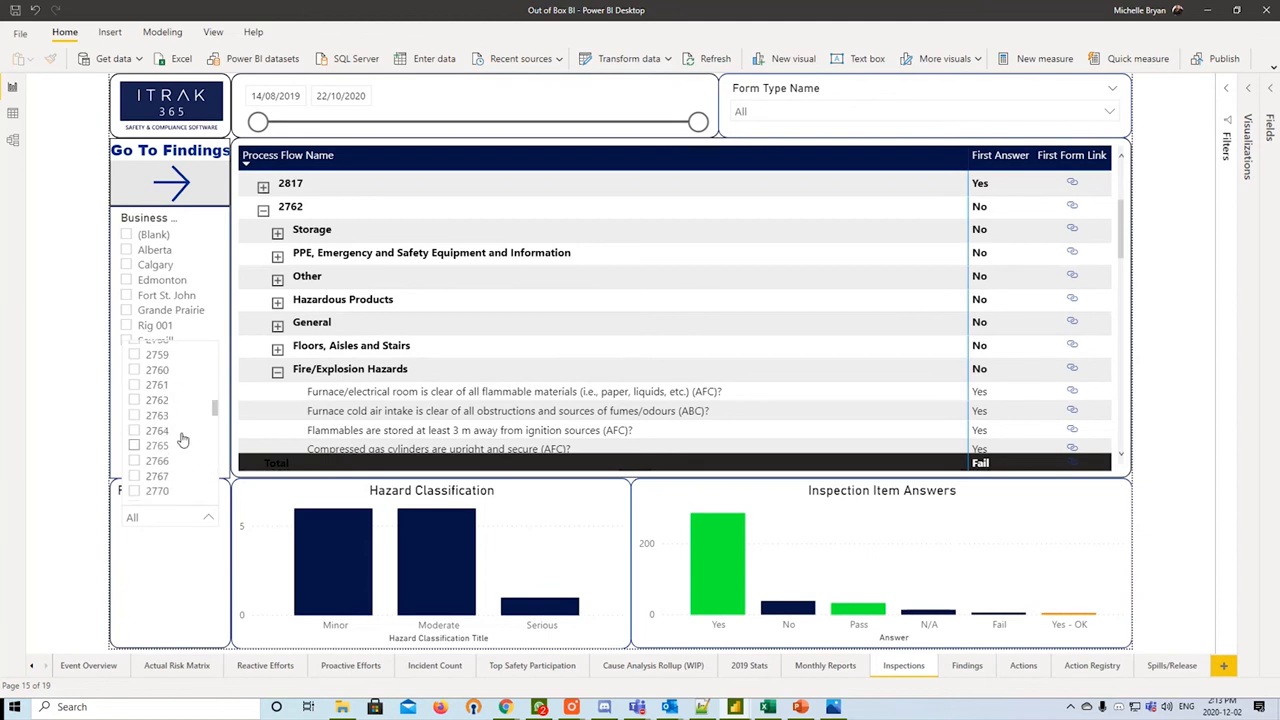
left_click(134, 400)
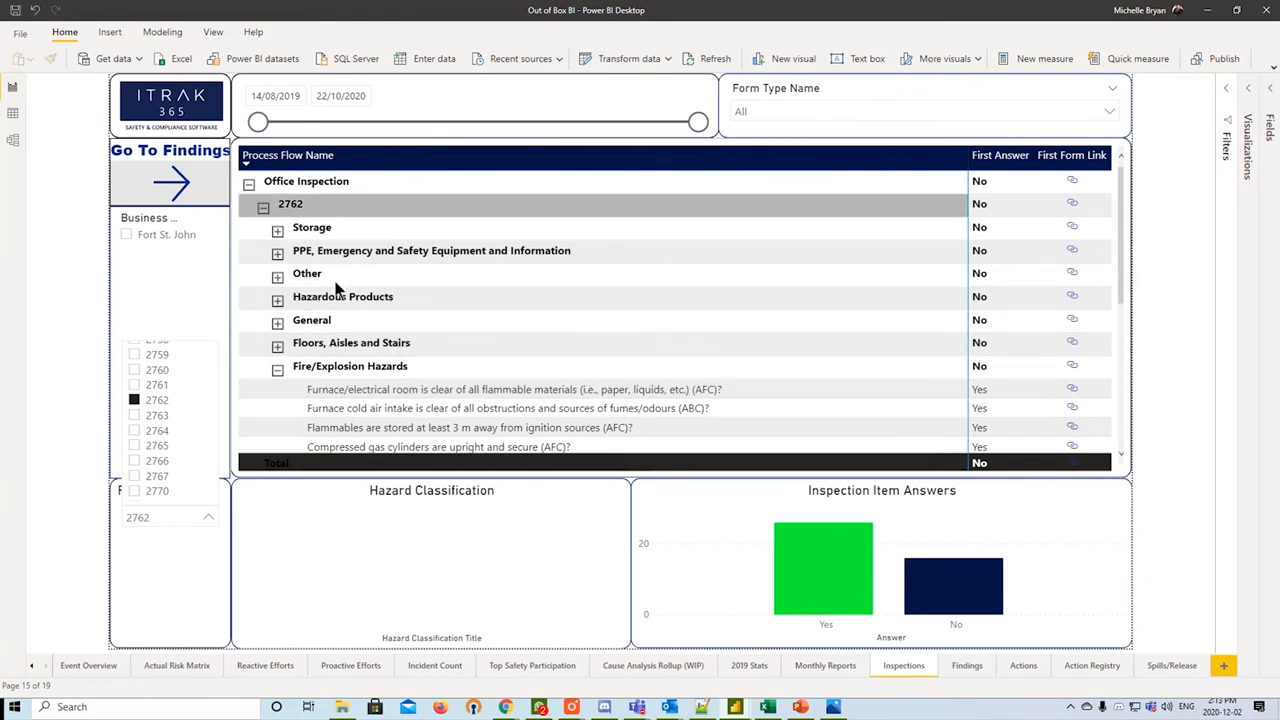
- Expand the Storage and PPE, Emergency and Safety Equipment answers for form 2762, then go to Findings
scroll("down", 3)
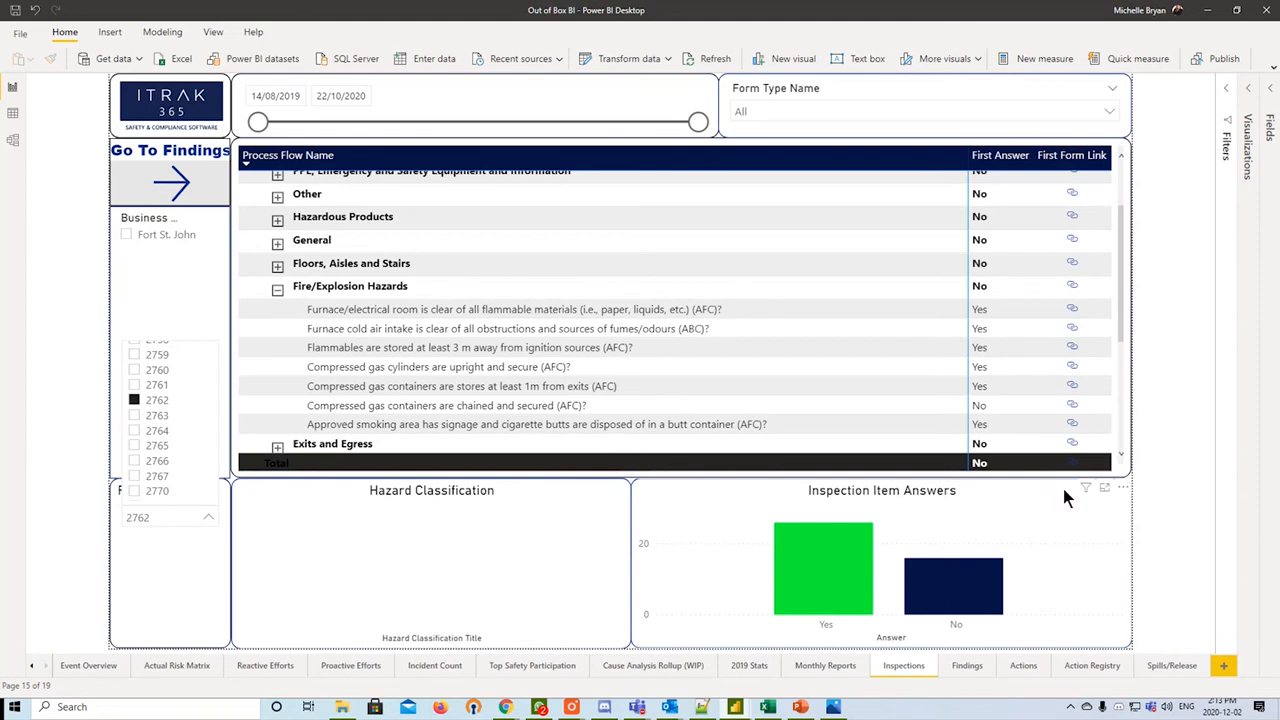
mouse_move(816, 596)
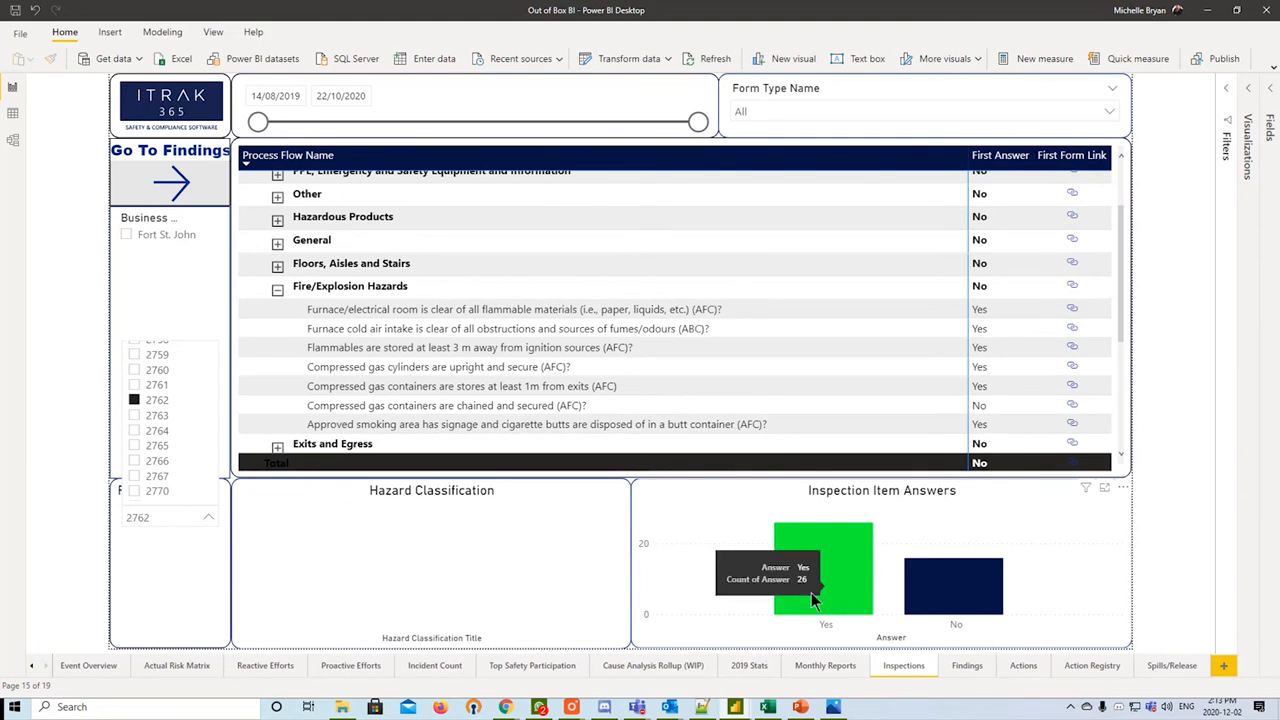
mouse_move(820, 600)
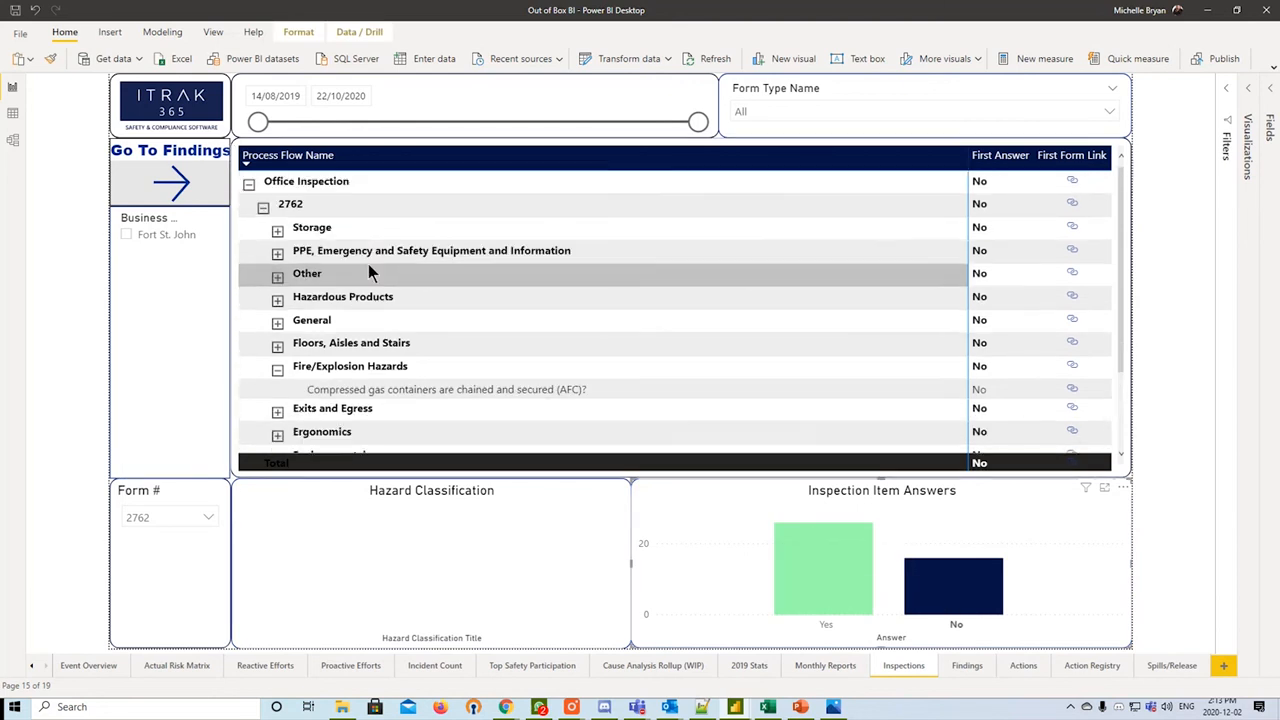
left_click(276, 228)
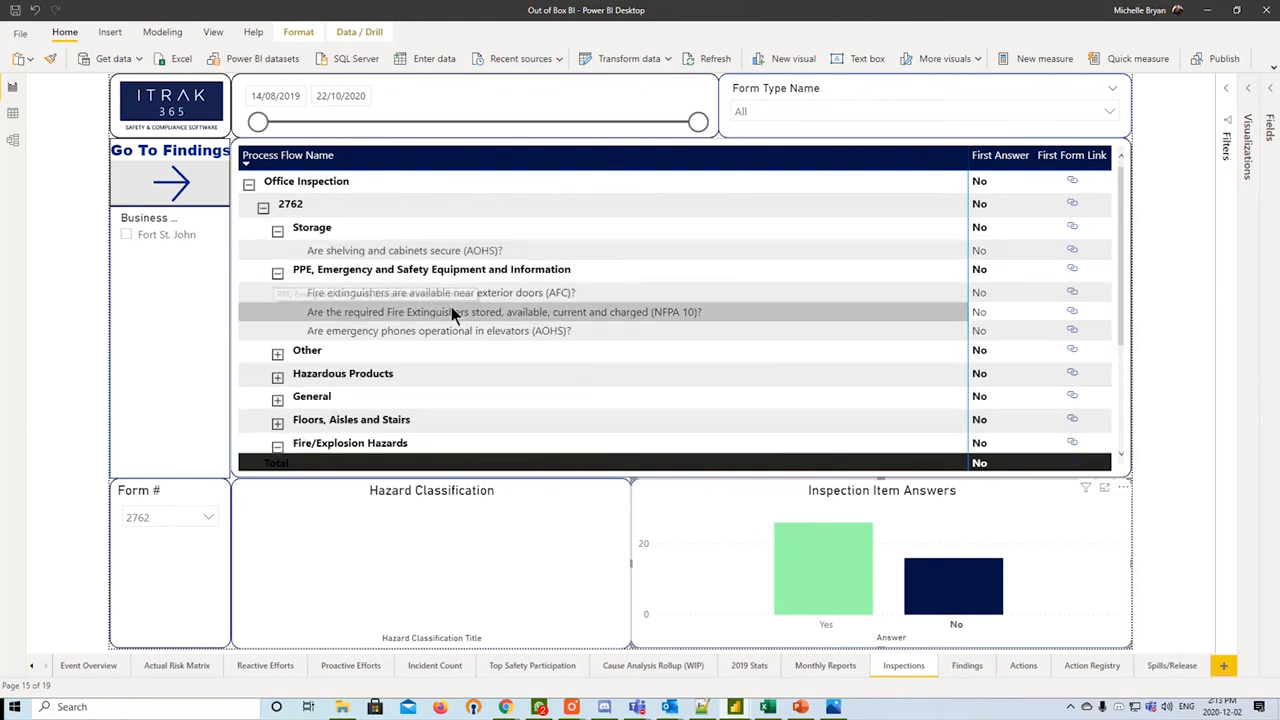
mouse_move(756, 264)
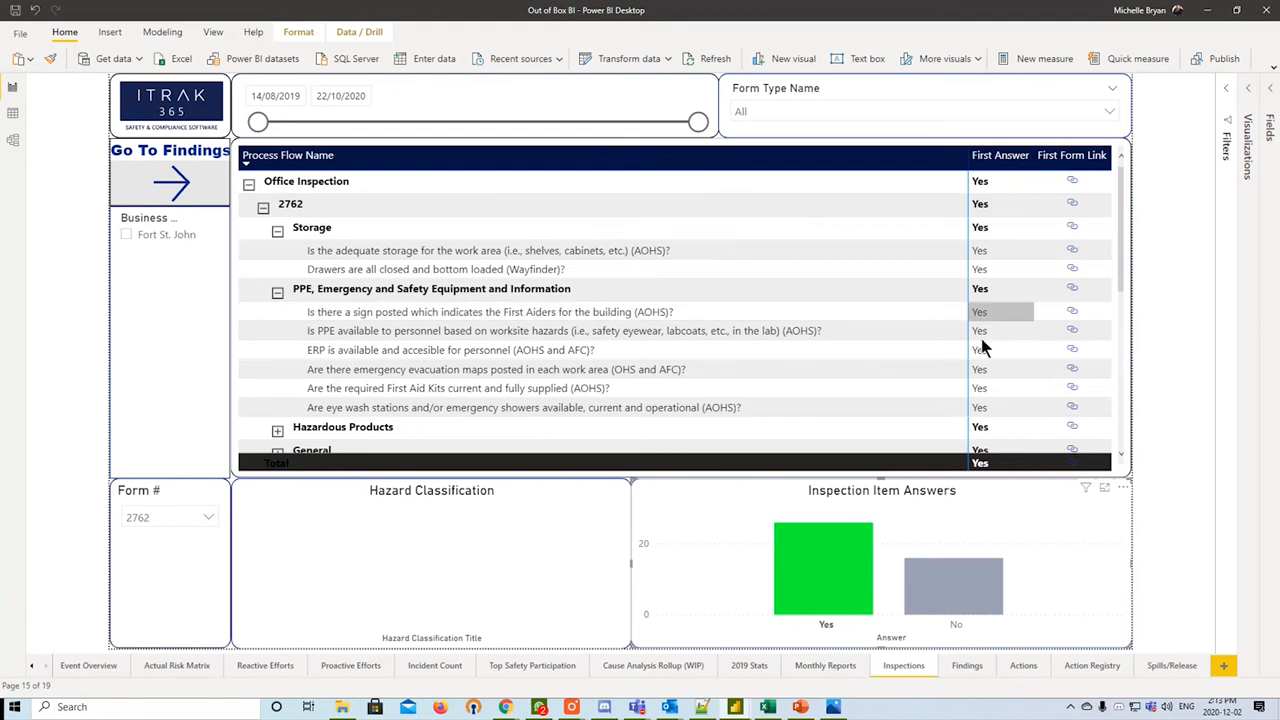
mouse_move(868, 568)
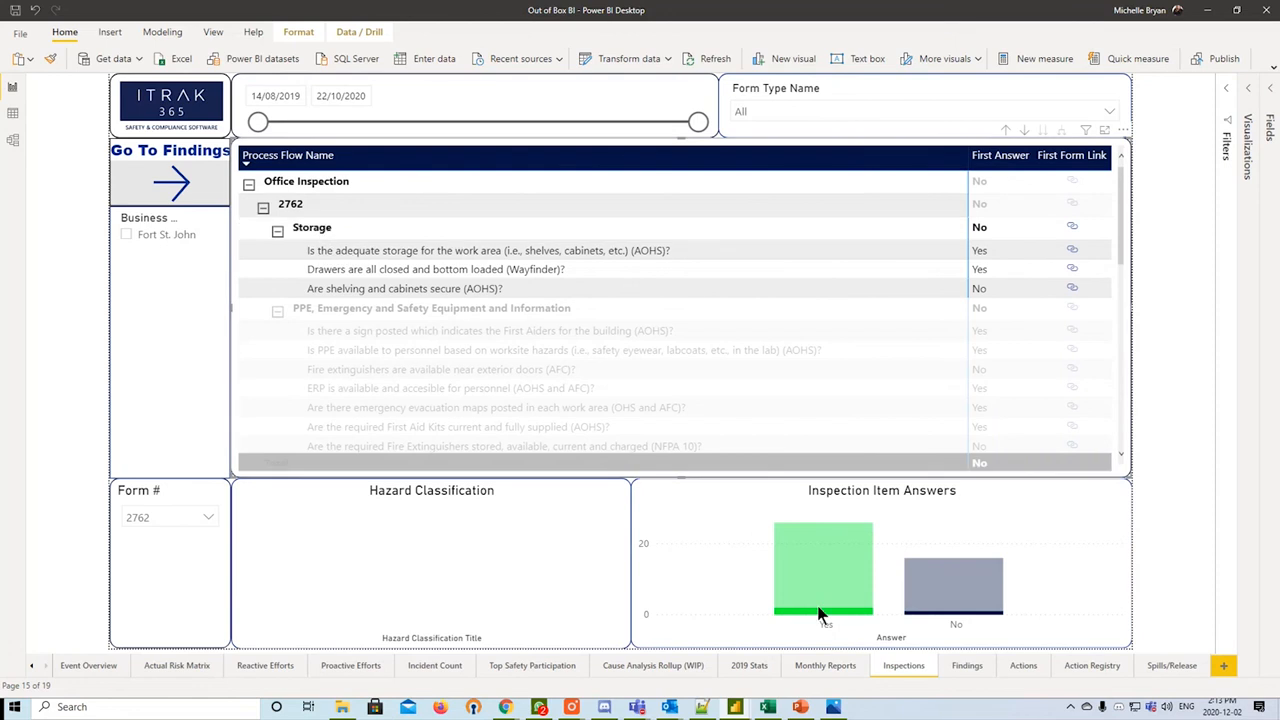
mouse_move(824, 600)
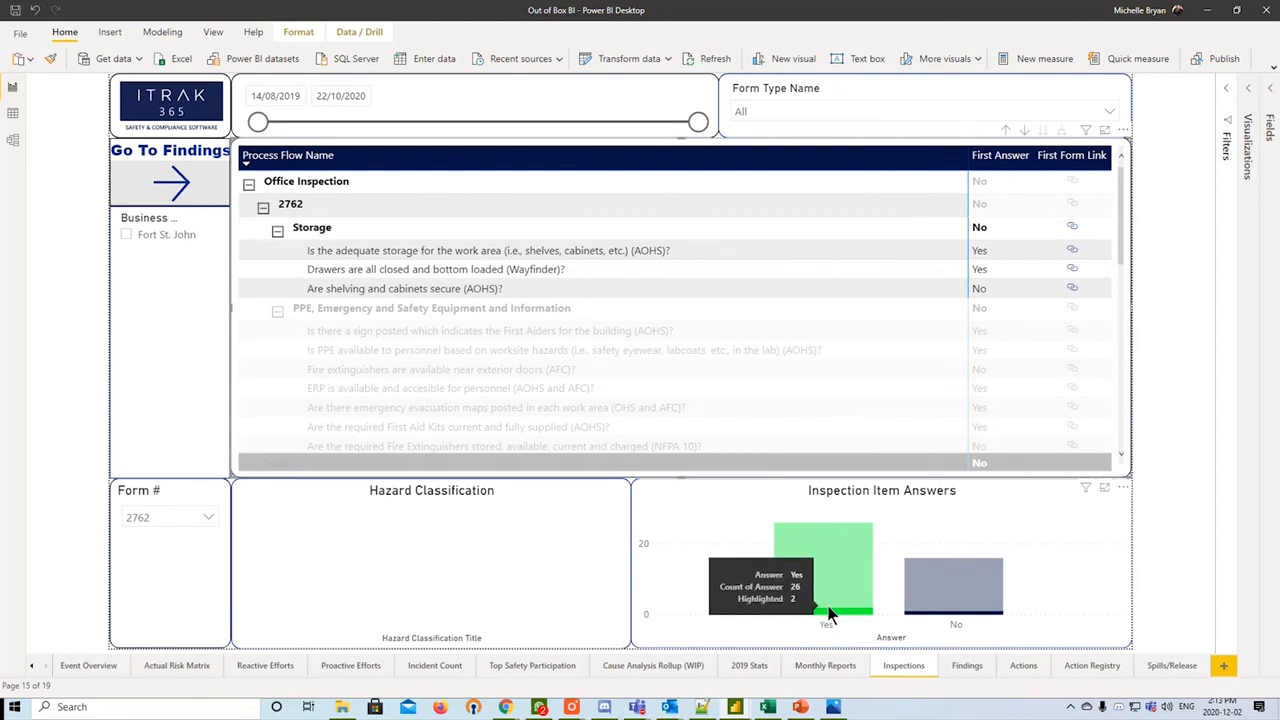
mouse_move(968, 580)
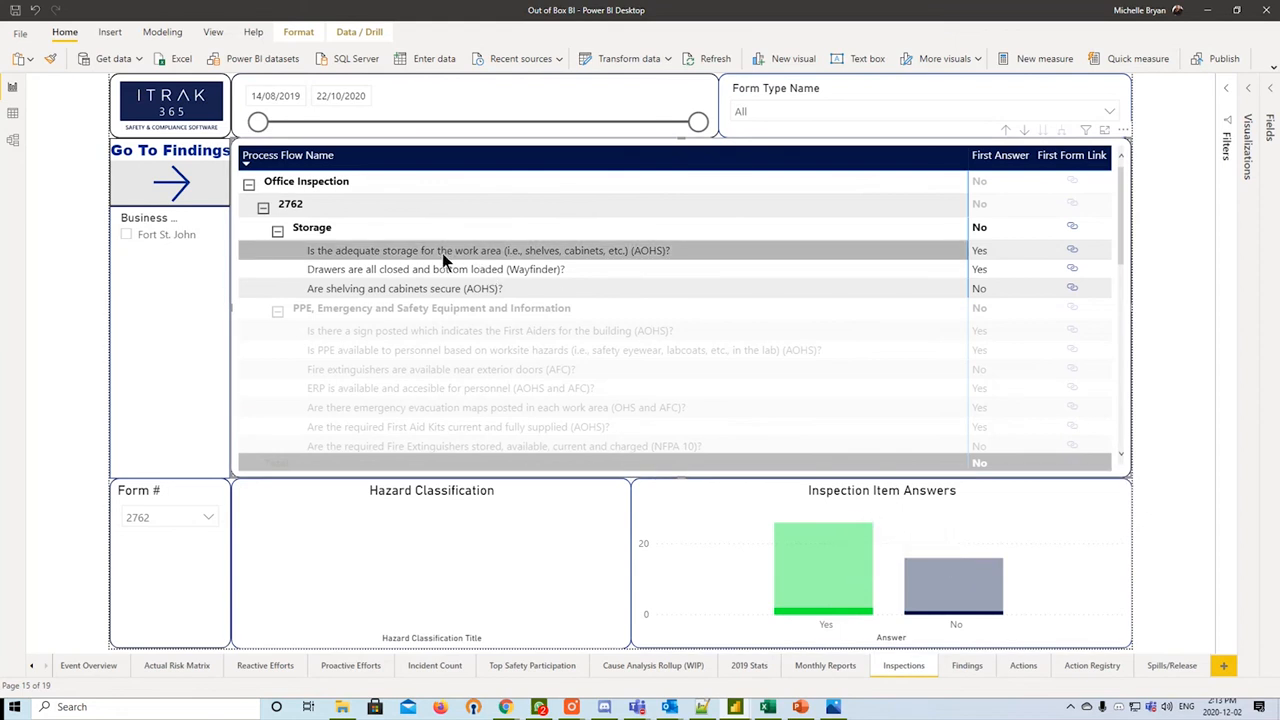
mouse_move(464, 312)
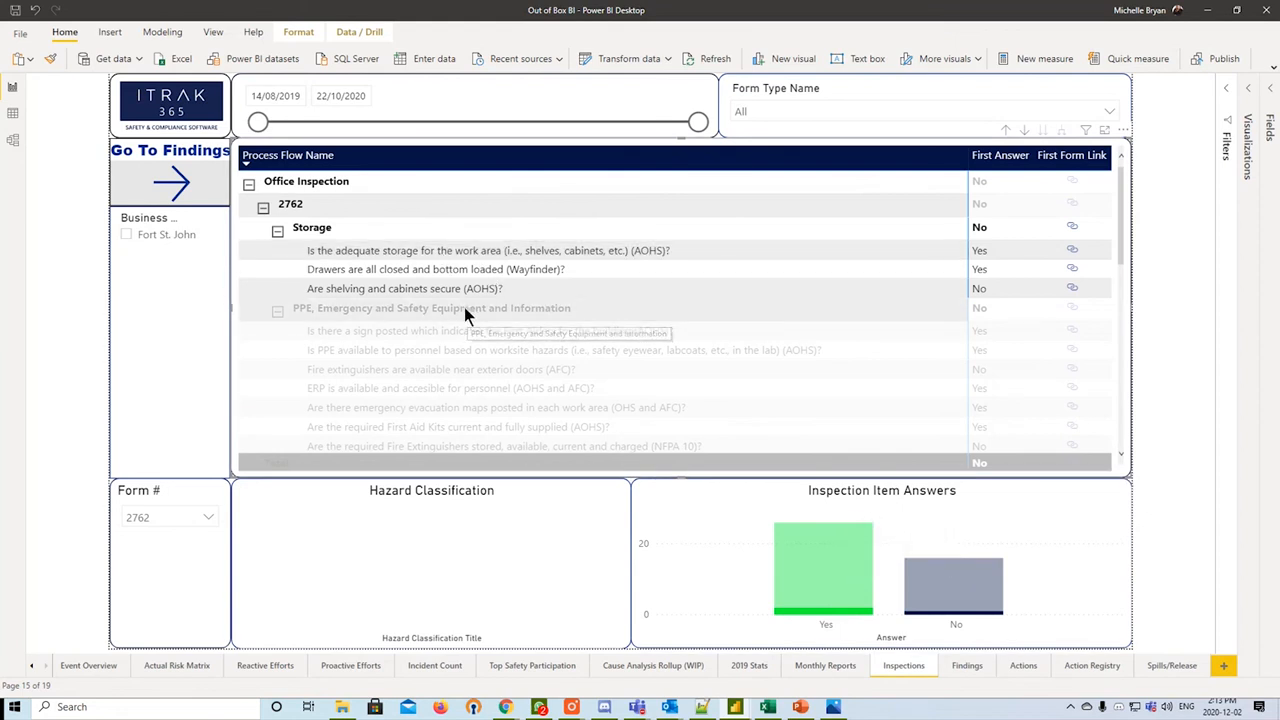
scroll("down", 3)
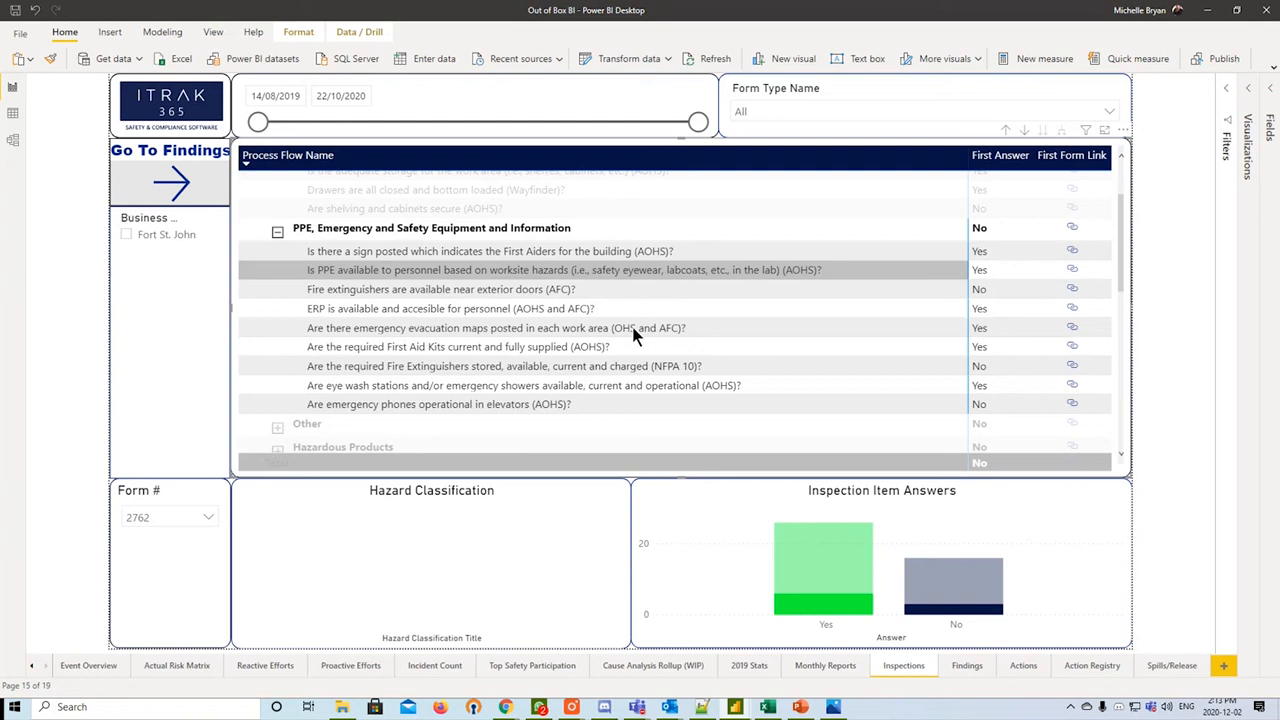
mouse_move(824, 588)
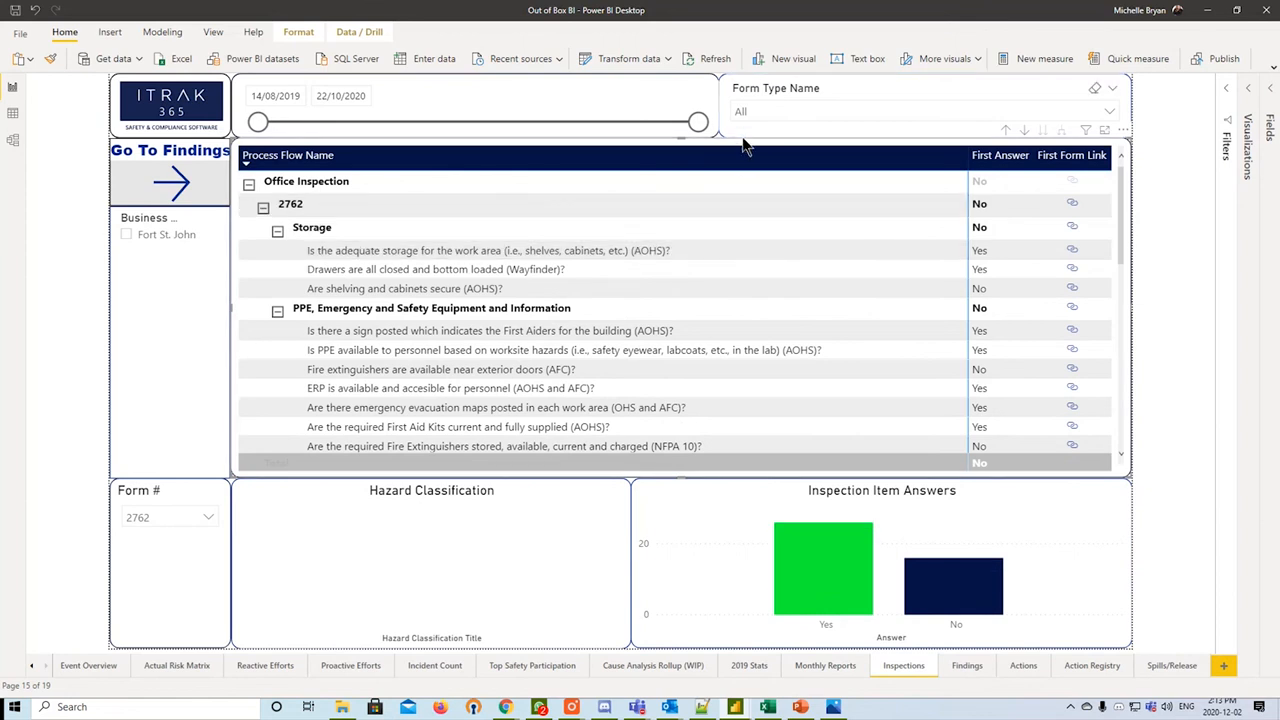
mouse_move(728, 124)
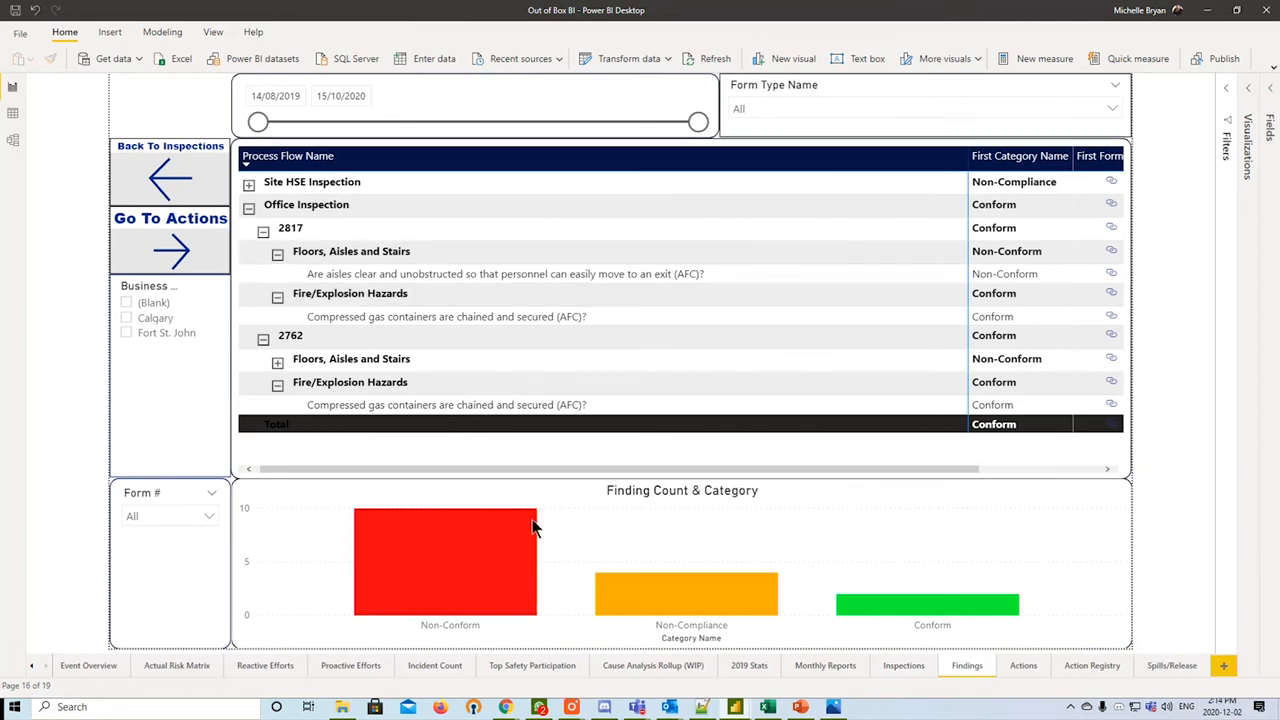
left_click(966, 664)
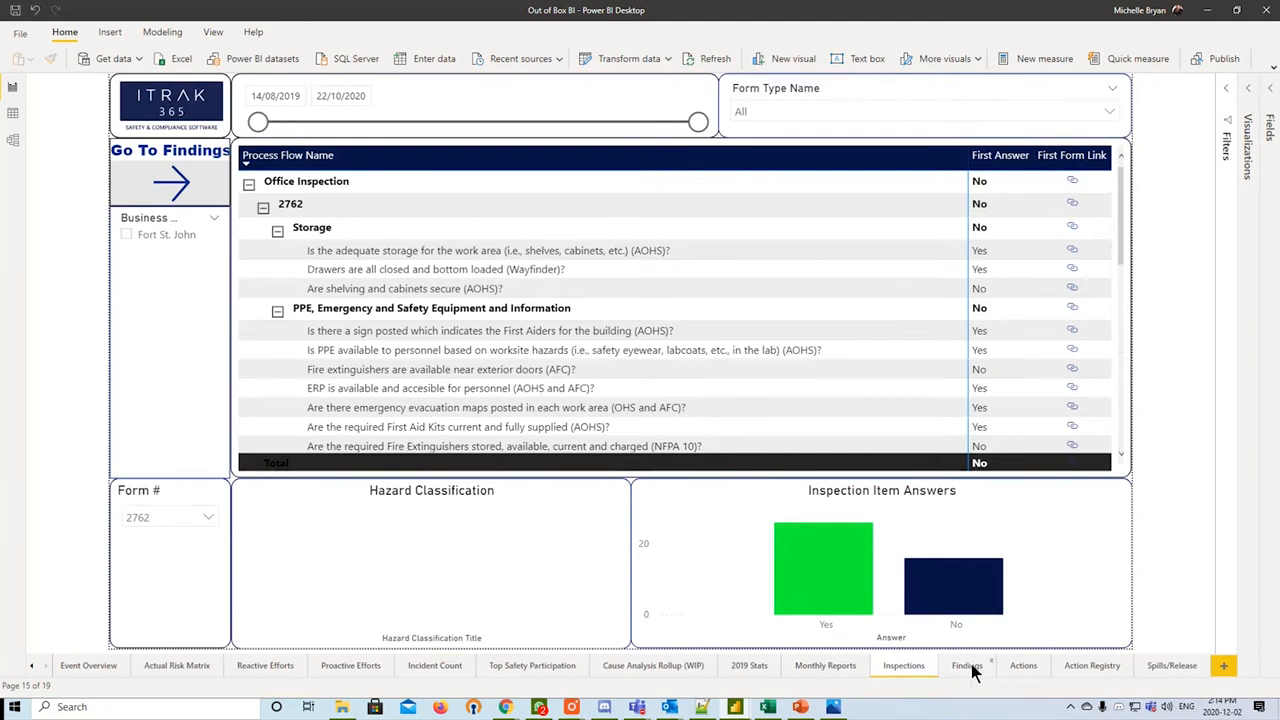
- Filter Findings to form 2762, expand Floors, Aisles and Stairs, then move to the Action Registry page
left_click(966, 664)
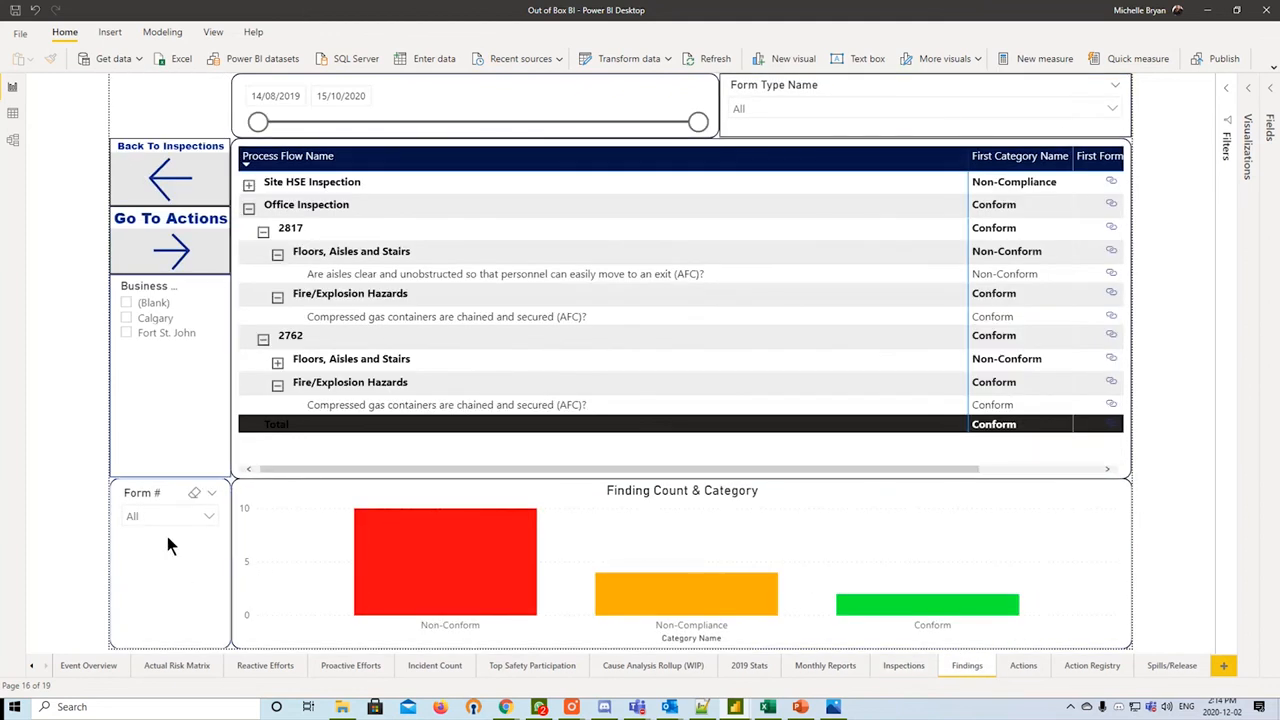
mouse_move(444, 530)
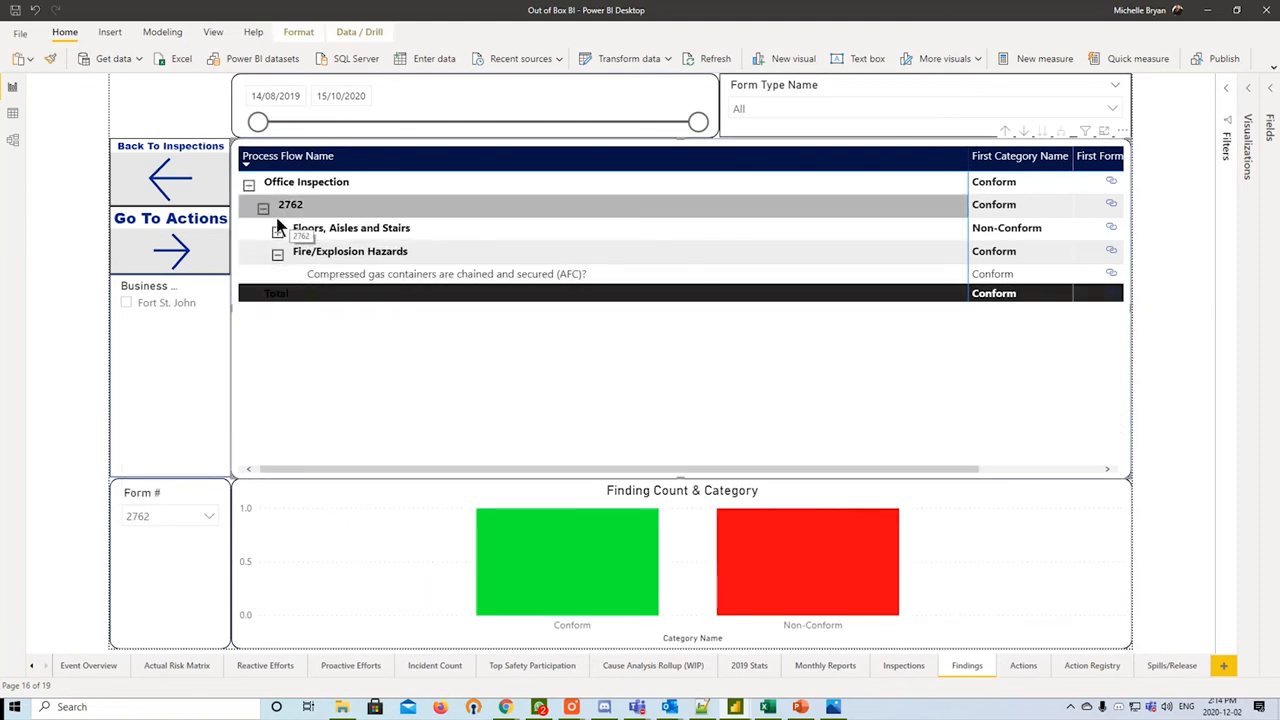
left_click(276, 232)
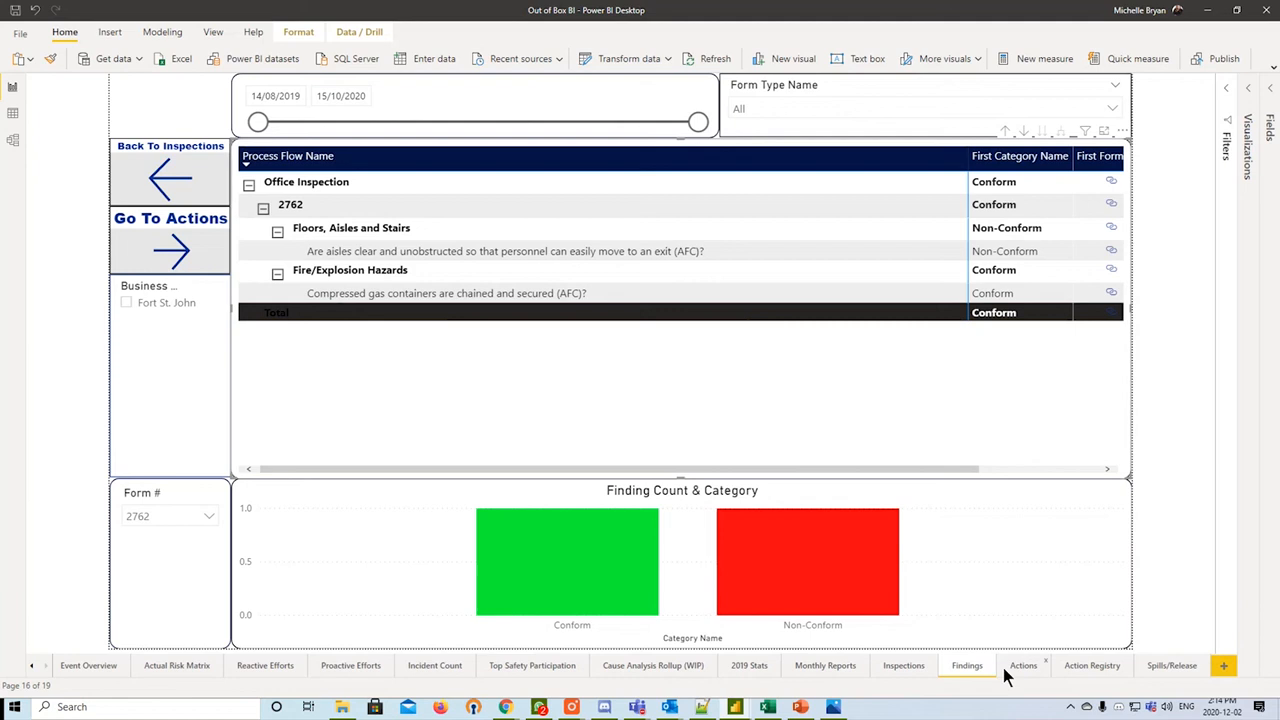
left_click(1092, 664)
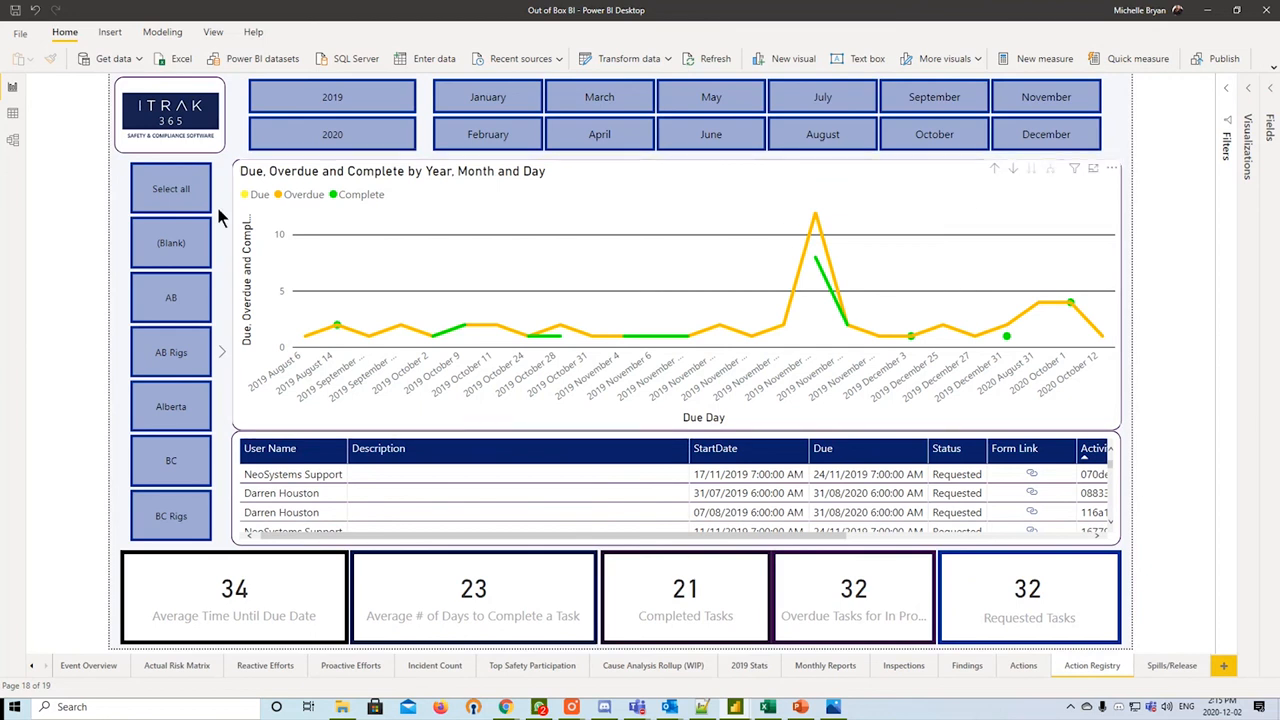
mouse_move(428, 332)
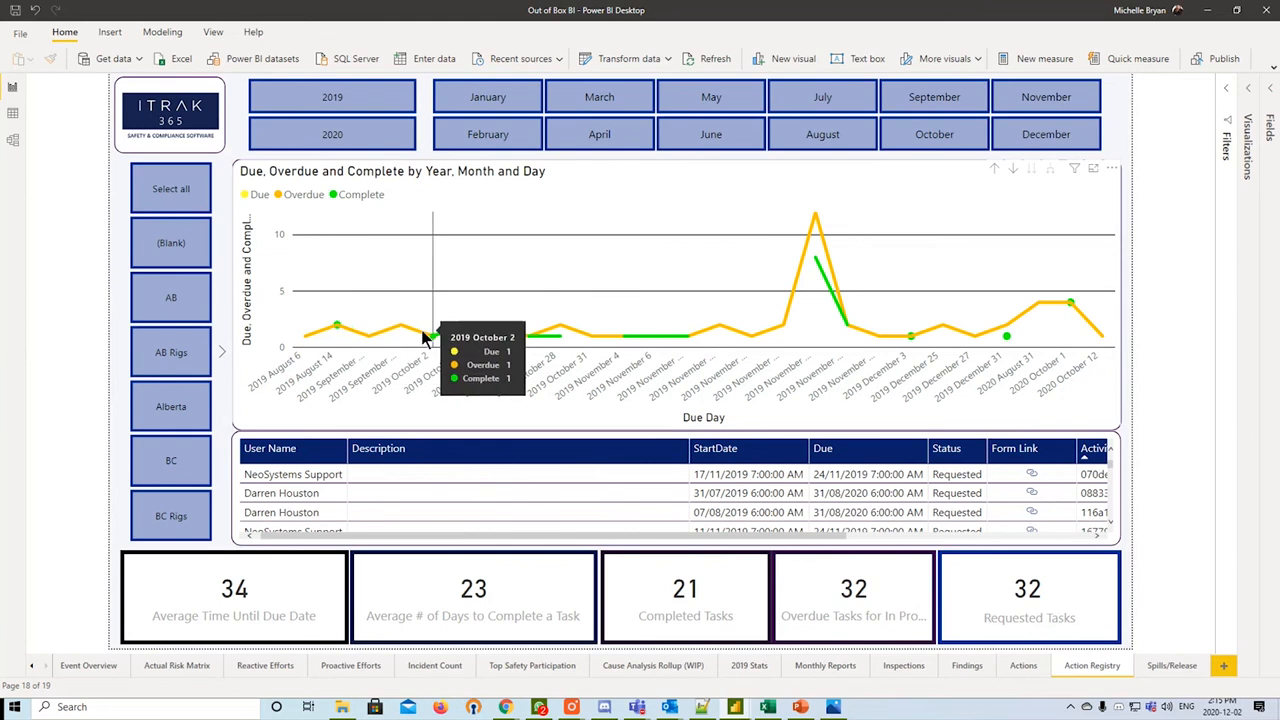
mouse_move(1090, 350)
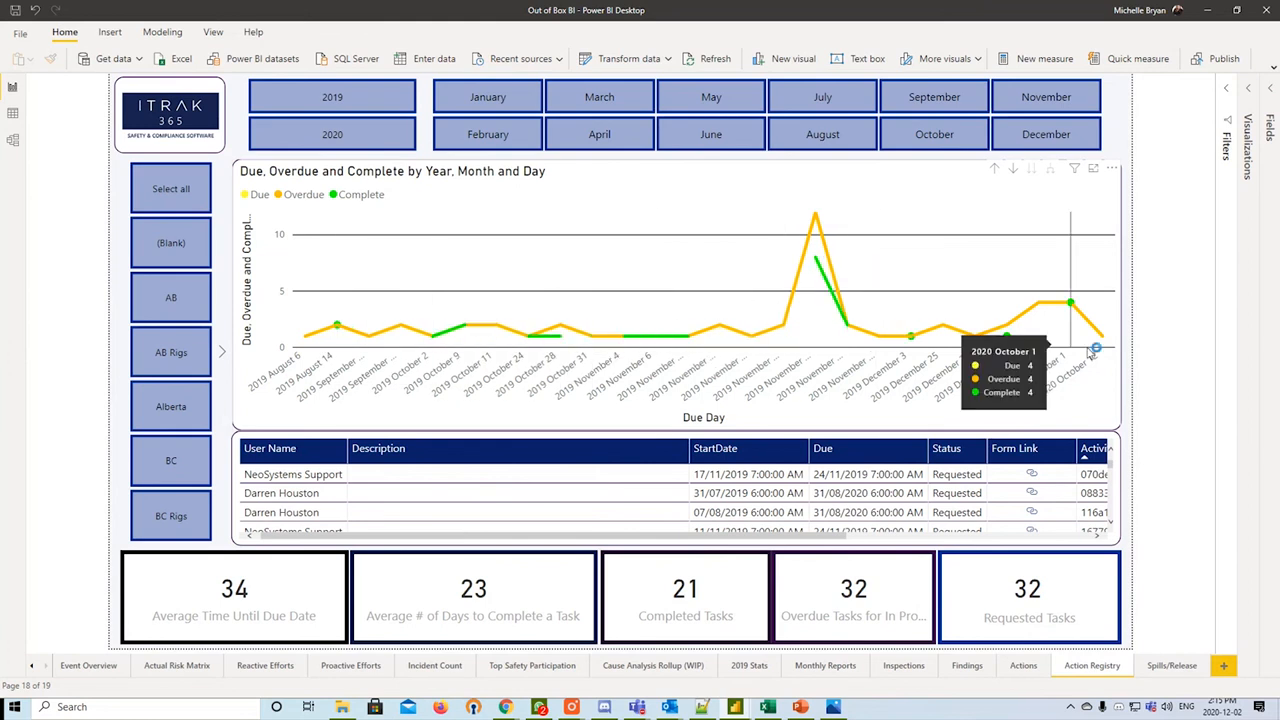
mouse_move(688, 678)
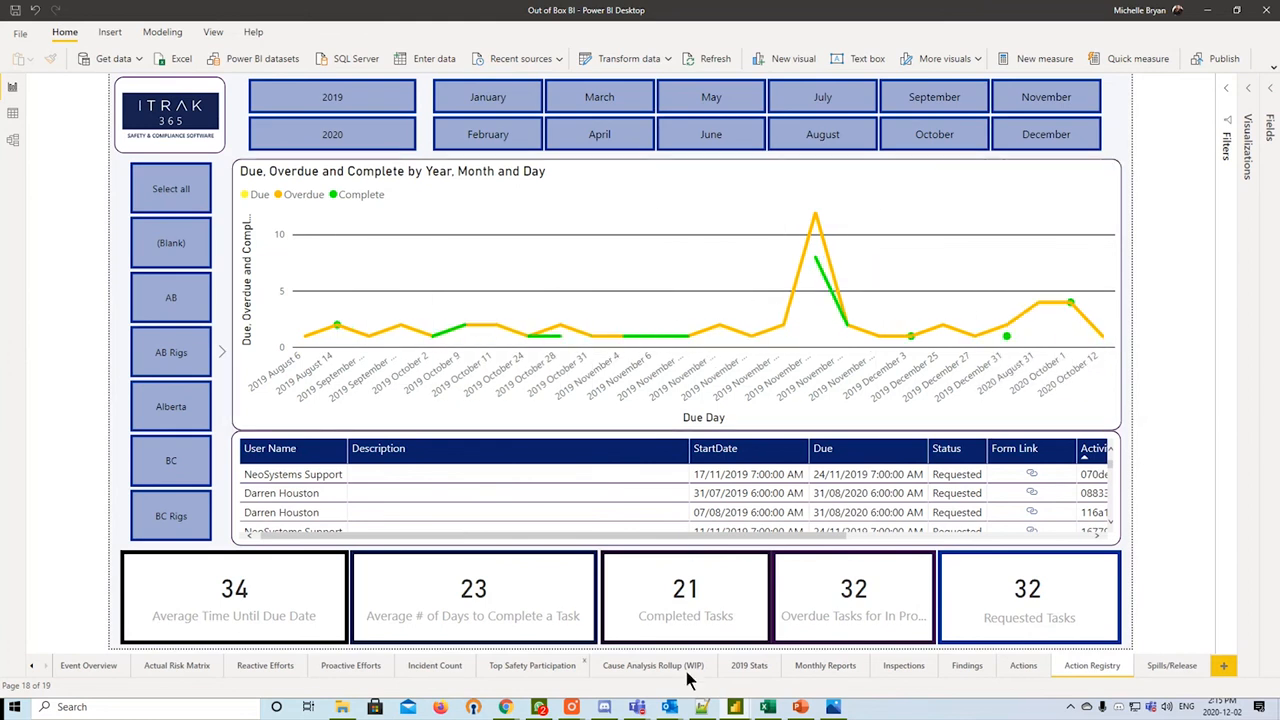
- Glance at the Actions page, return to Action Registry, then move on to the Spills/Releases page
left_click(1022, 664)
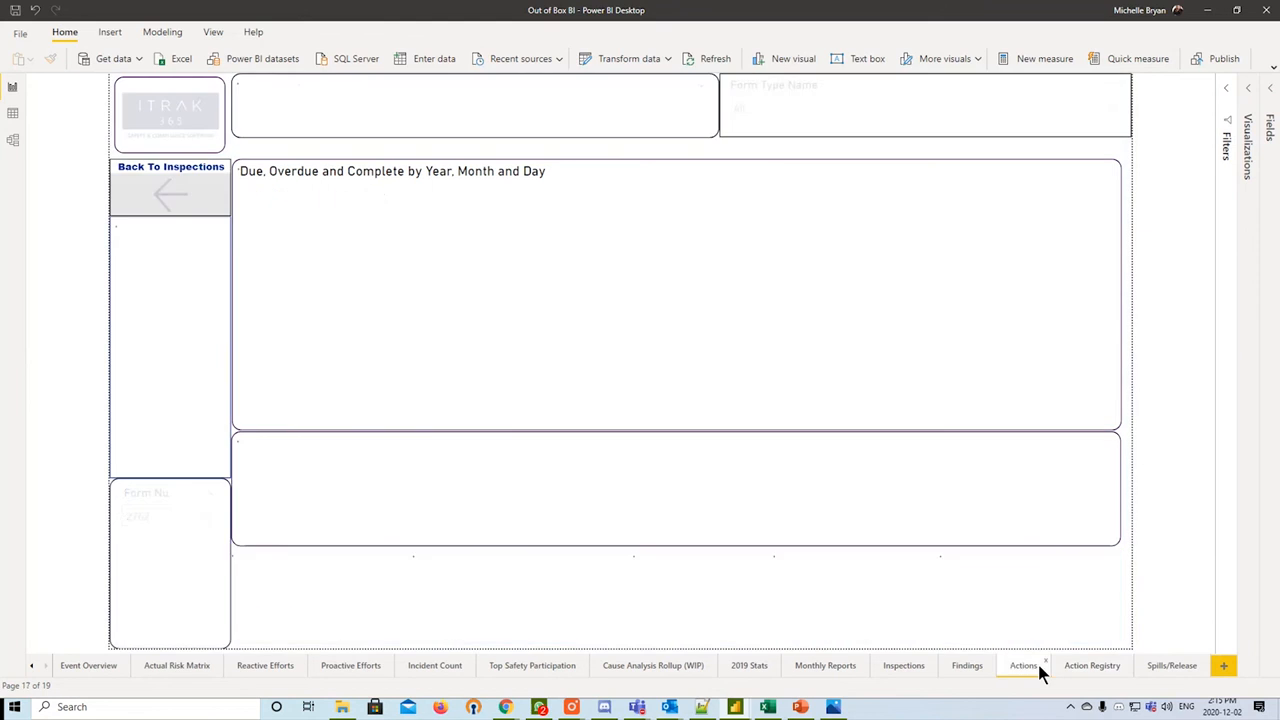
left_click(1024, 664)
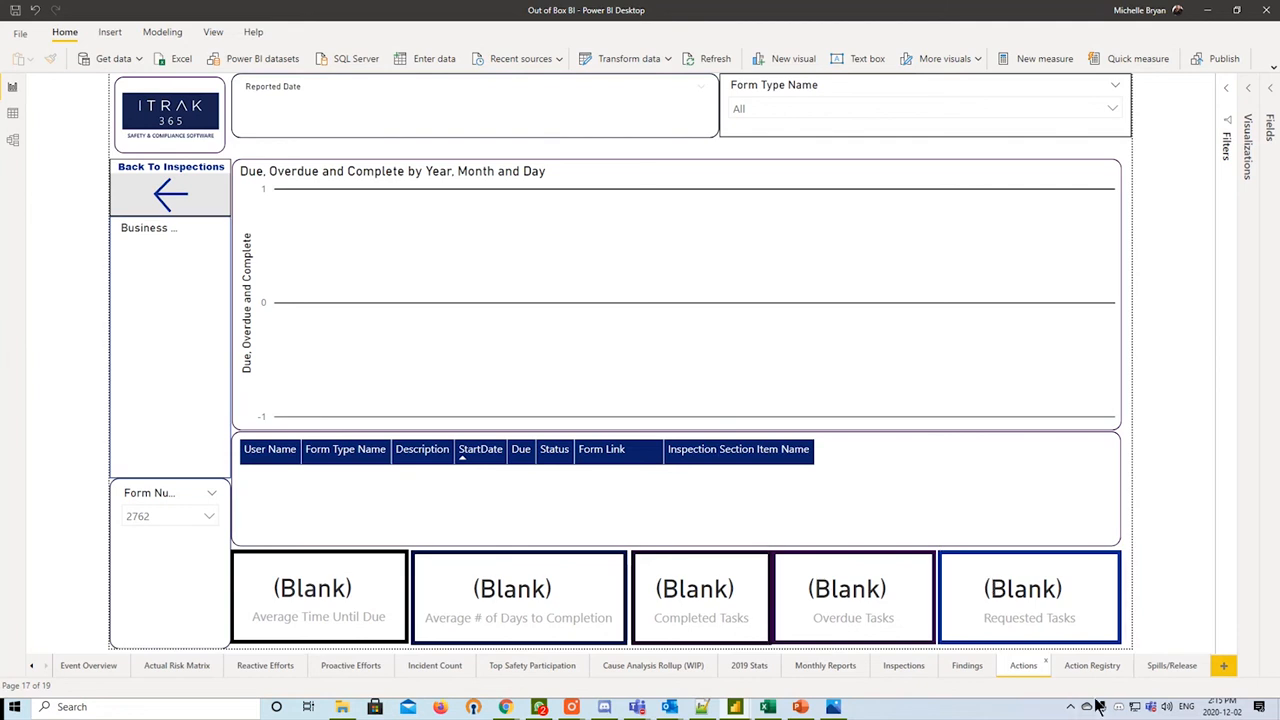
left_click(1092, 664)
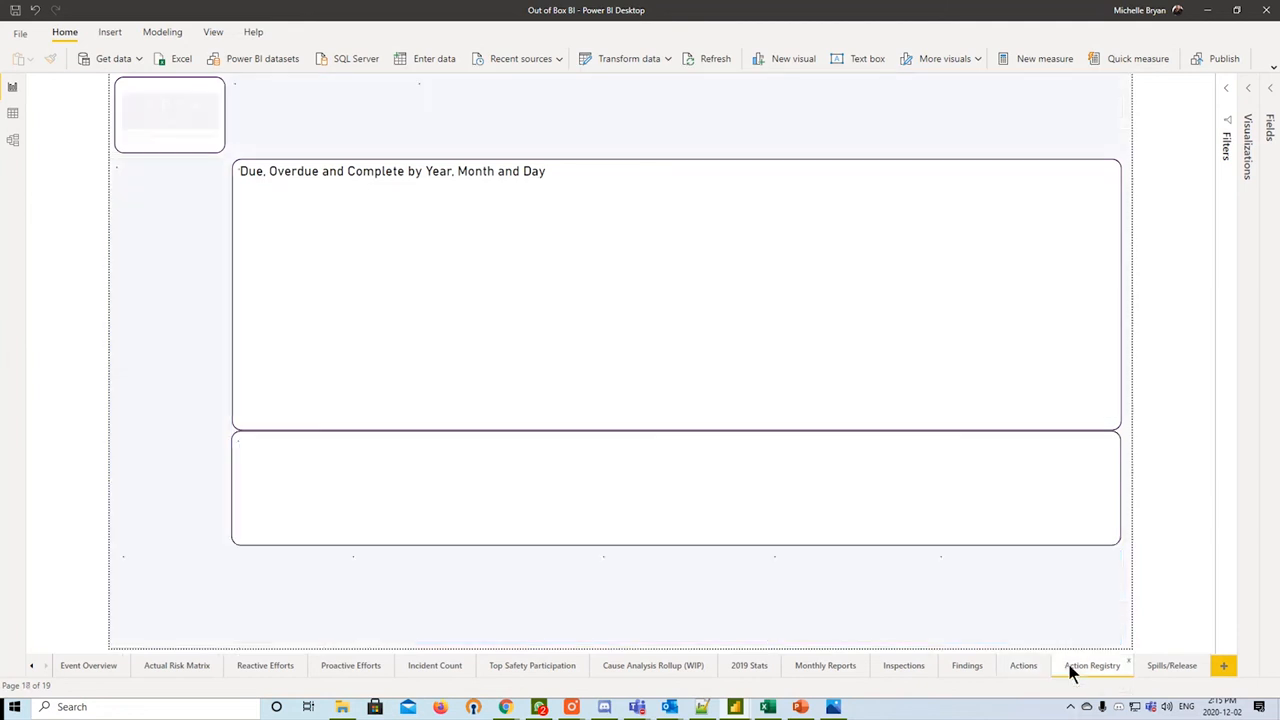
left_click(1092, 664)
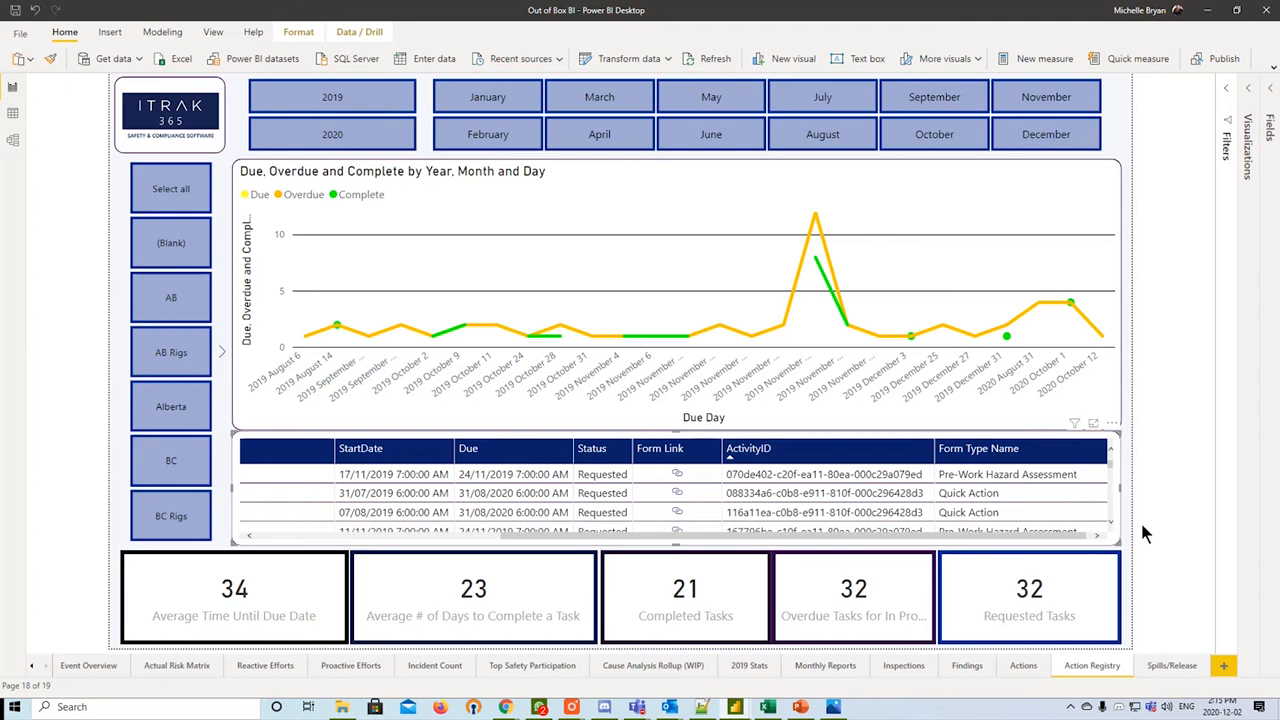
left_click(1172, 664)
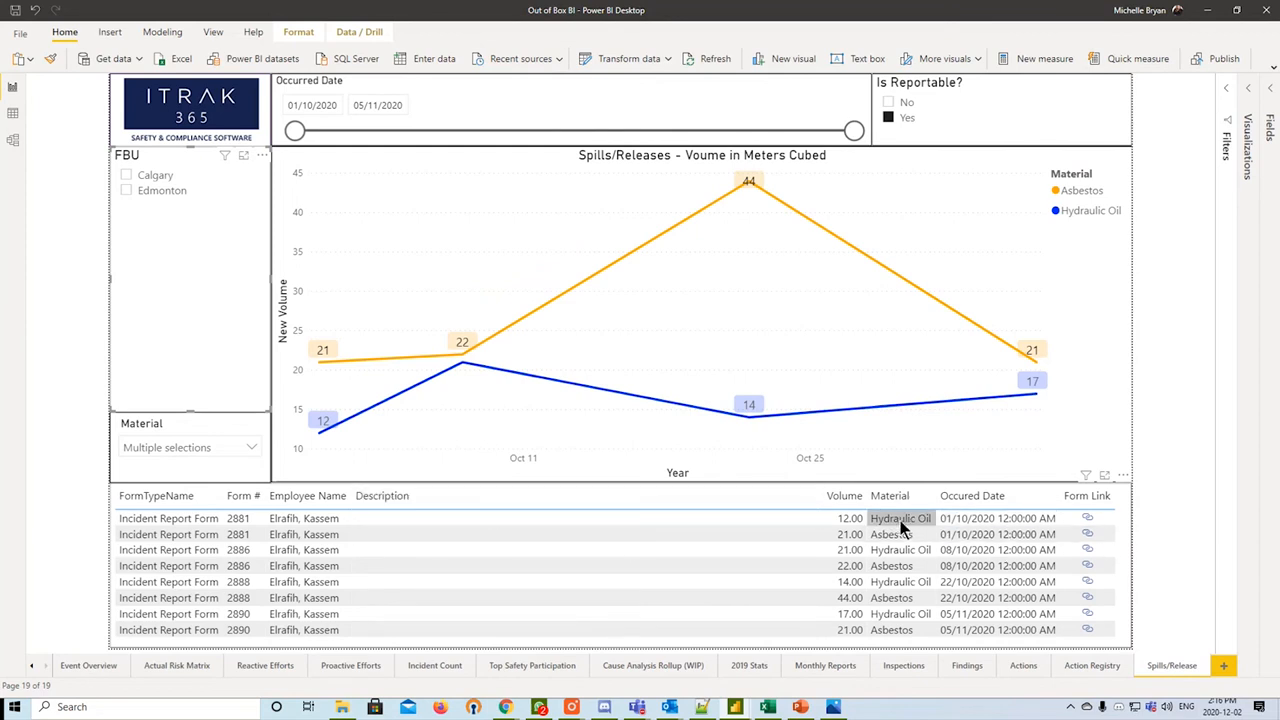
mouse_move(1088, 518)
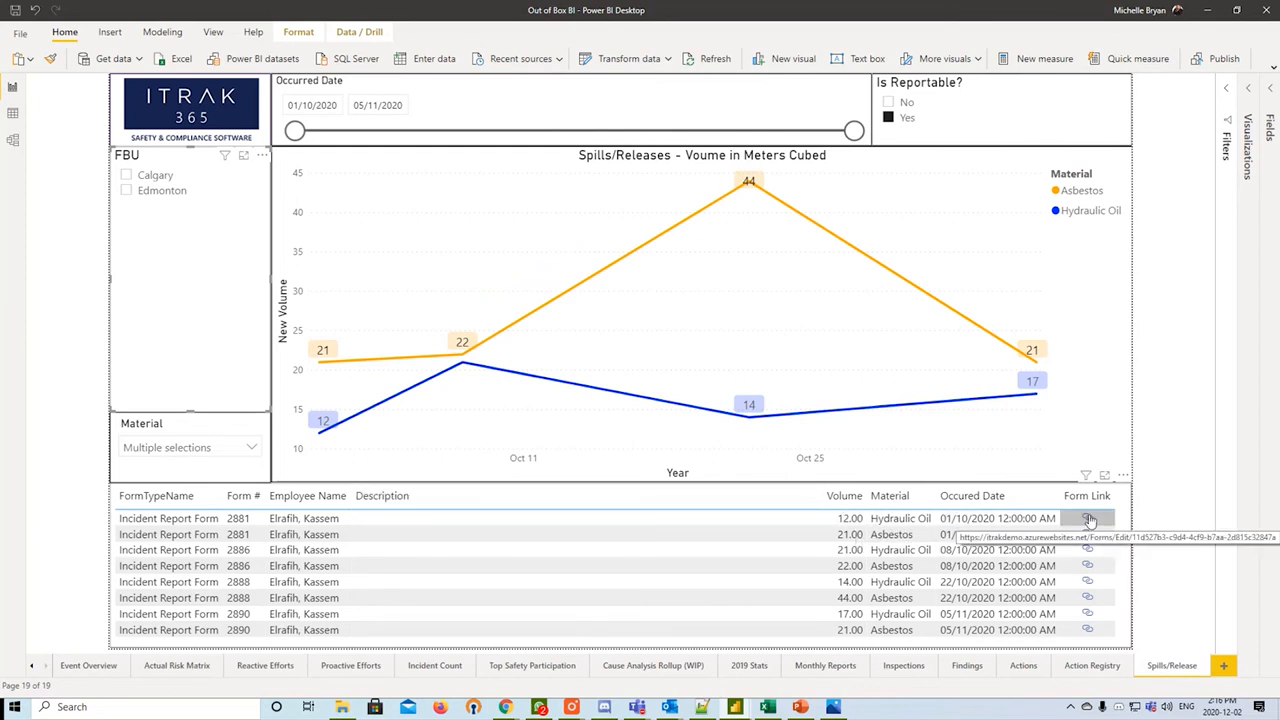
mouse_move(1088, 496)
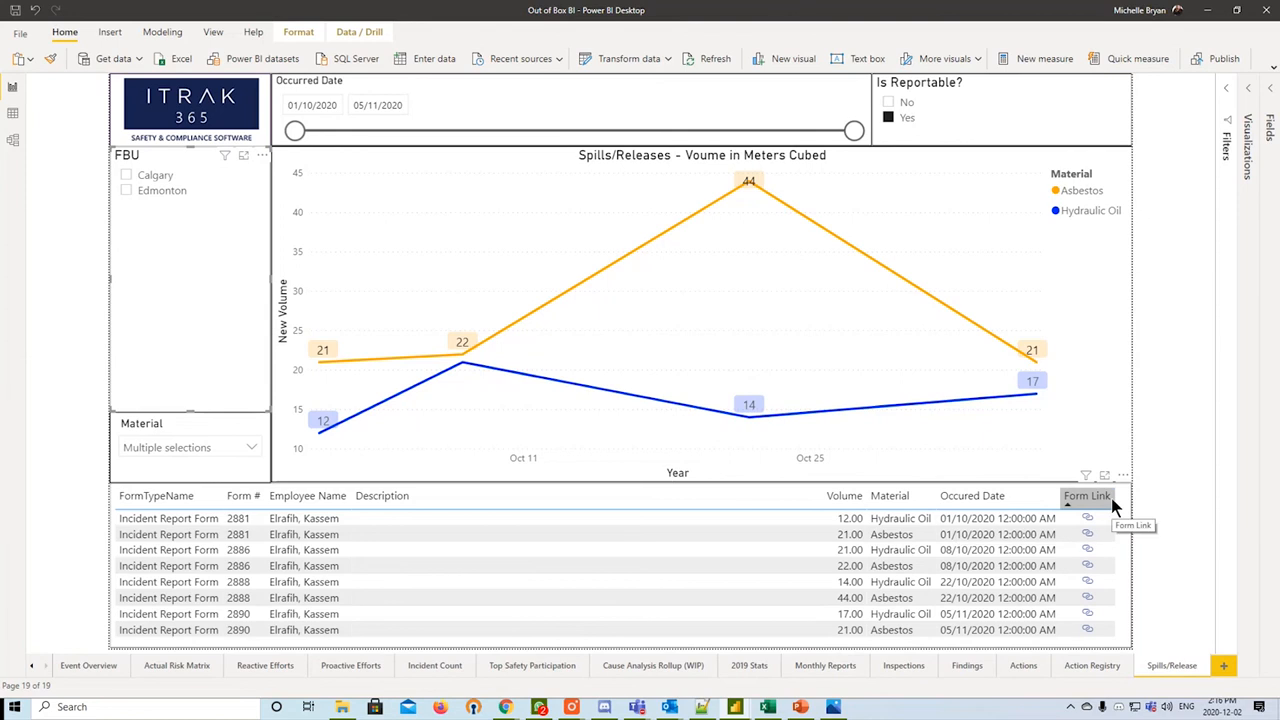
mouse_move(808, 684)
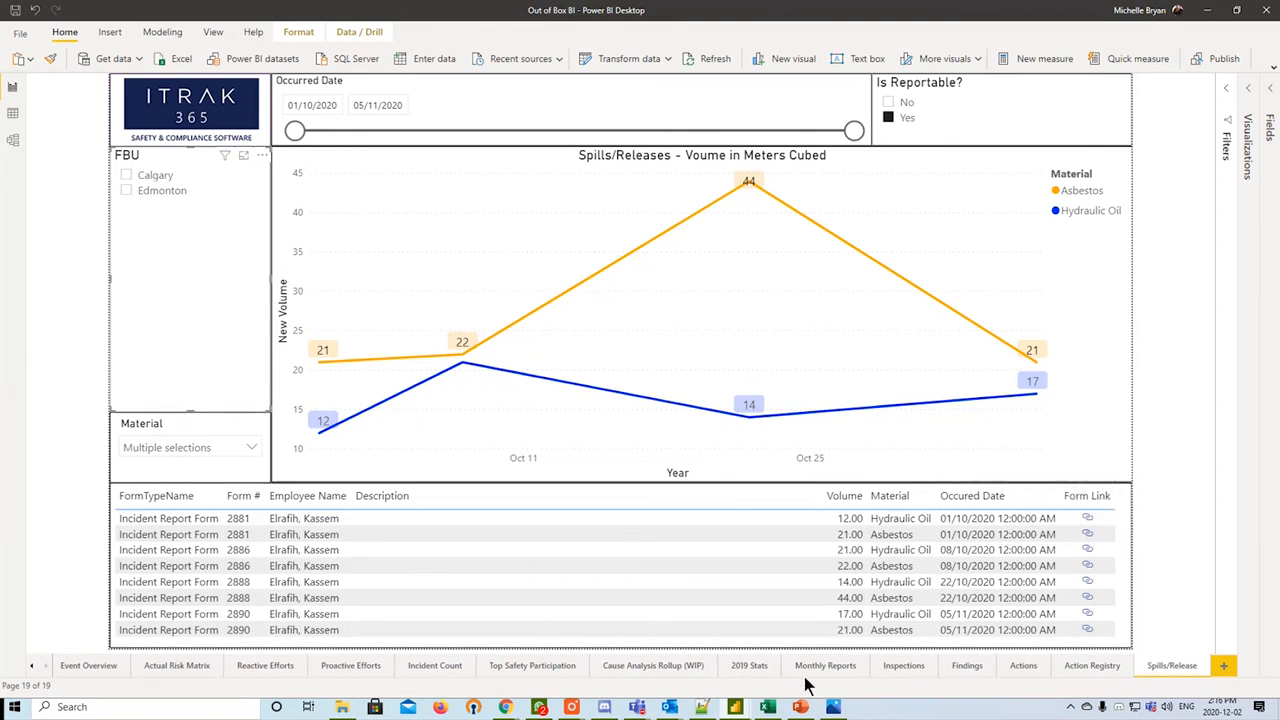
mouse_move(1152, 526)
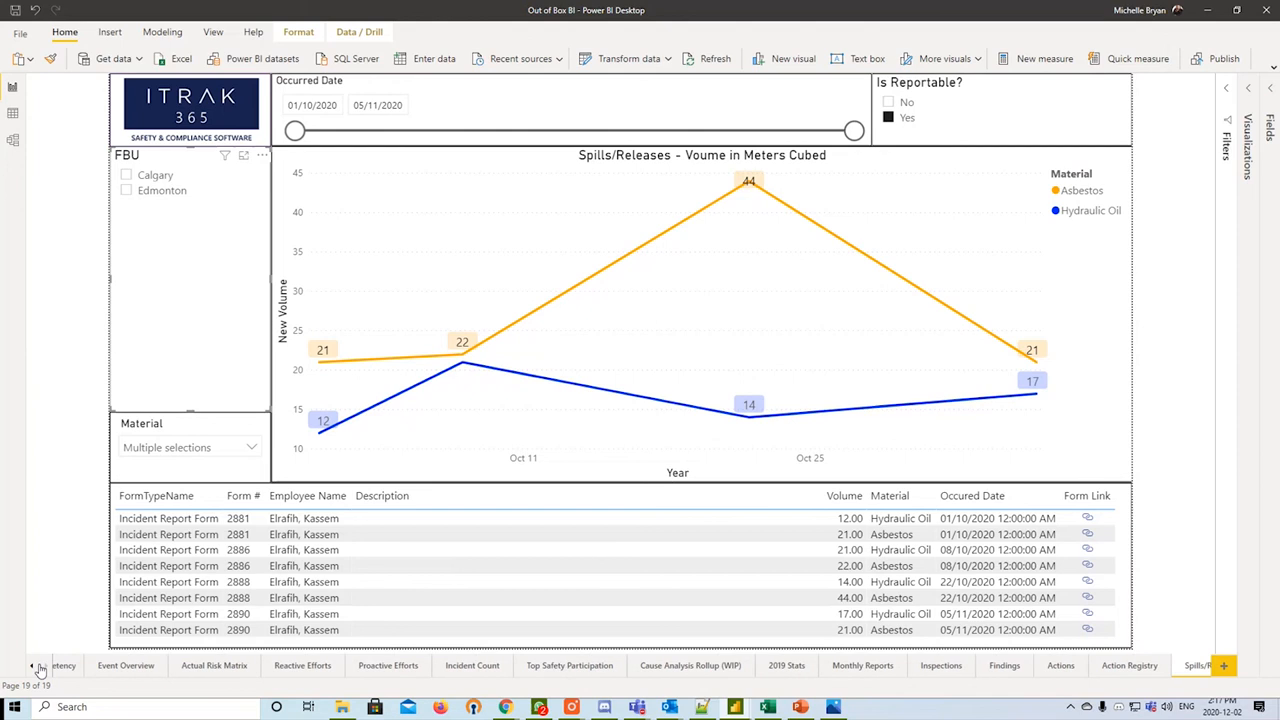
left_click(32, 664)
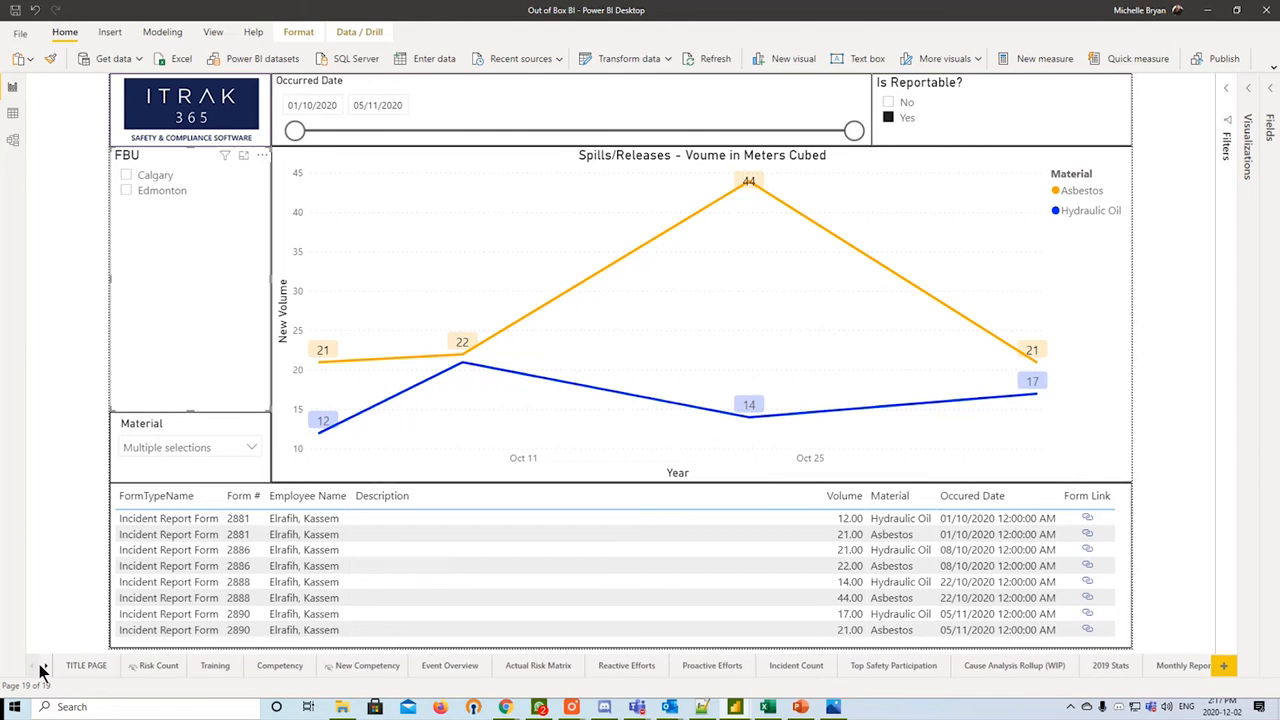